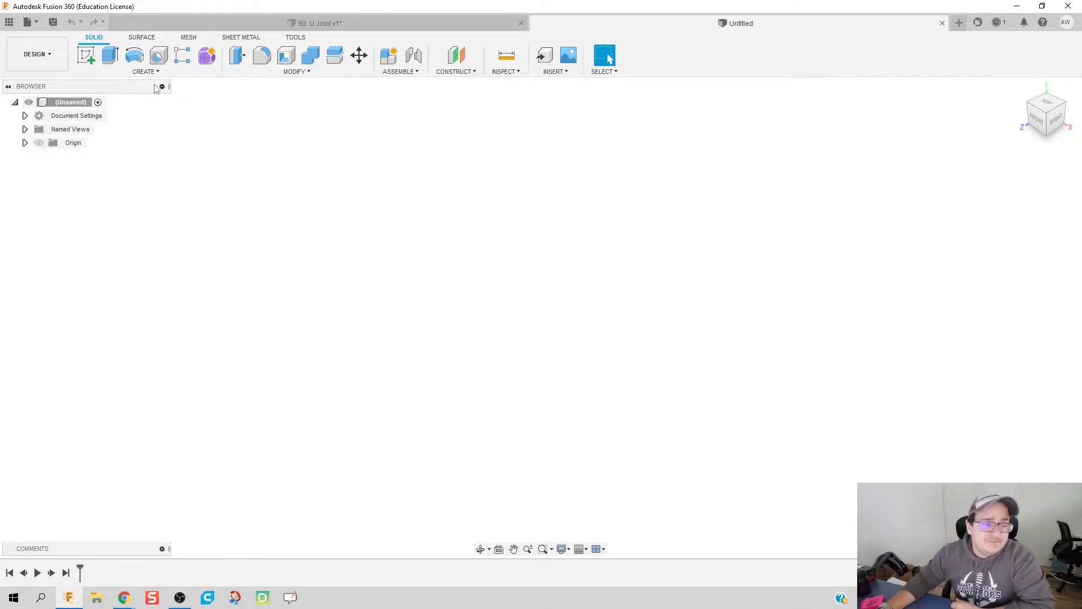
Step: Sketch a small circle centred at the origin on the ground plane and finish it
left_click(146, 71)
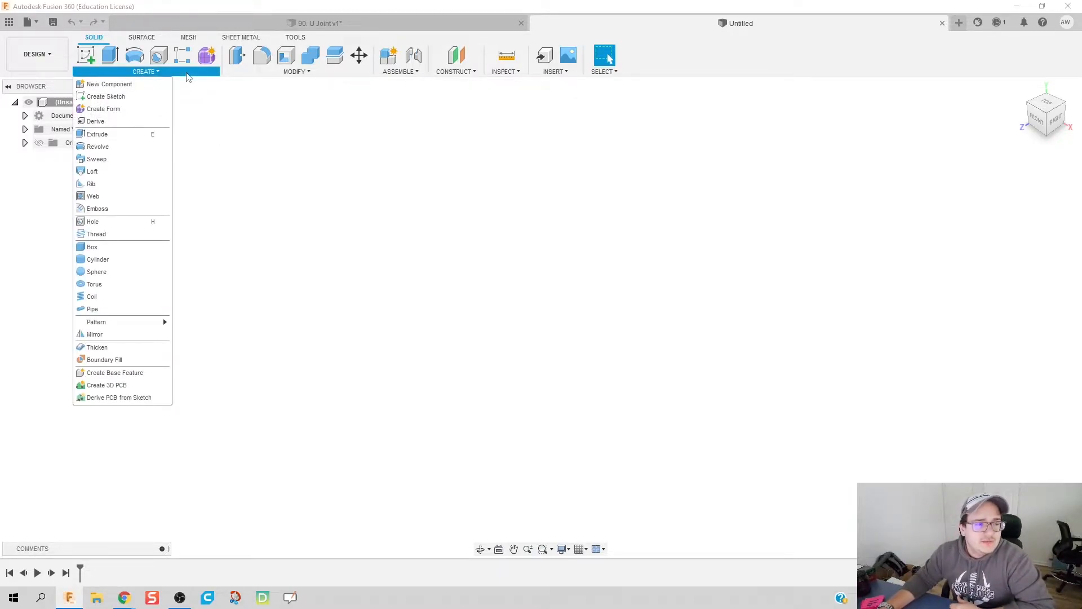
mouse_move(185, 109)
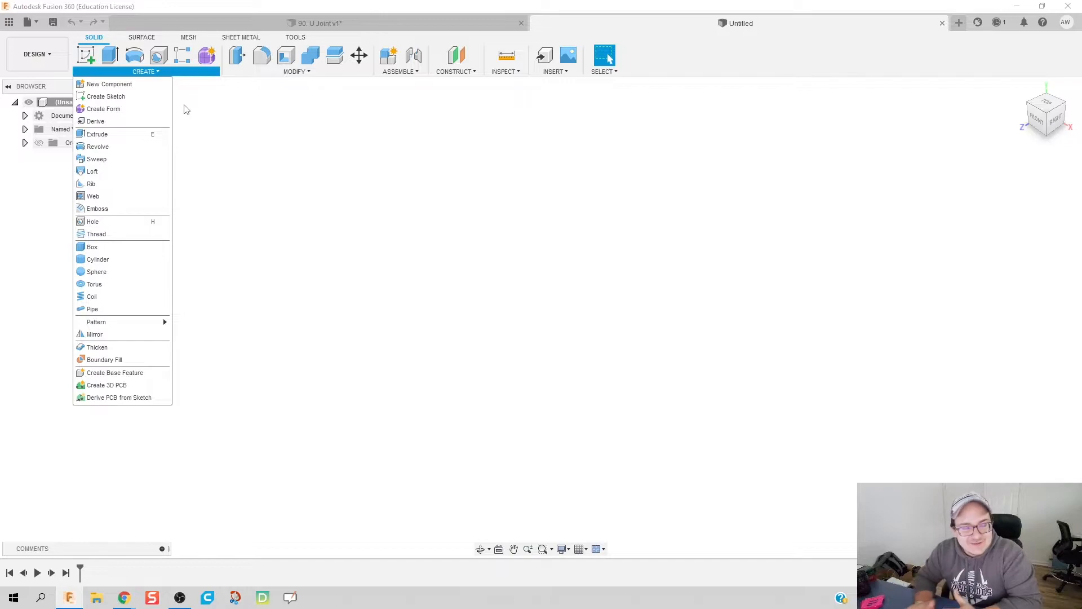
left_click(186, 109)
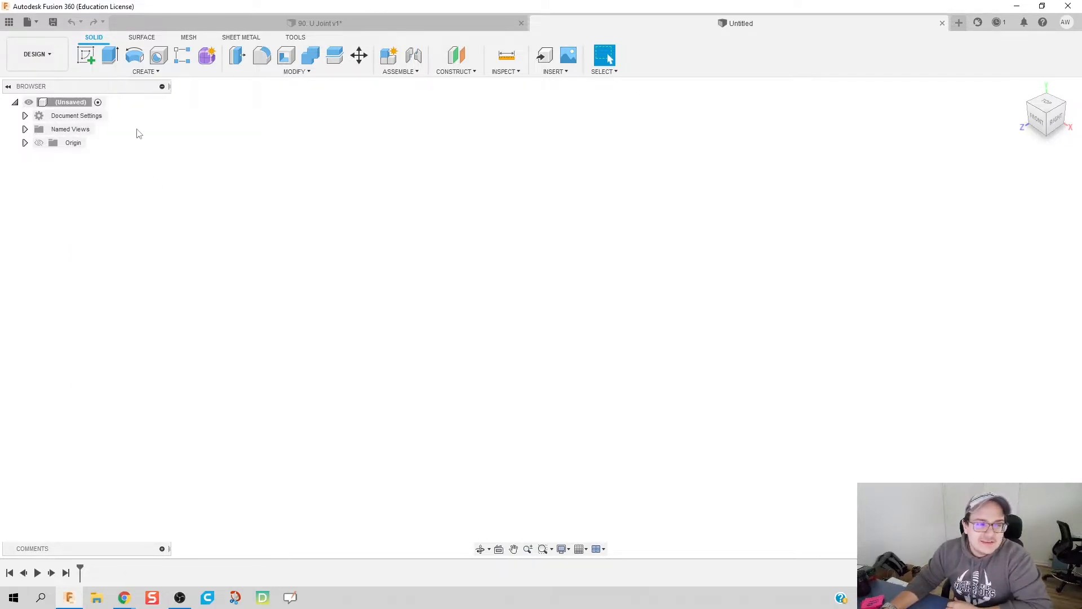
left_click(85, 54)
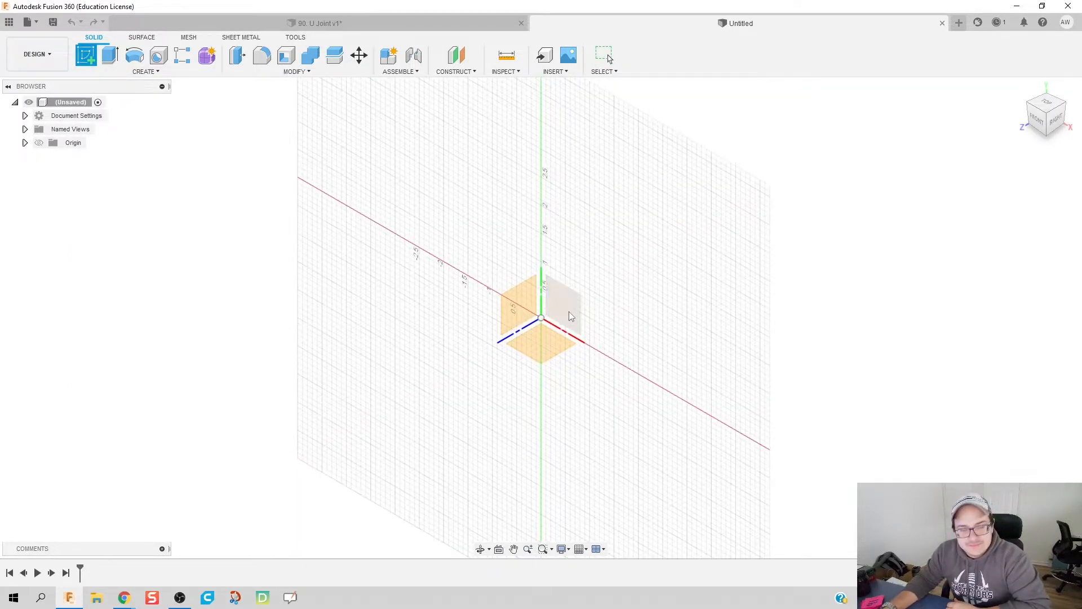
left_click(542, 297)
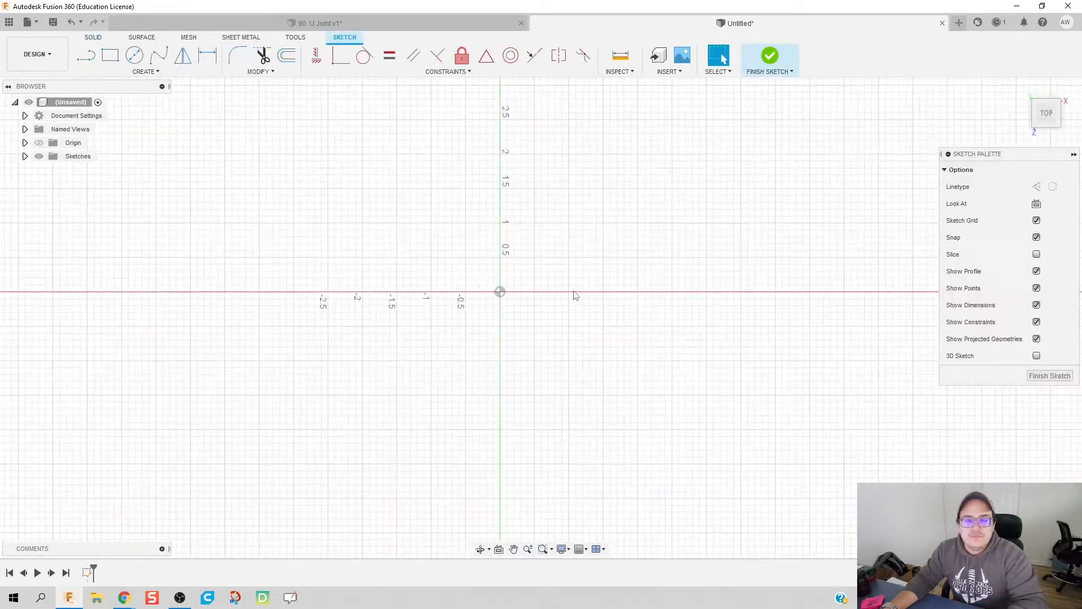
left_click(134, 55)
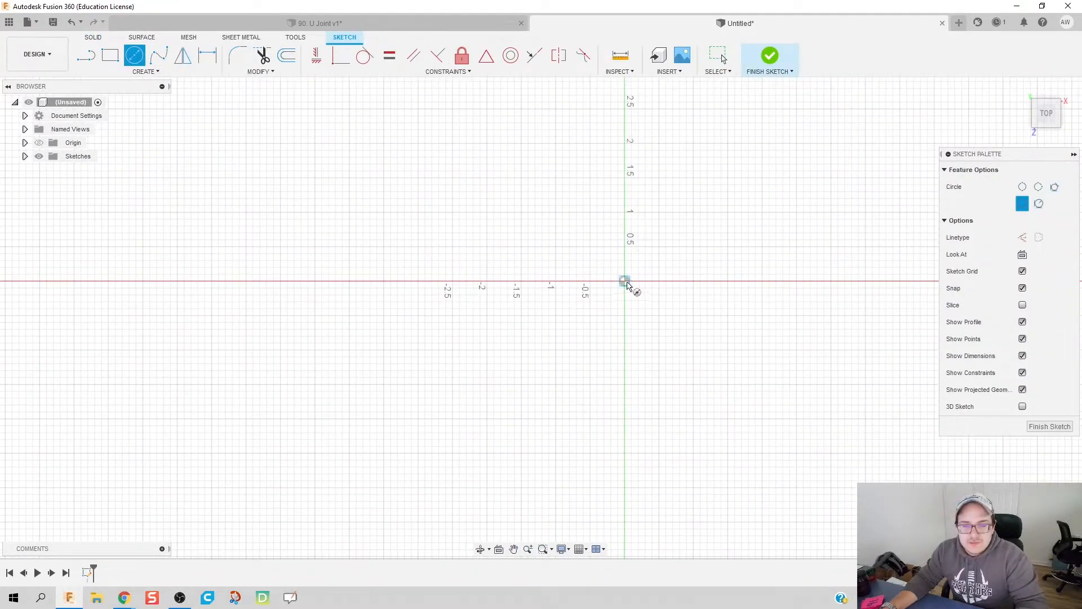
left_click_drag(625, 281, 625, 322)
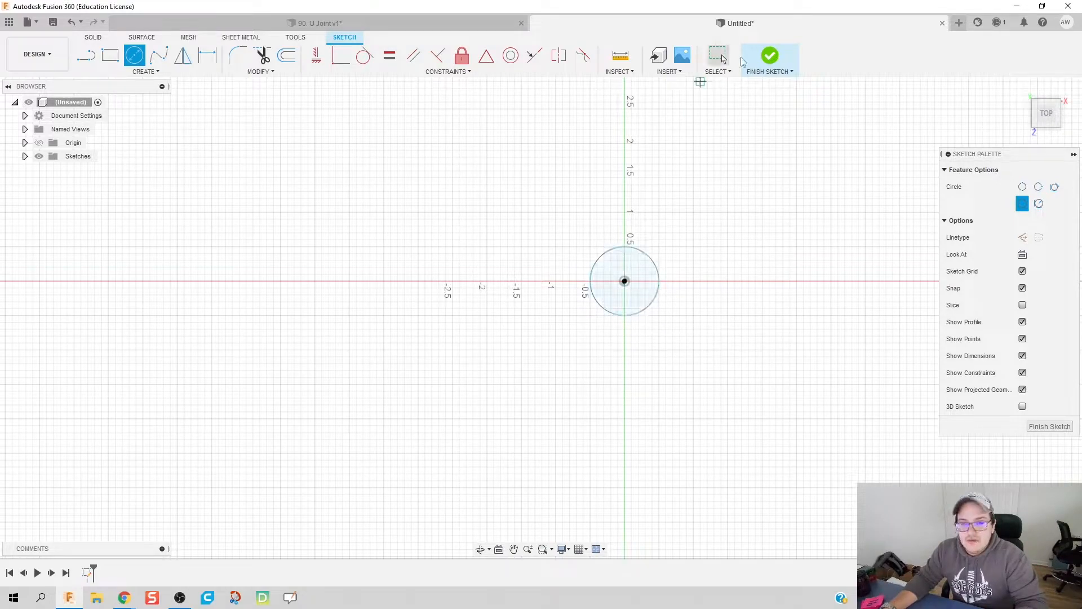
left_click(769, 59)
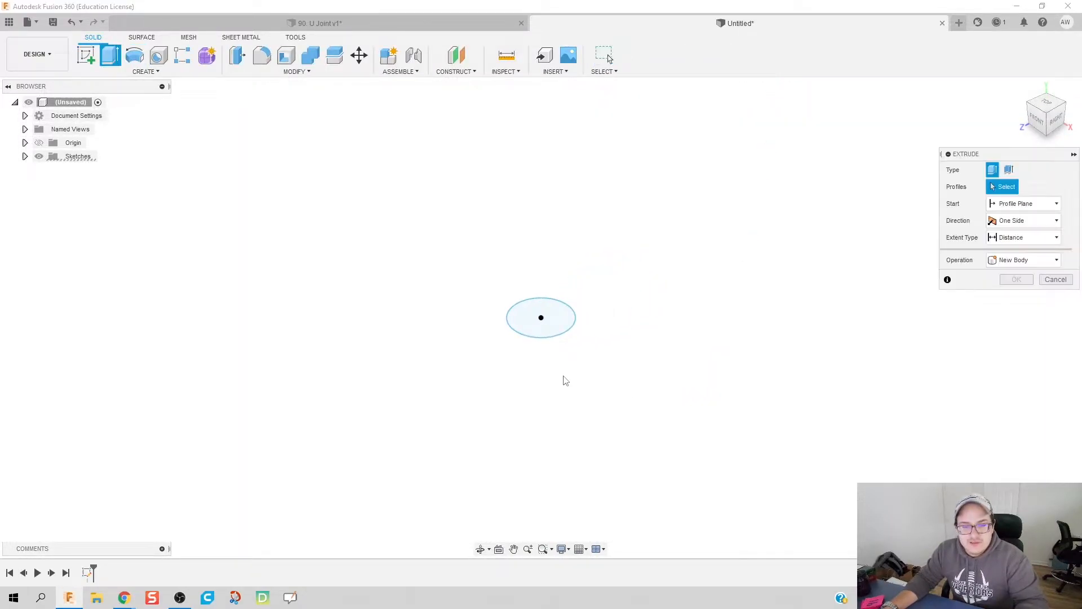
Step: Extrude the circle upward 1.50 in into a solid cylinder
left_click(541, 318)
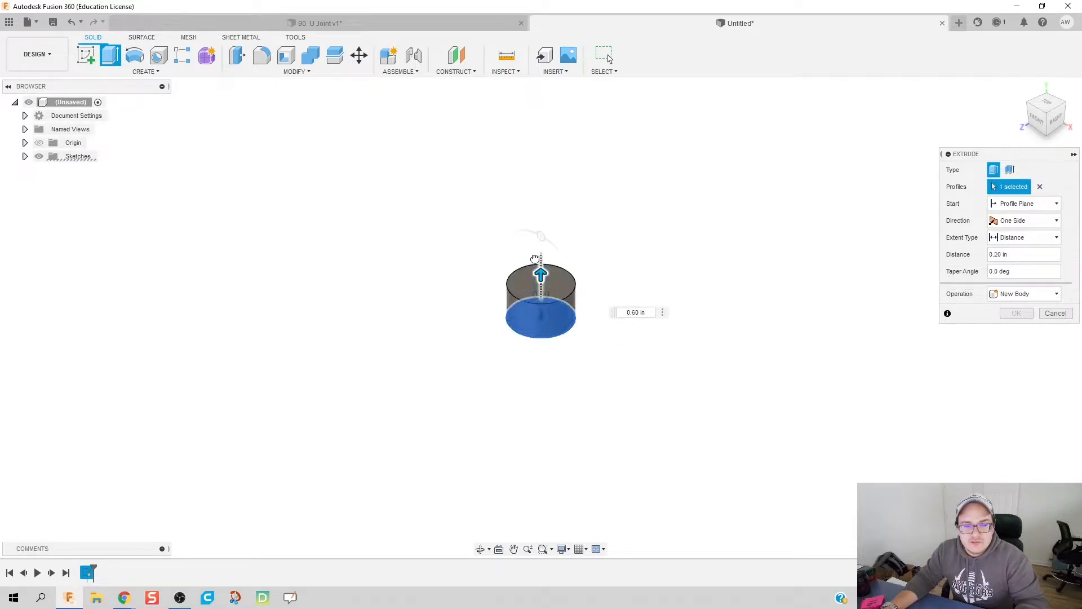
left_click_drag(540, 269, 540, 193)
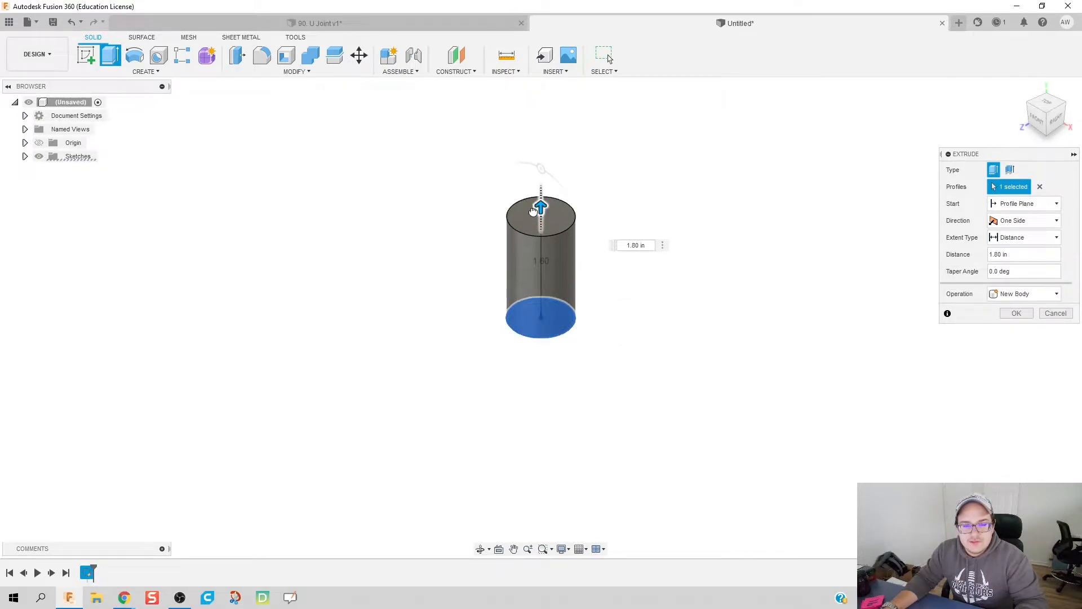
left_click_drag(540, 208, 540, 231)
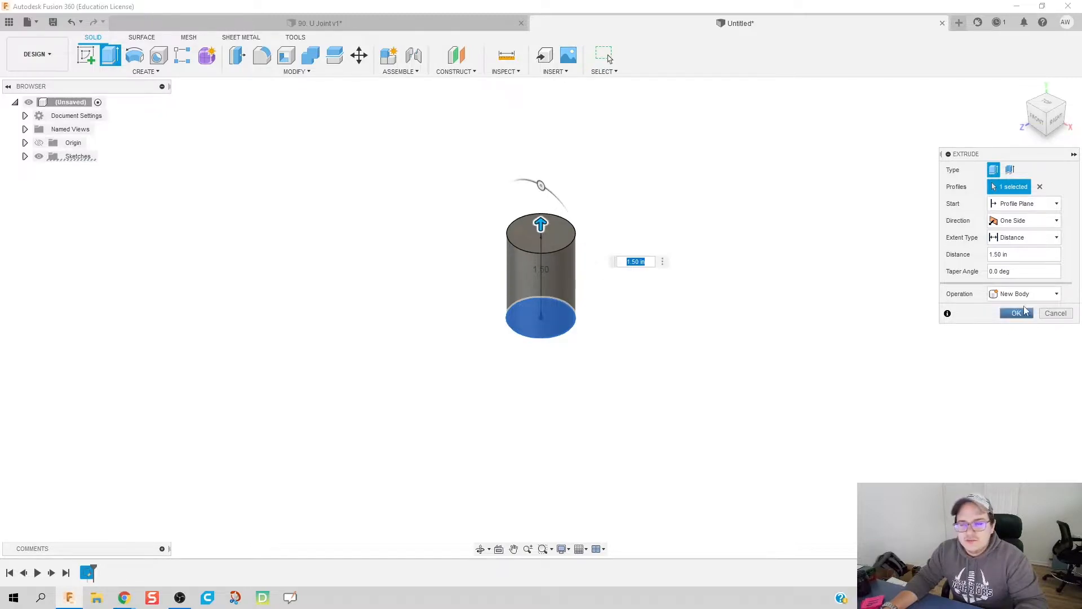
left_click(1016, 312)
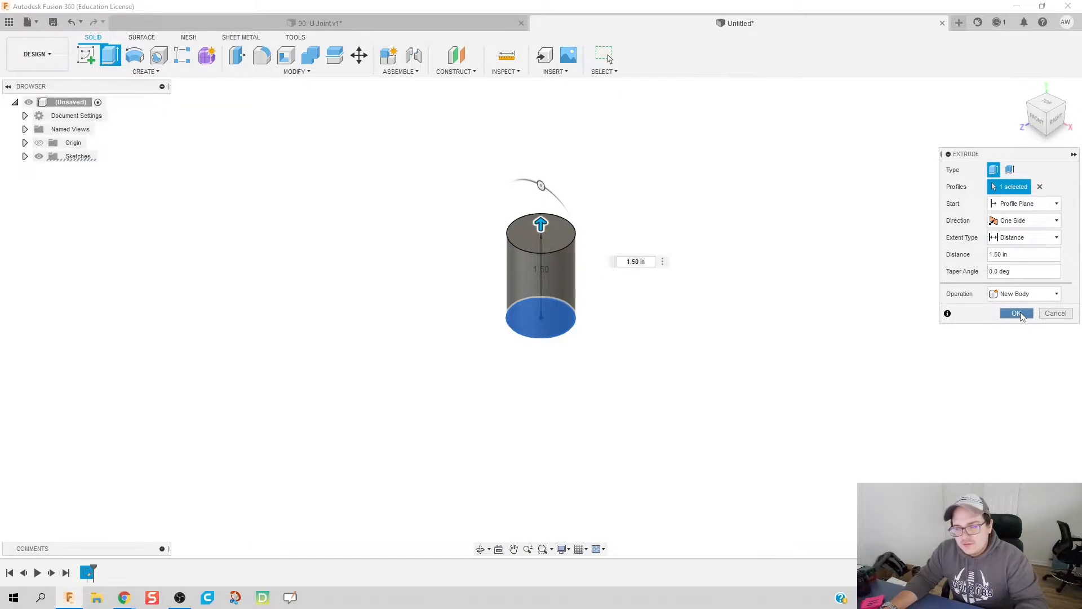
left_click(1015, 313)
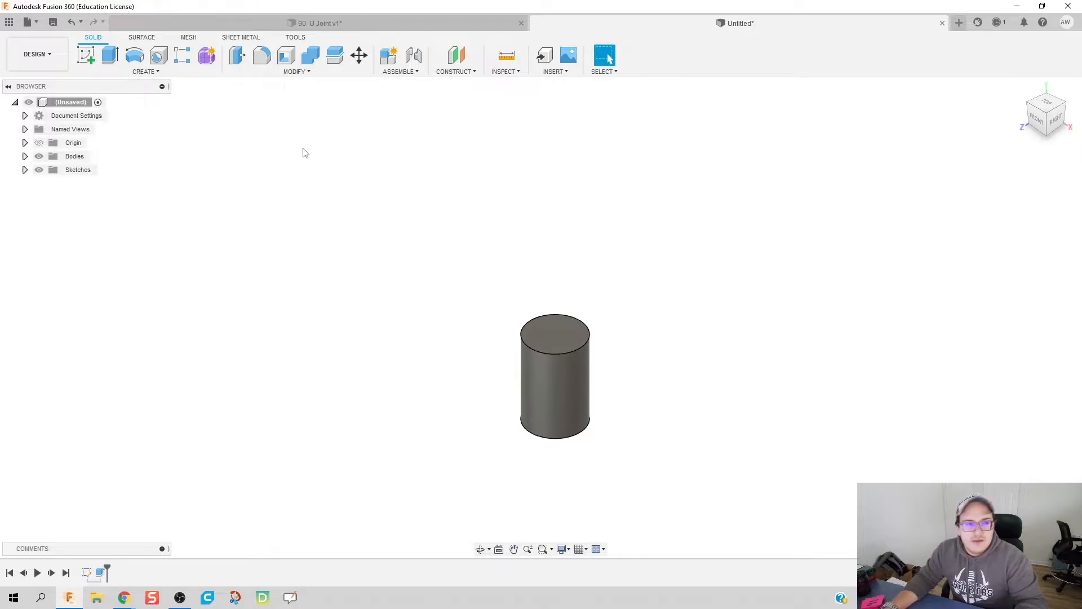
Step: Draw a centre rectangle on the cylinder's top face spanning past both sides, then finish the sketch
left_click(86, 54)
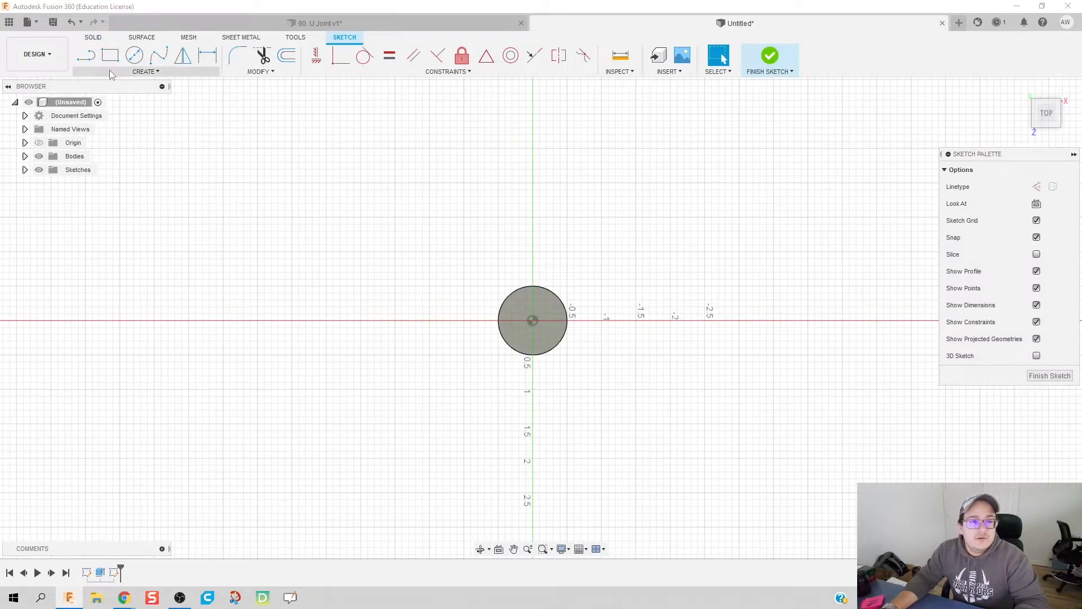
left_click(146, 71)
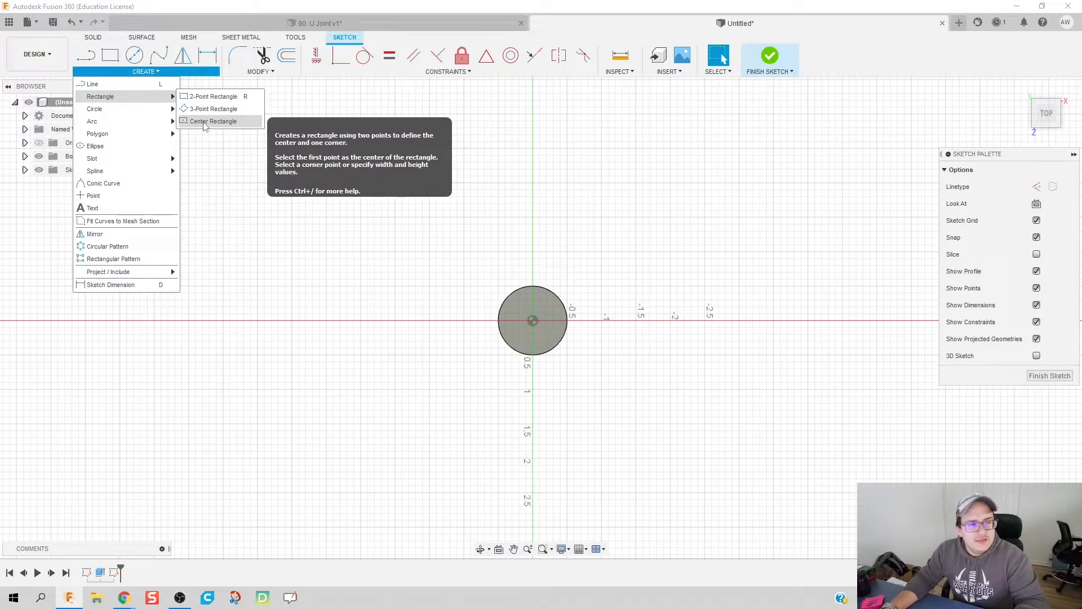
left_click(213, 120)
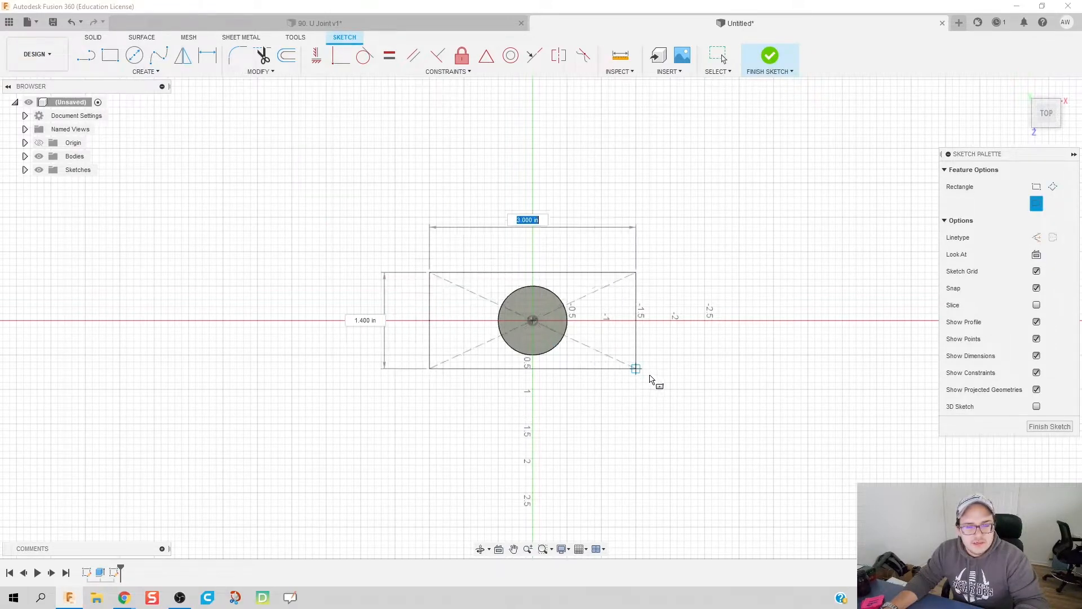
left_click_drag(635, 367, 657, 352)
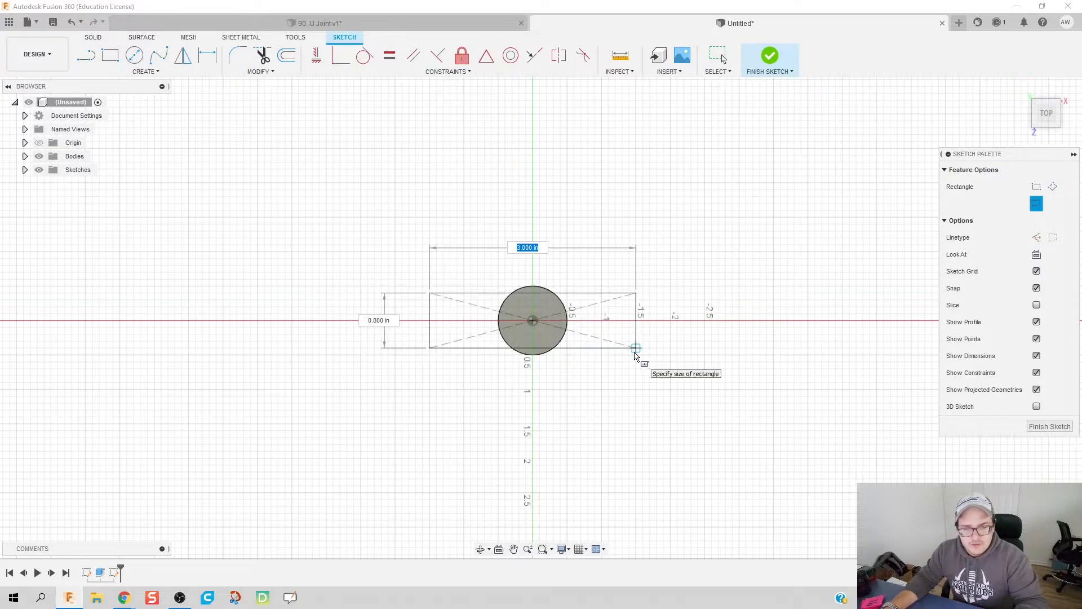
left_click(635, 347)
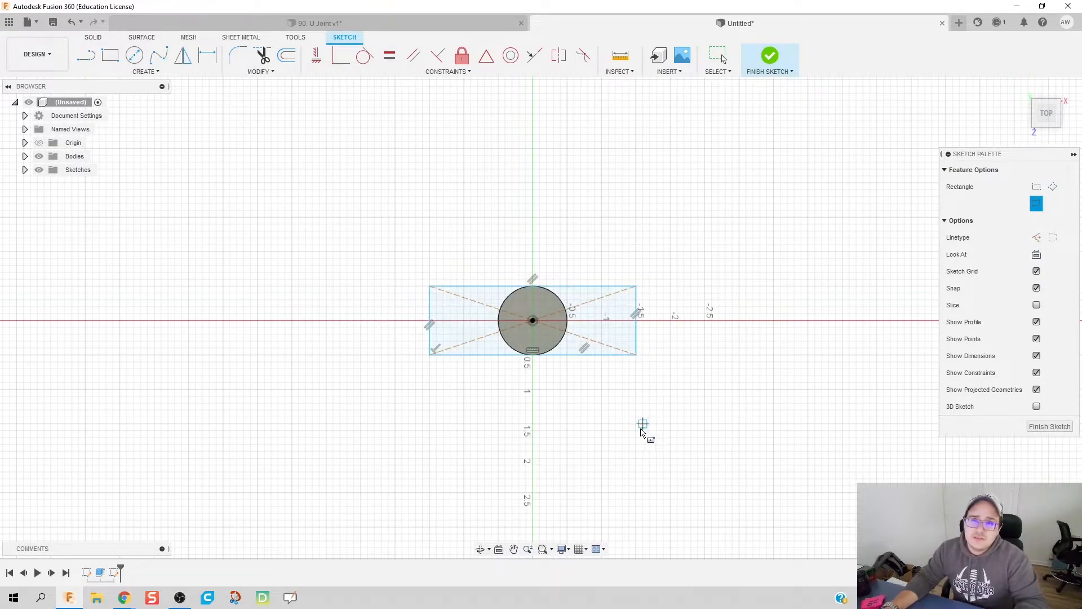
left_click_drag(641, 425, 590, 345)
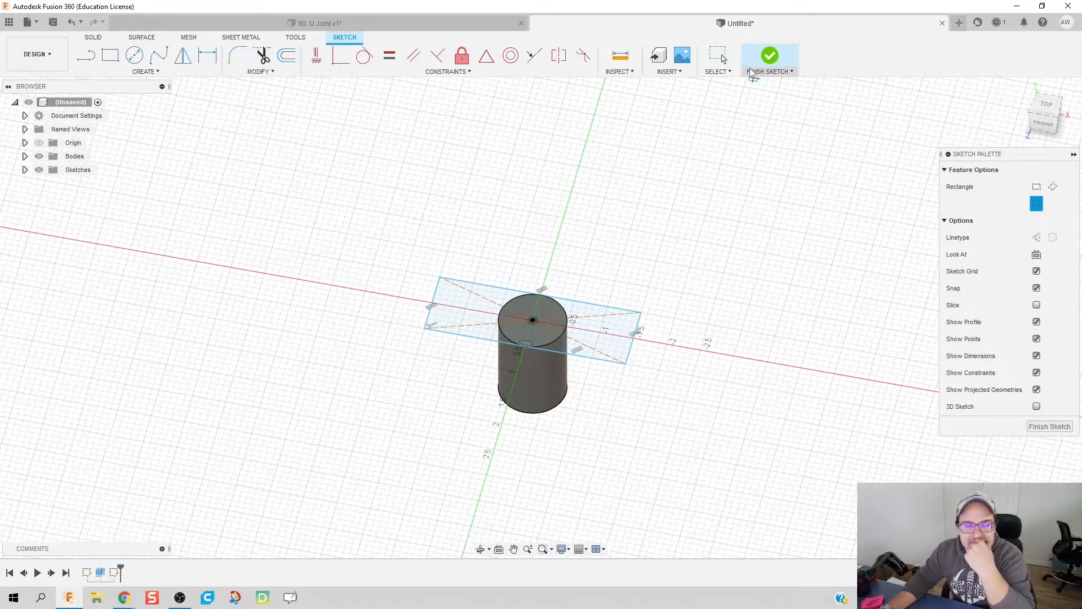
left_click(770, 55)
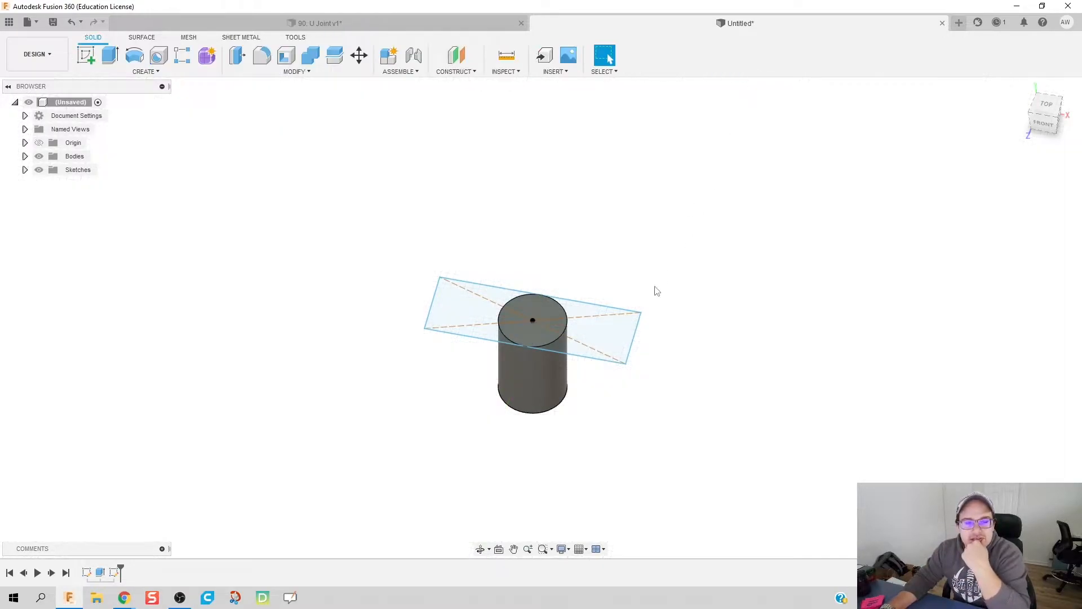
Step: Select the rectangle regions for extrusion and re-finish the rectangle sketch
left_click(86, 55)
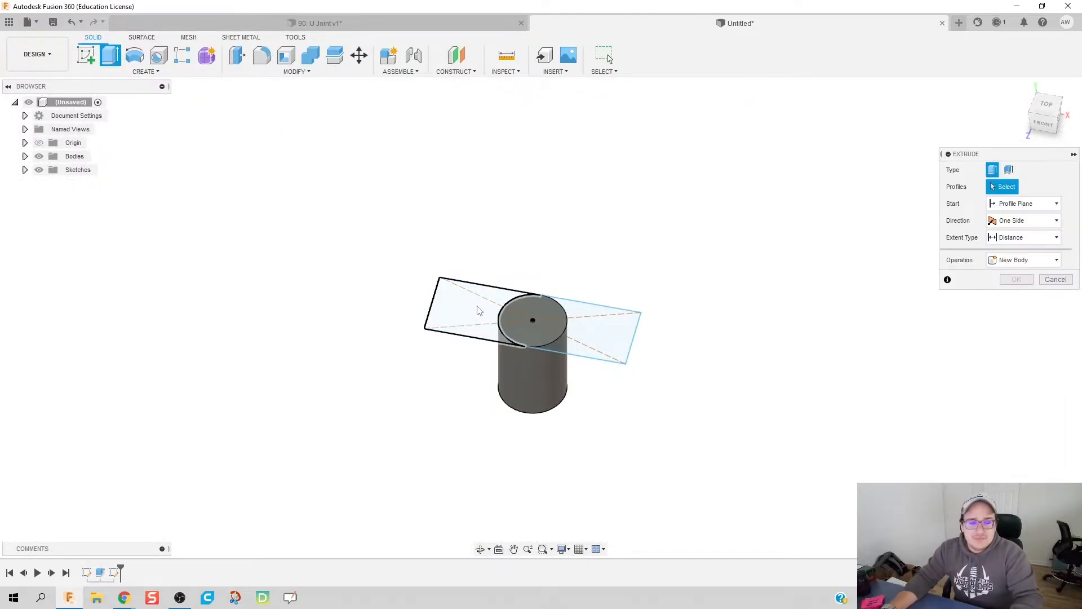
left_click(475, 311)
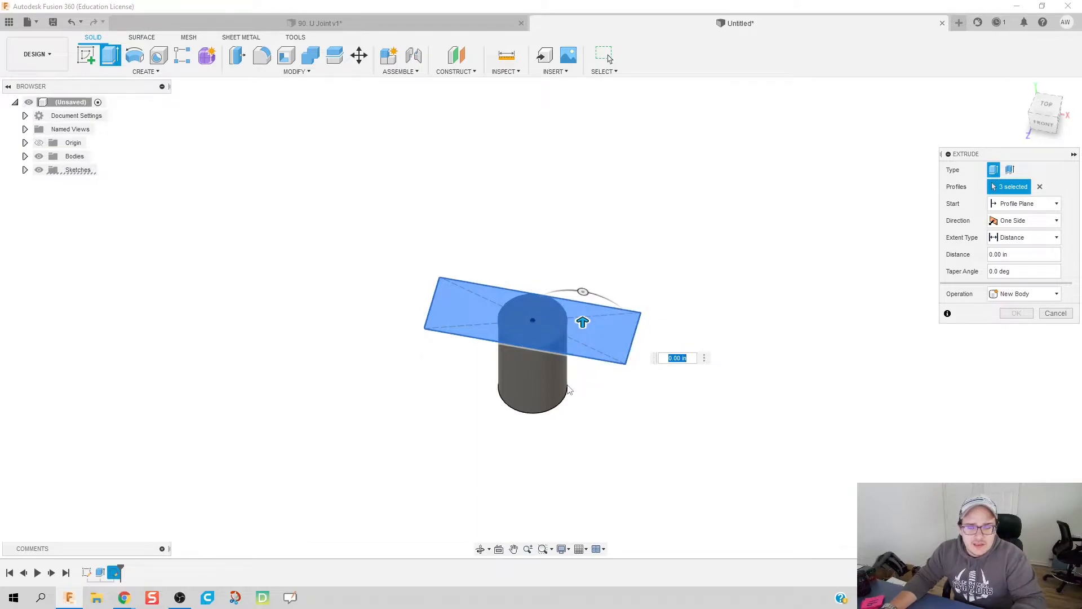
mouse_move(582, 323)
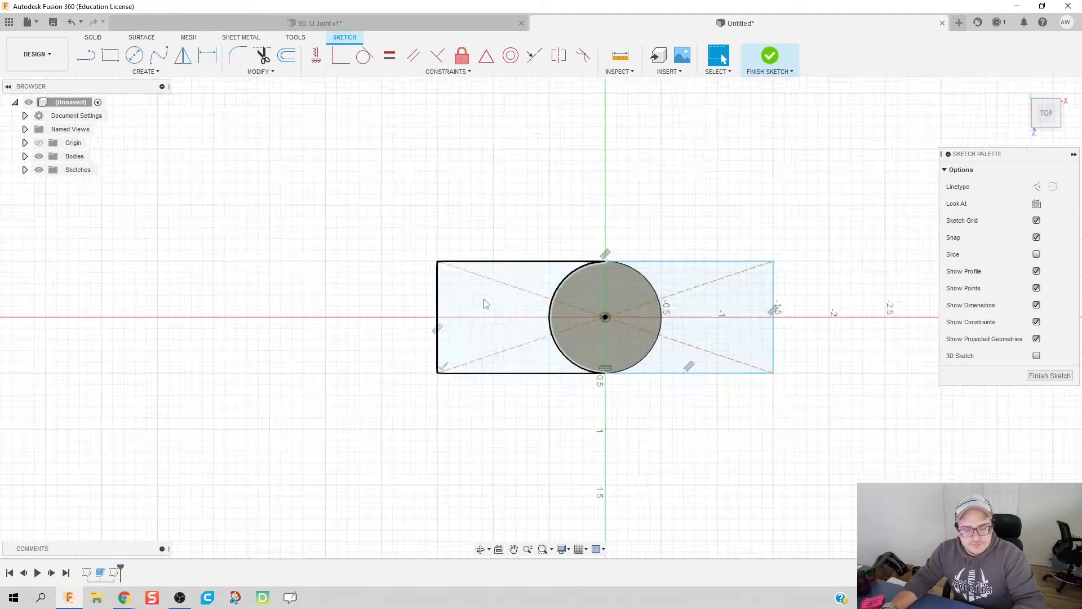
left_click(85, 55)
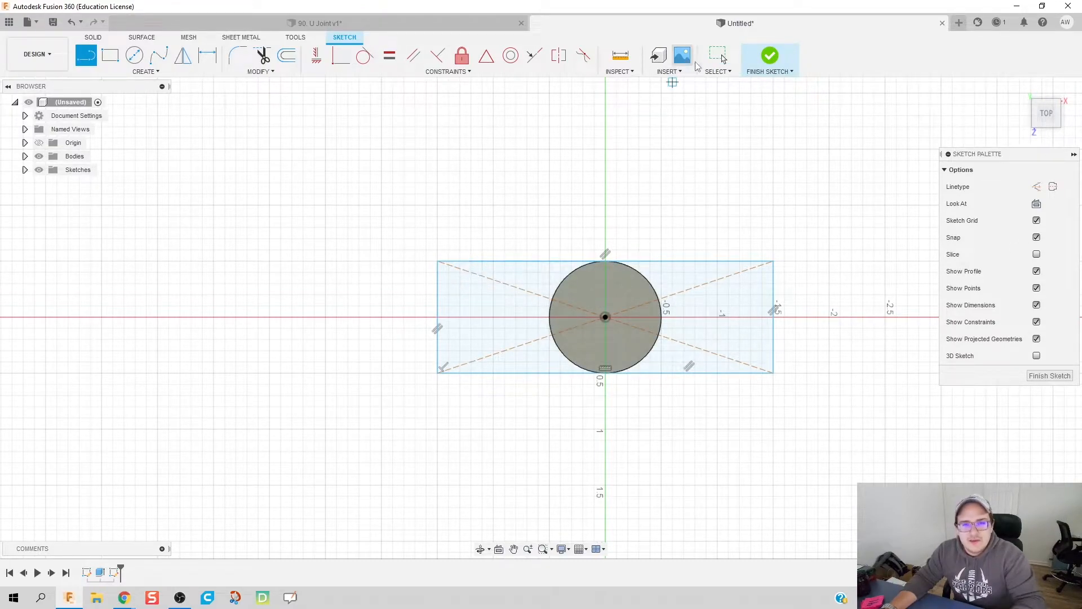
left_click(770, 55)
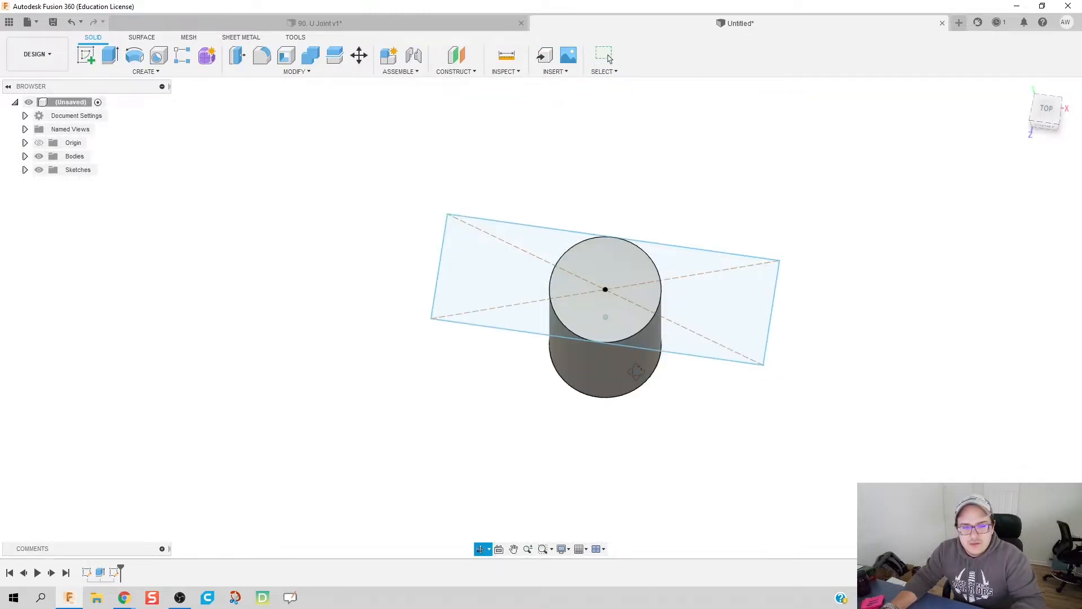
Step: Join the rectangle as a 0.20 in plate on top of the cylinder
left_click(109, 54)
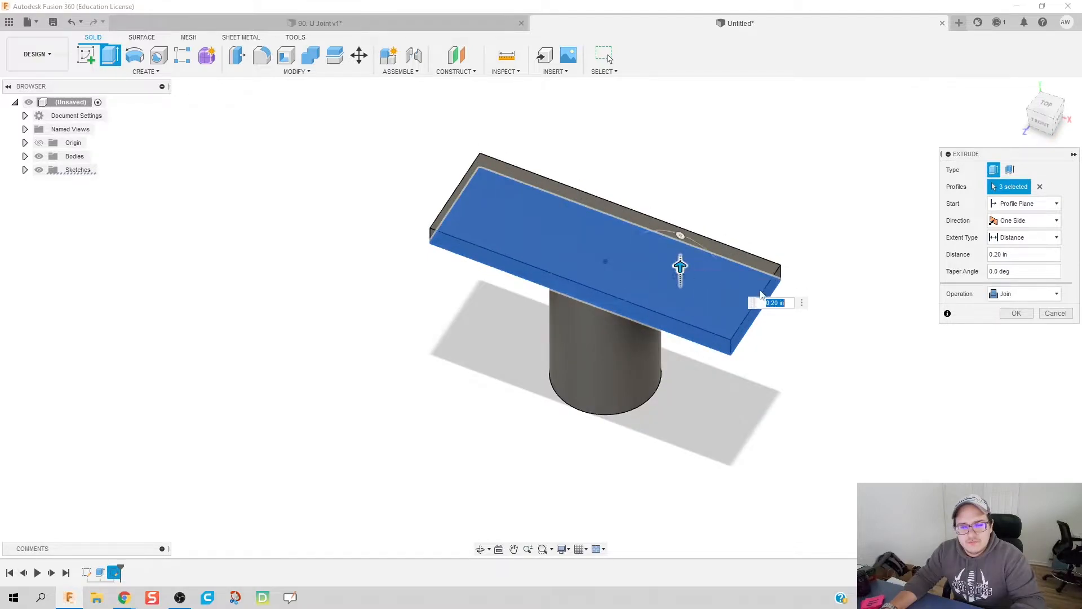
left_click(1015, 312)
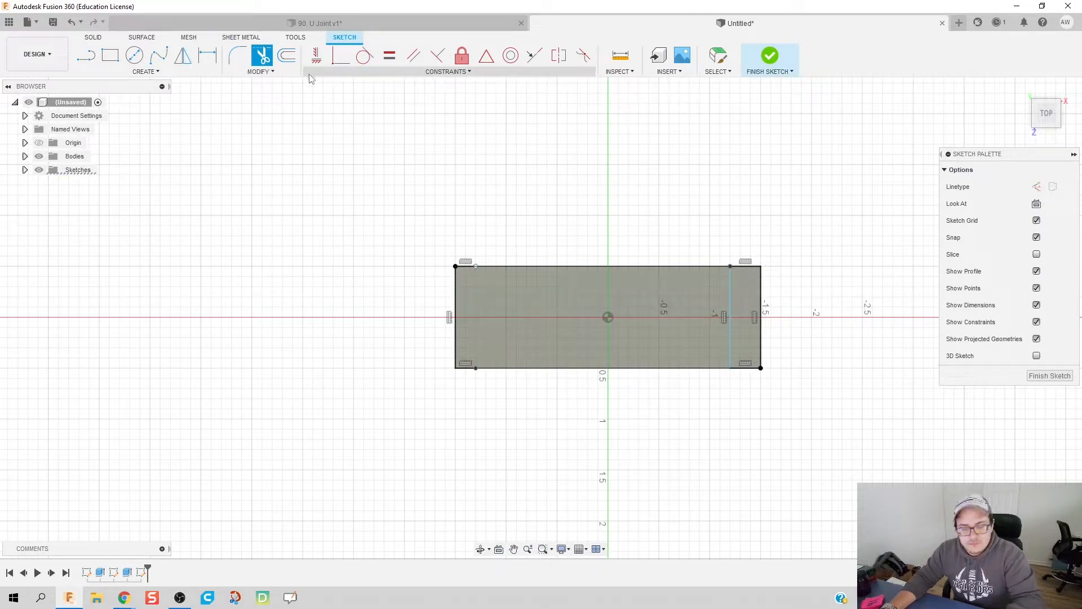
Step: Extrude both end strips of the plate upward 2.00 in with Join into fork walls
left_click(86, 55)
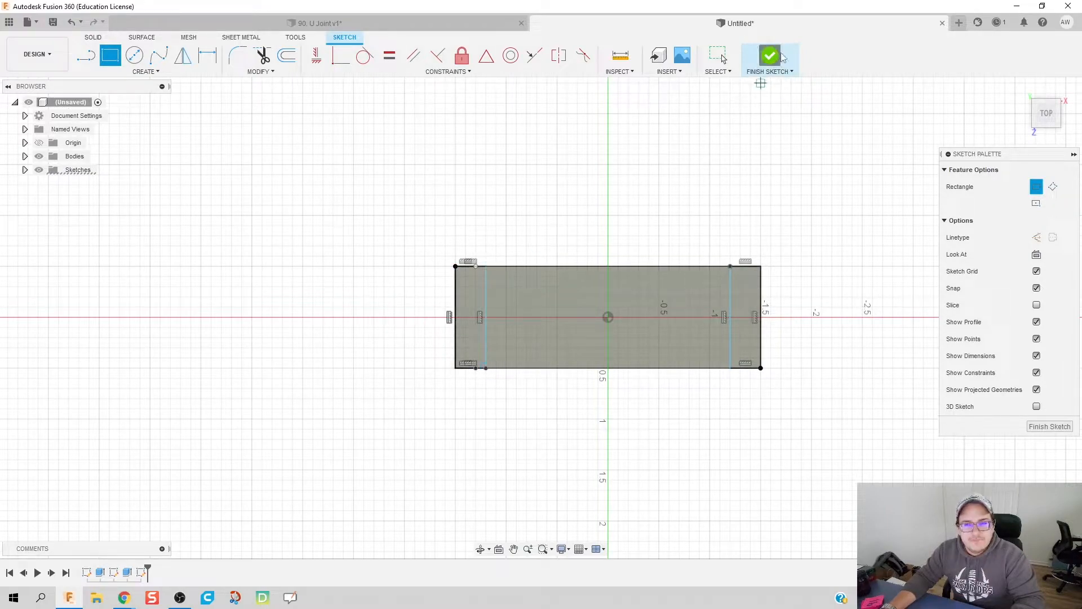
left_click(770, 57)
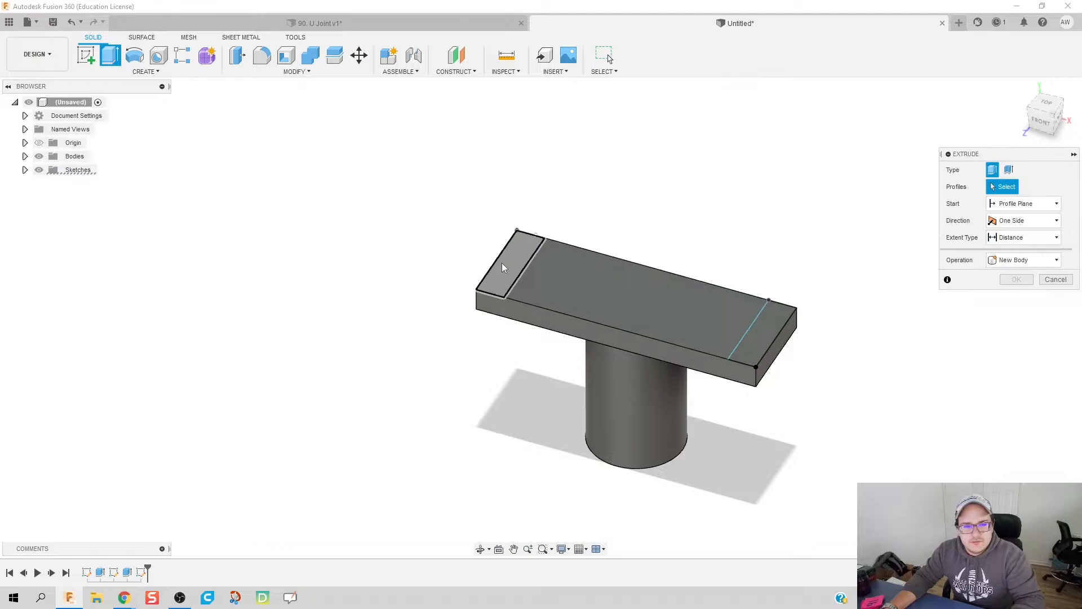
left_click(763, 325)
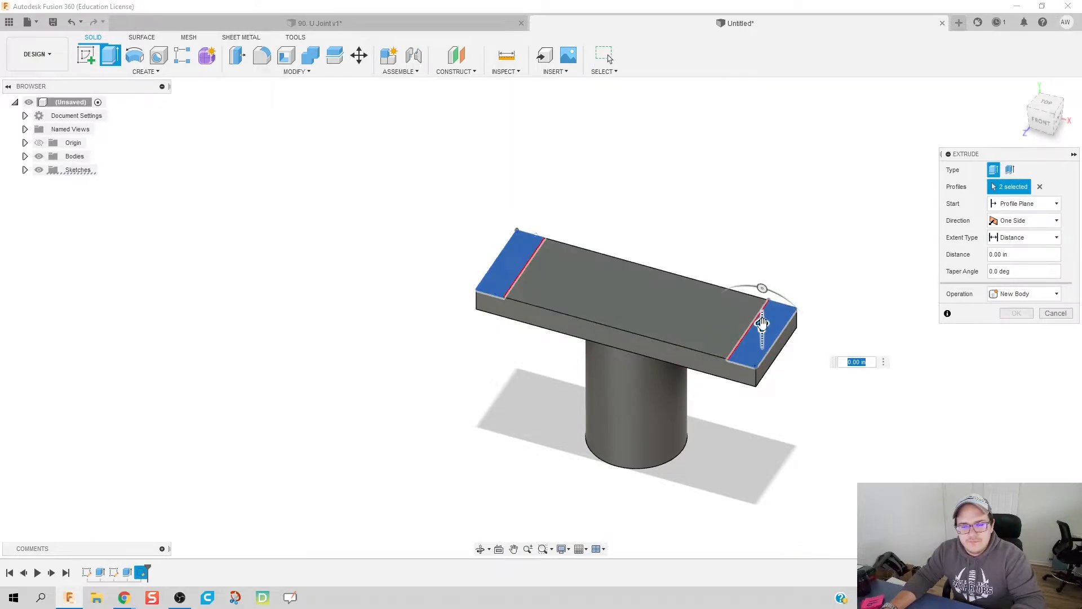
left_click_drag(761, 324, 761, 172)
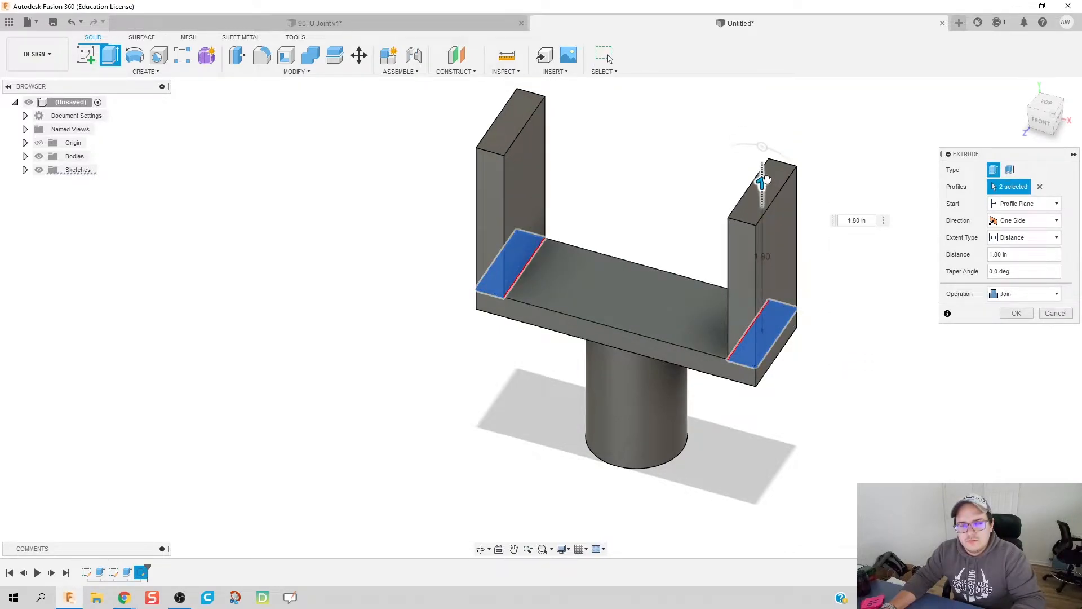
left_click_drag(761, 182, 761, 166)
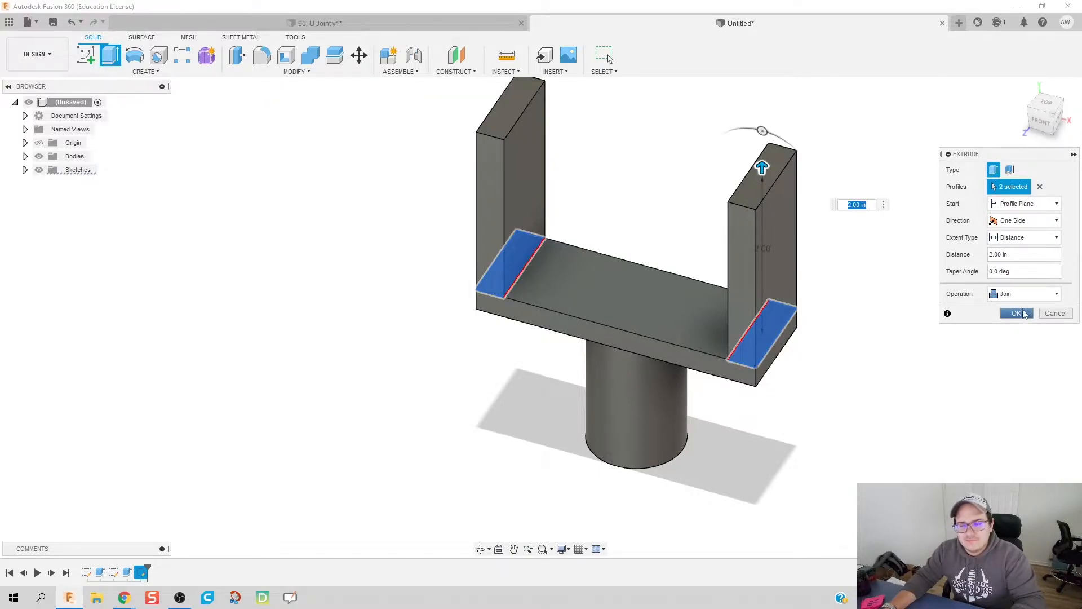
left_click(1016, 312)
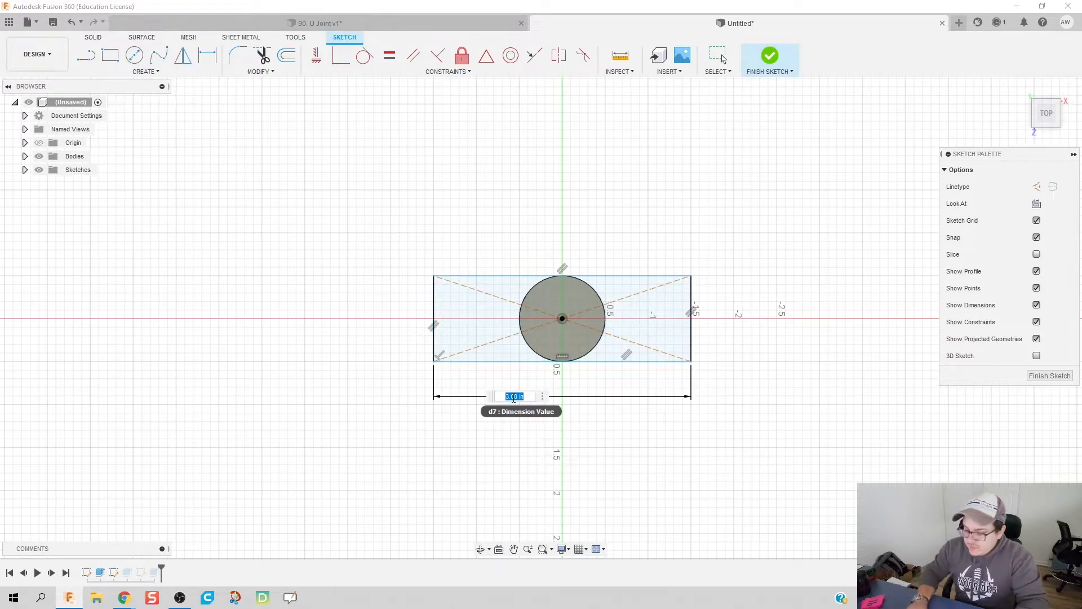
Step: Dimension the plate sketch to 2.50 by 1.00 with 0.25 wall strips and finish it
type("2.50")
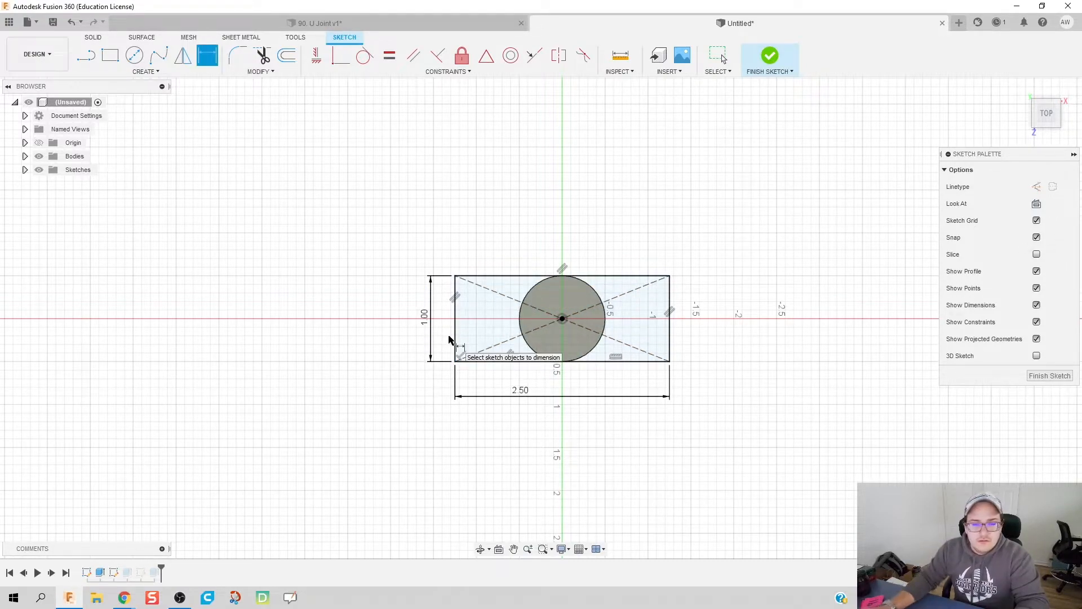
left_click(770, 55)
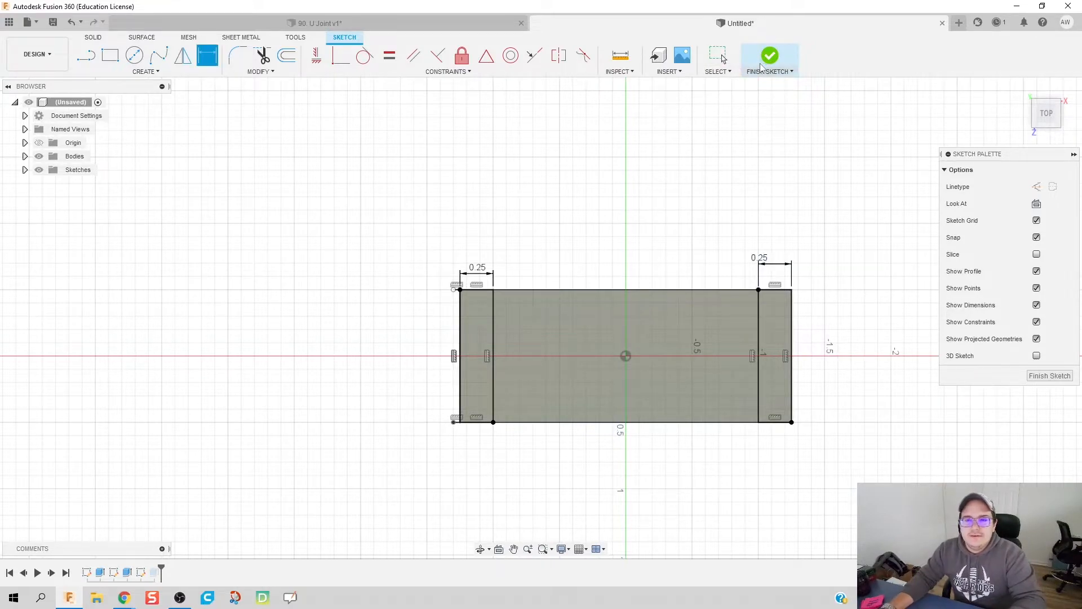
left_click(770, 56)
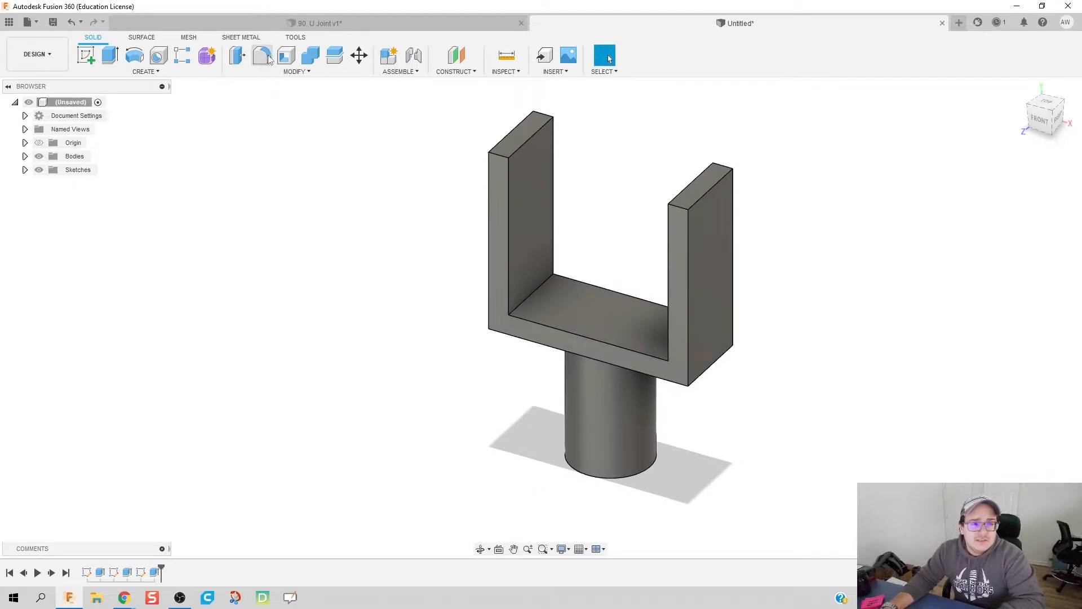
Step: Fillet the four wall-top edges at 0.50 in
left_click(260, 56)
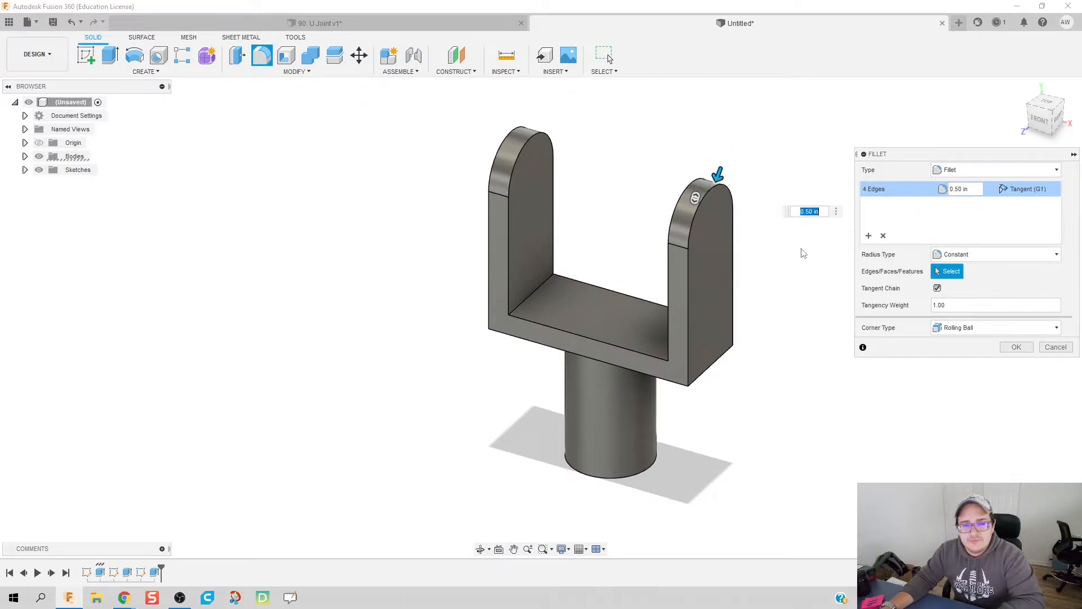
left_click(1016, 346)
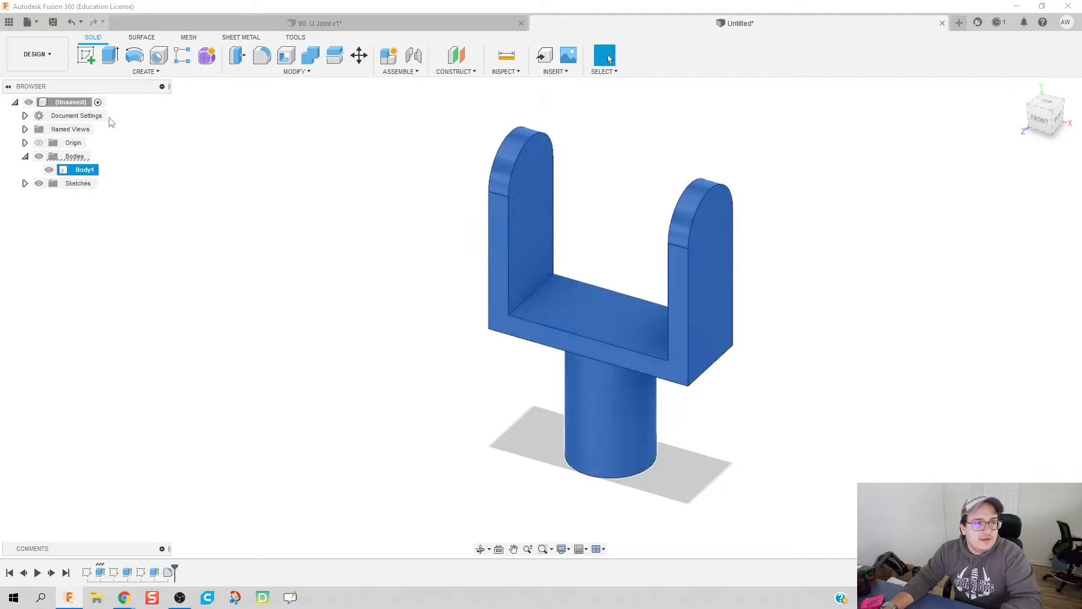
Step: Create a component from Body1 and rename it Fork
right_click(84, 169)
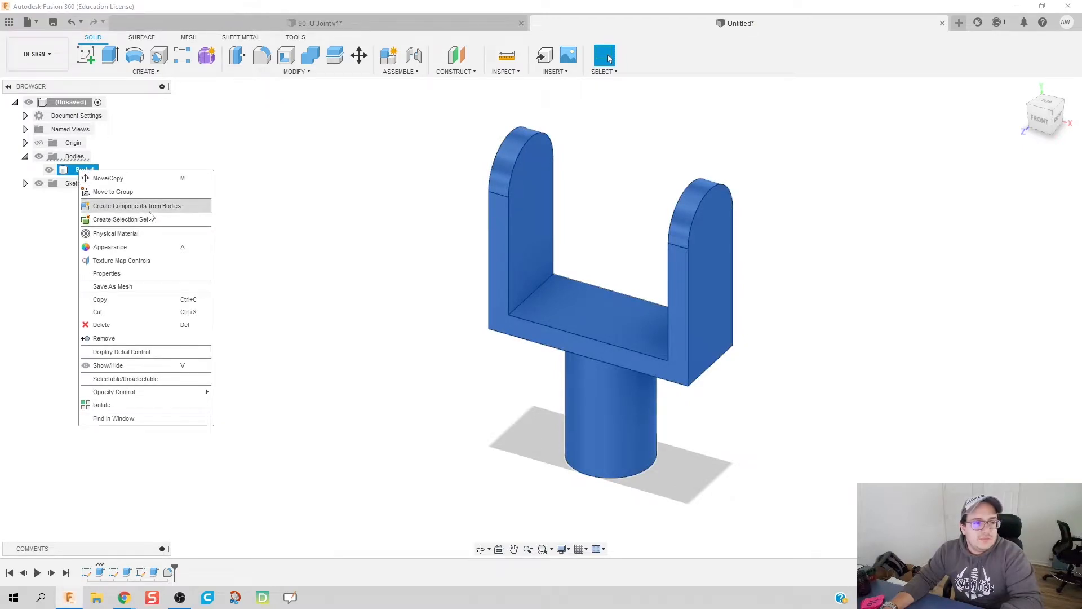
left_click(137, 206)
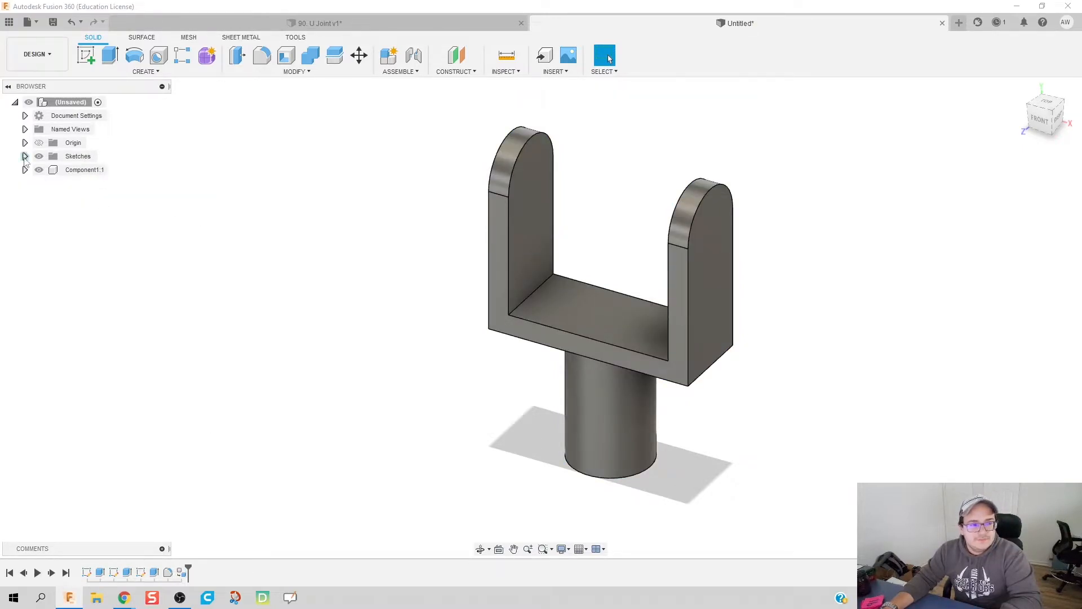
double_click(85, 170)
type("Fork")
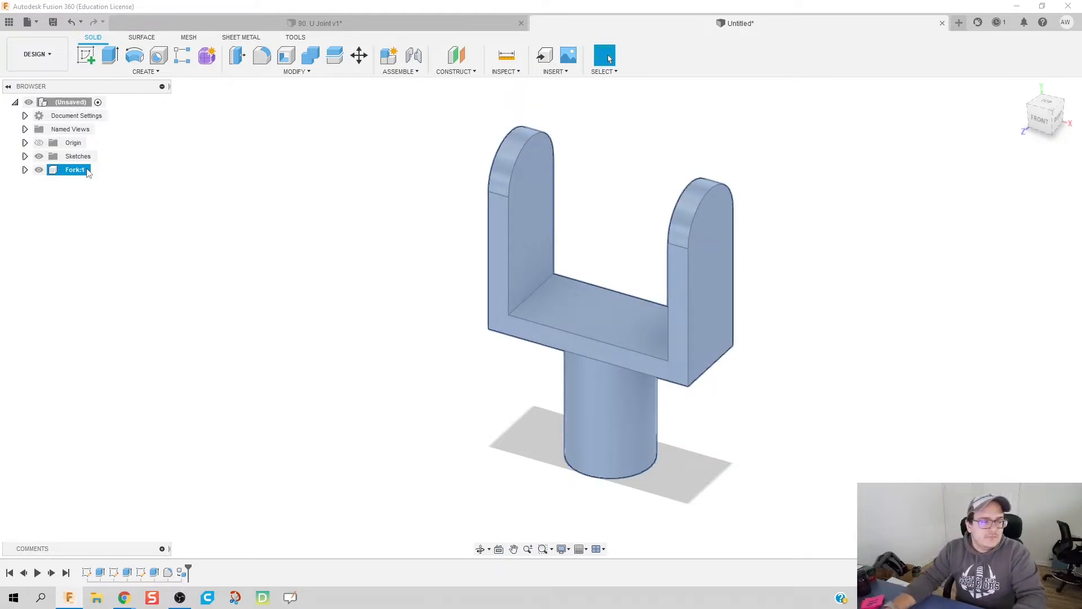
left_click(190, 94)
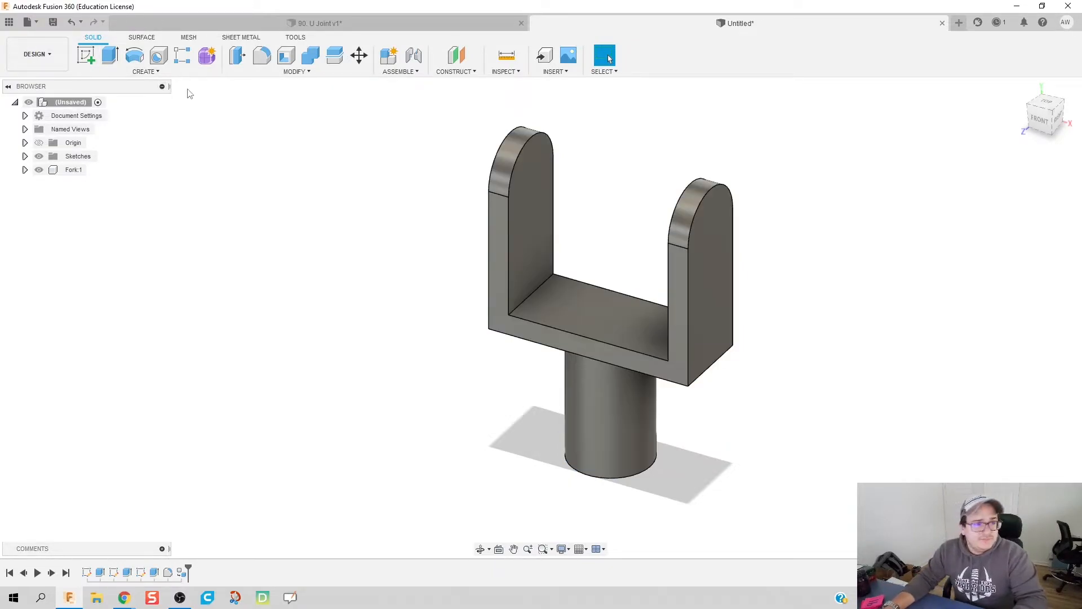
left_click(86, 54)
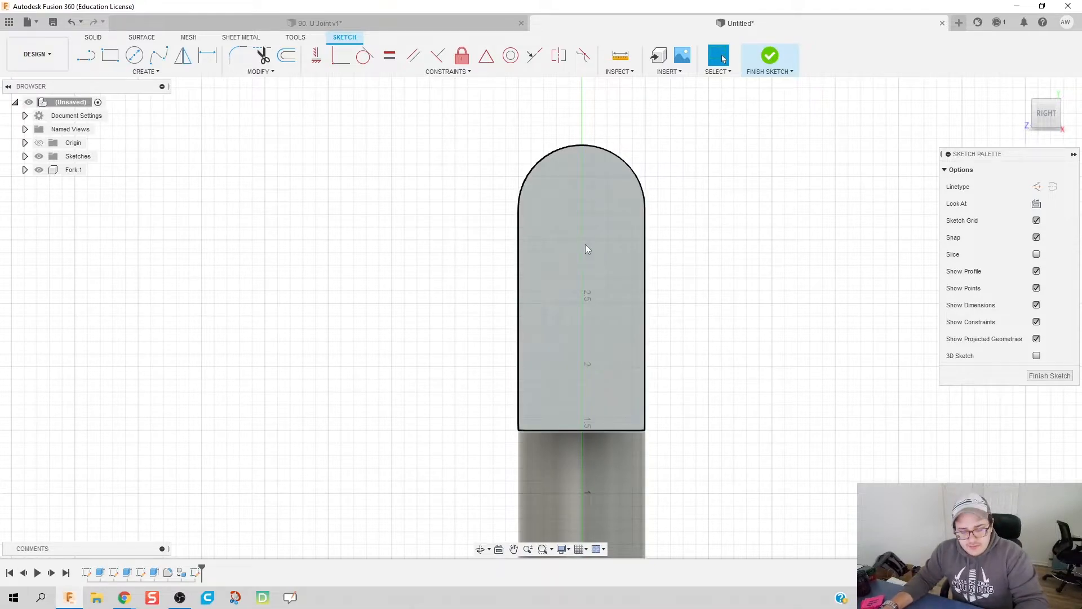
Step: Sketch a circle on the wall side face and cut it -3.00 in through both walls
left_click(134, 55)
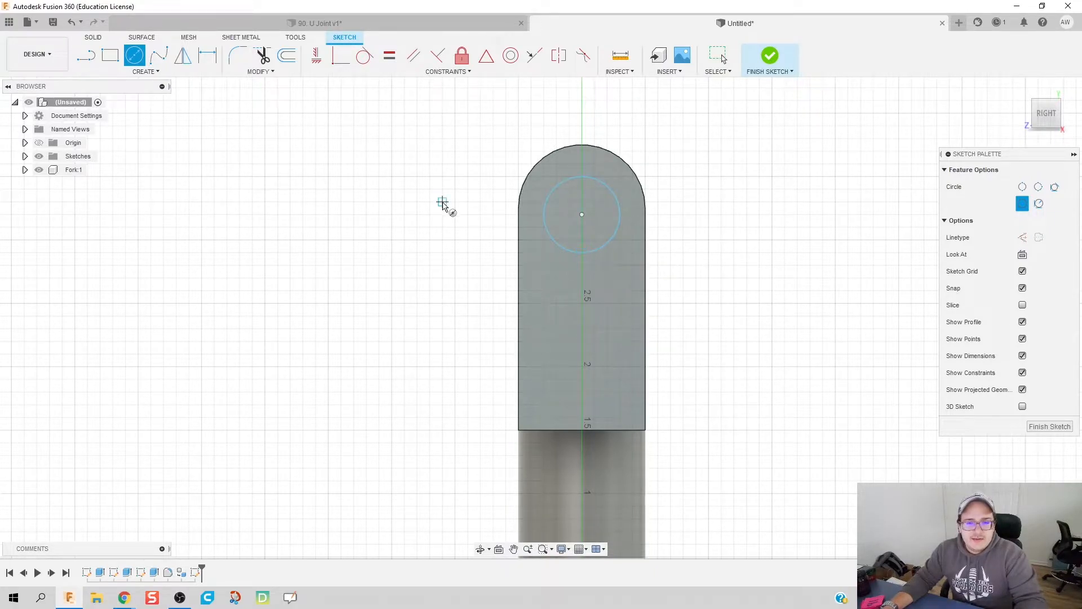
left_click(770, 55)
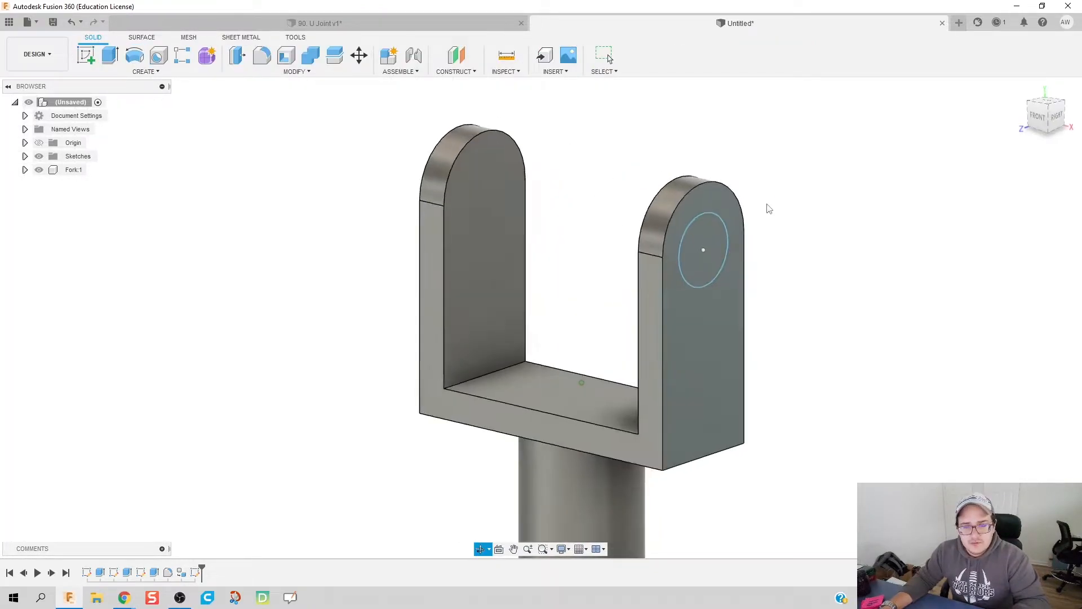
left_click(109, 55)
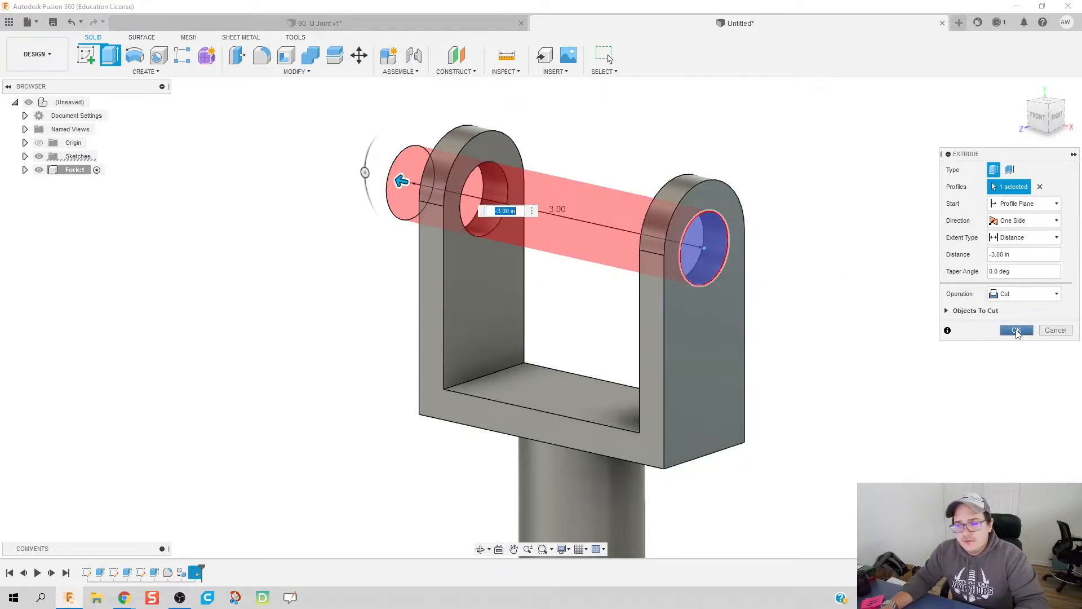
left_click(1016, 331)
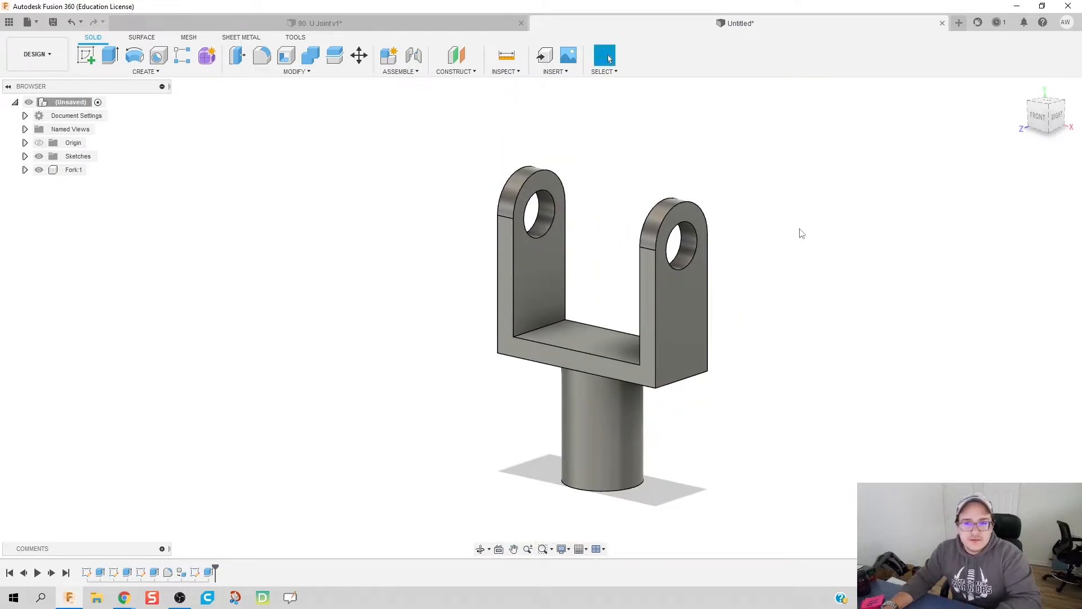
mouse_move(745, 189)
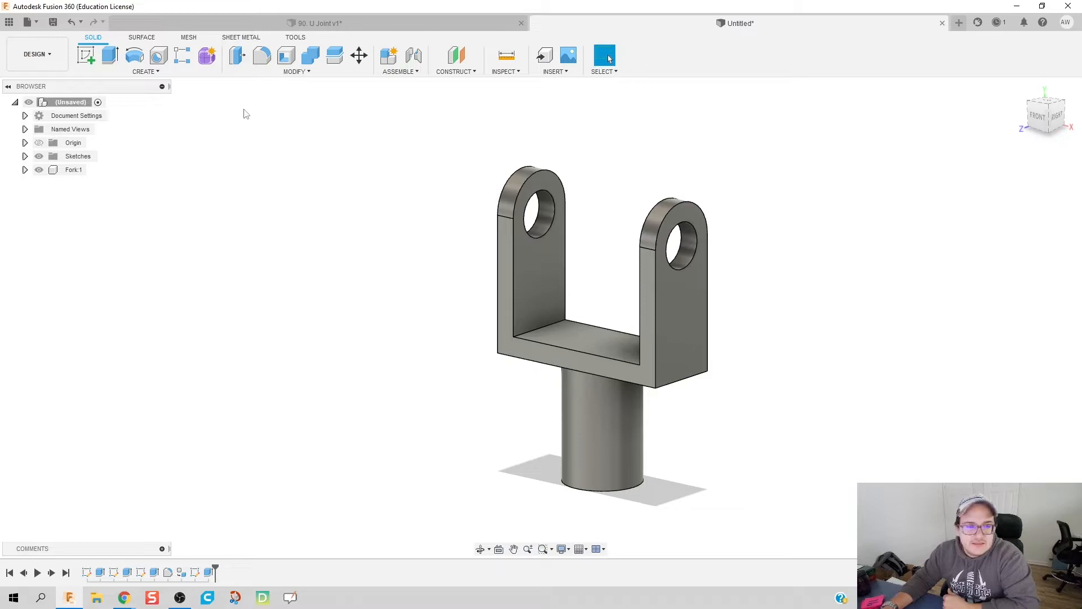
mouse_move(86, 54)
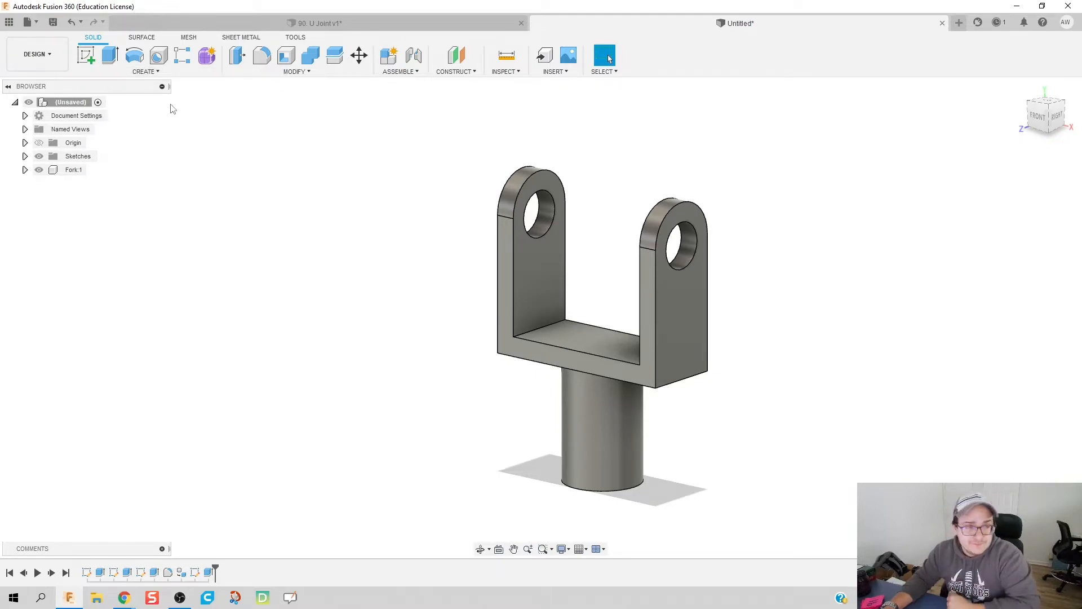
mouse_move(271, 162)
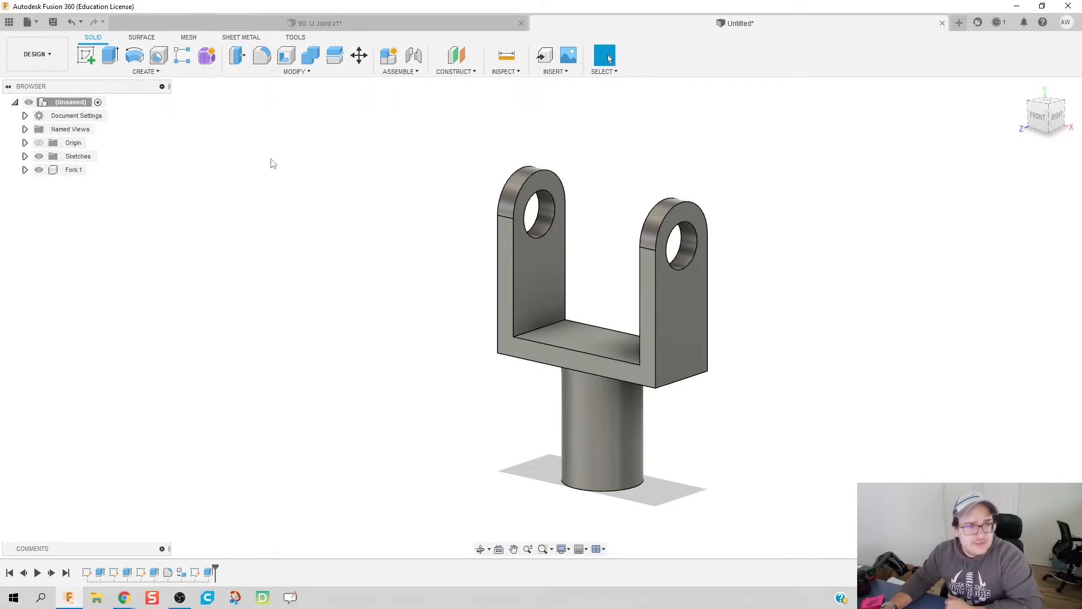
left_click(87, 54)
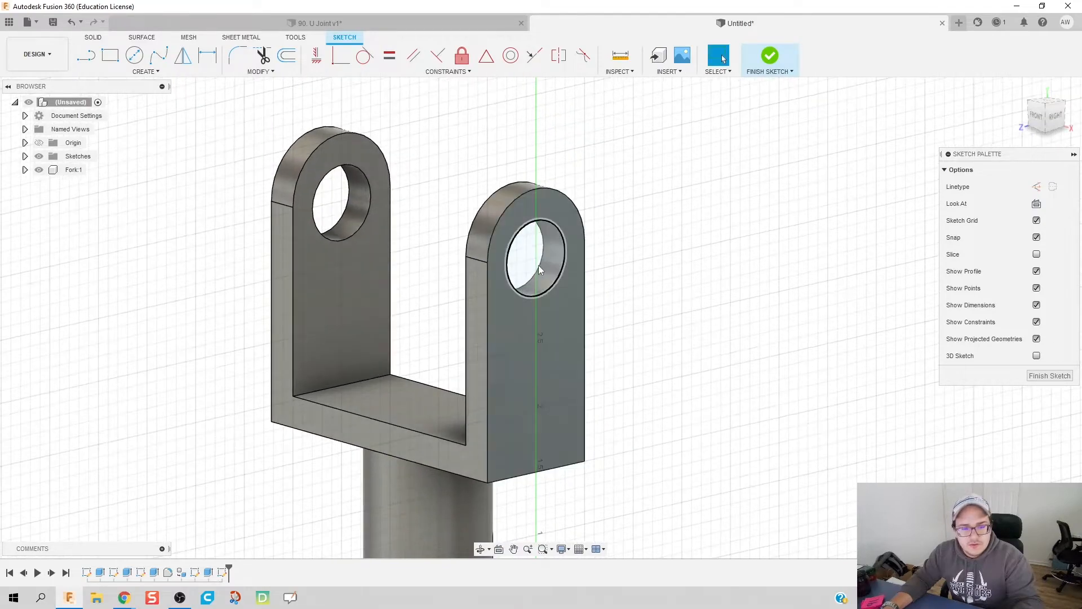
Step: Trace the hole circle and extrude it -2.50 in as a New Component pin across both arms
left_click(134, 56)
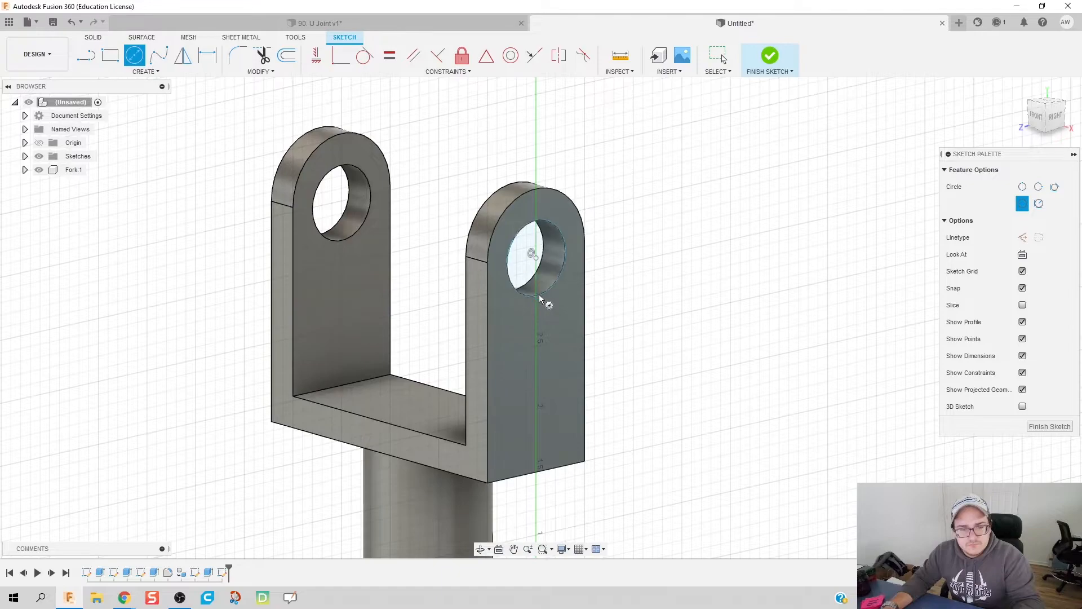
left_click(770, 56)
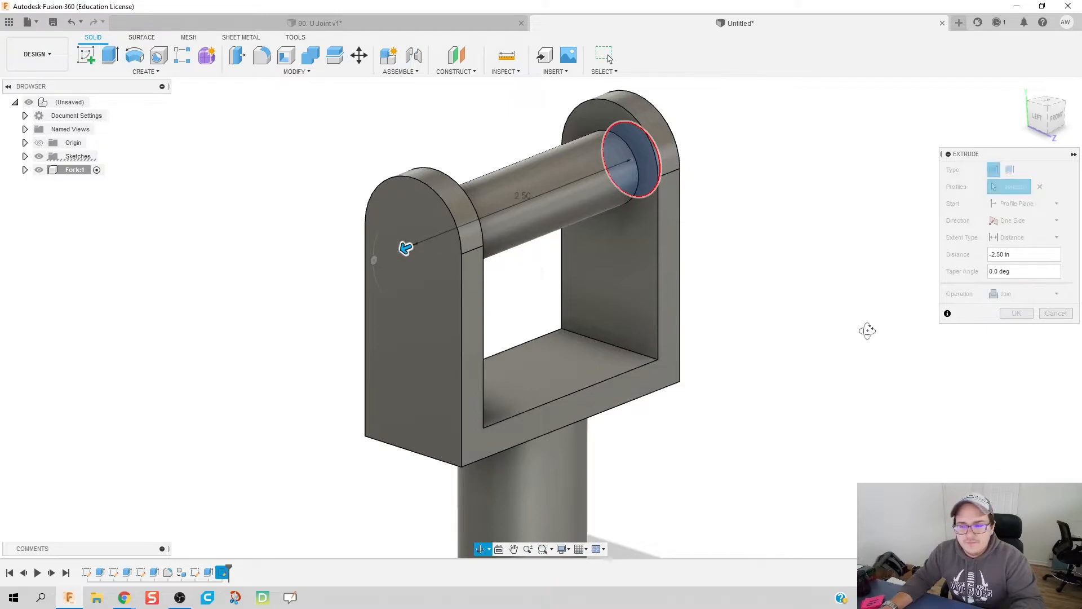
left_click(1024, 293)
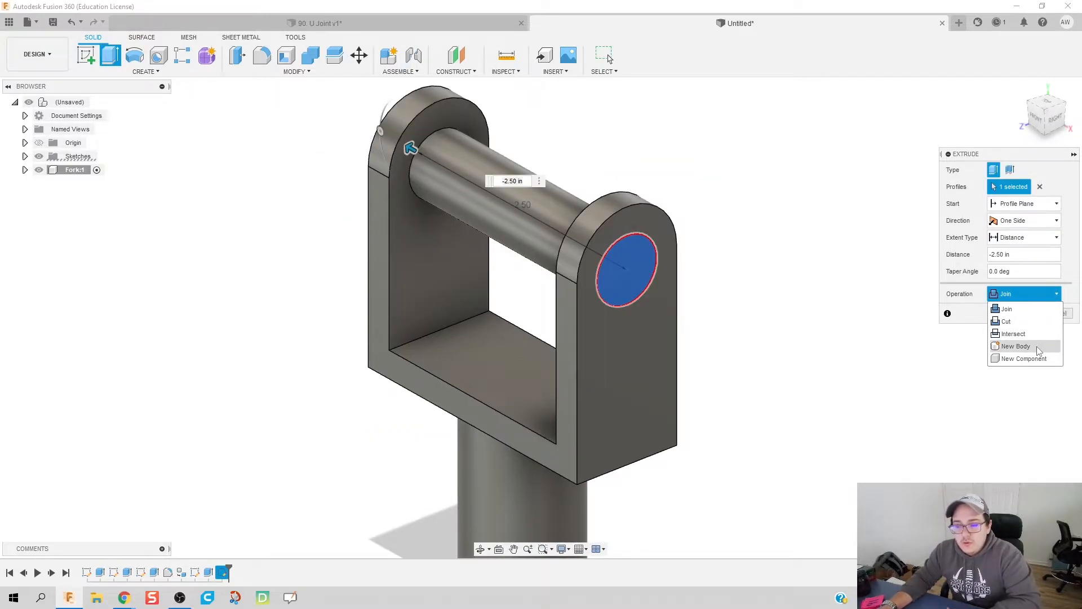
left_click(1028, 358)
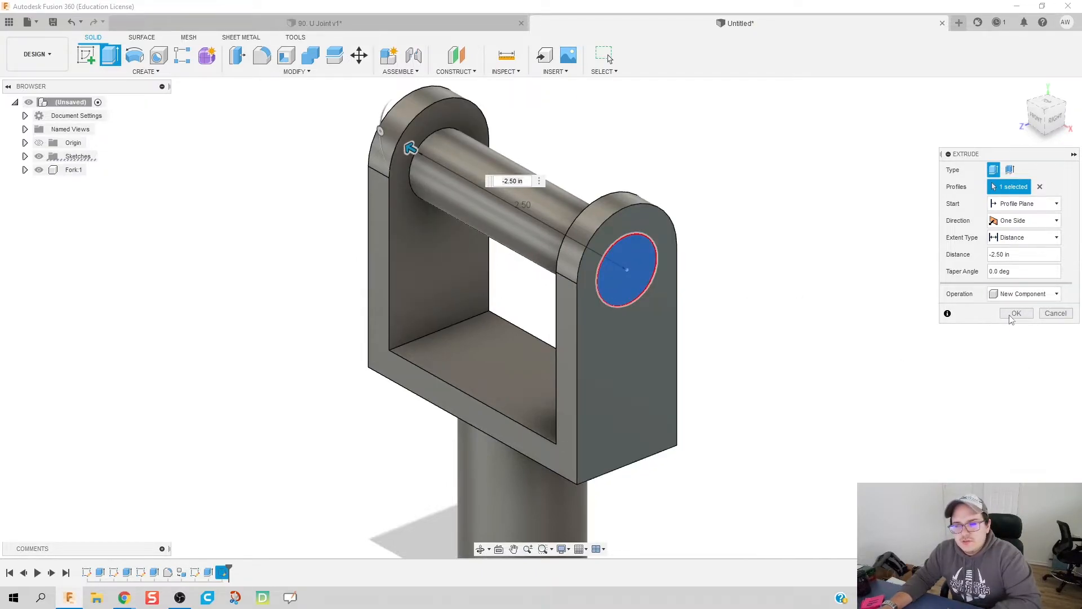
left_click(1015, 312)
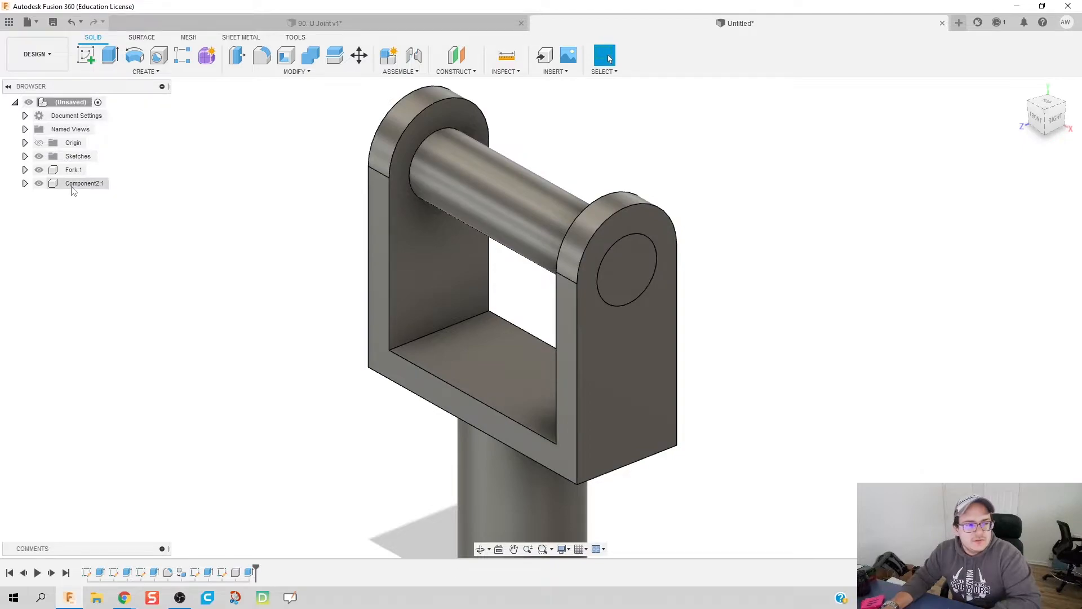
Step: Rename Component2:1 in the Browser to Connector
left_click(84, 183)
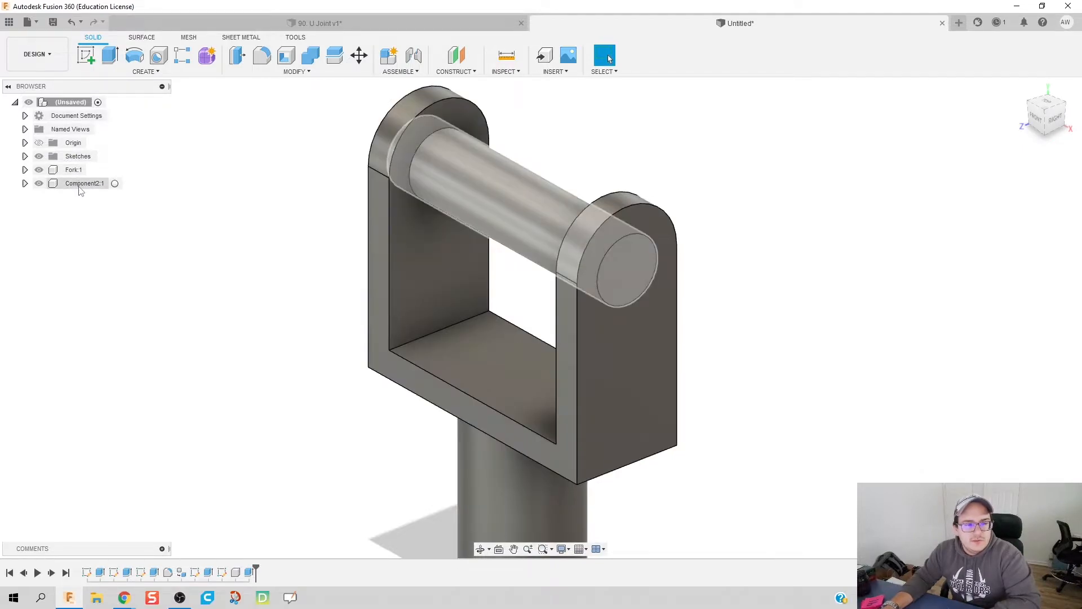
left_click(82, 182)
type("Conn")
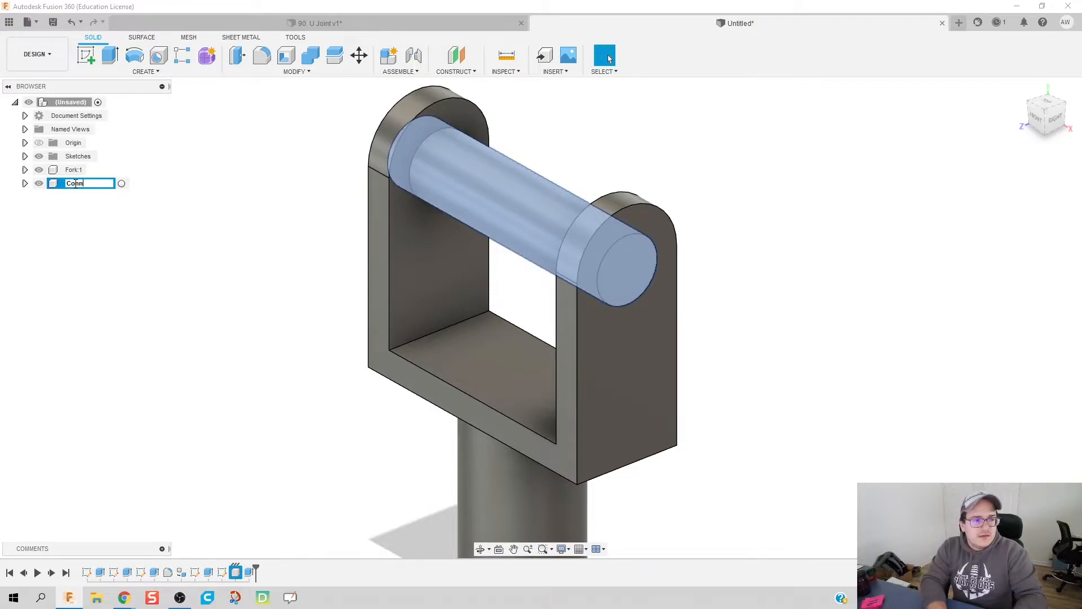
type("ector:1")
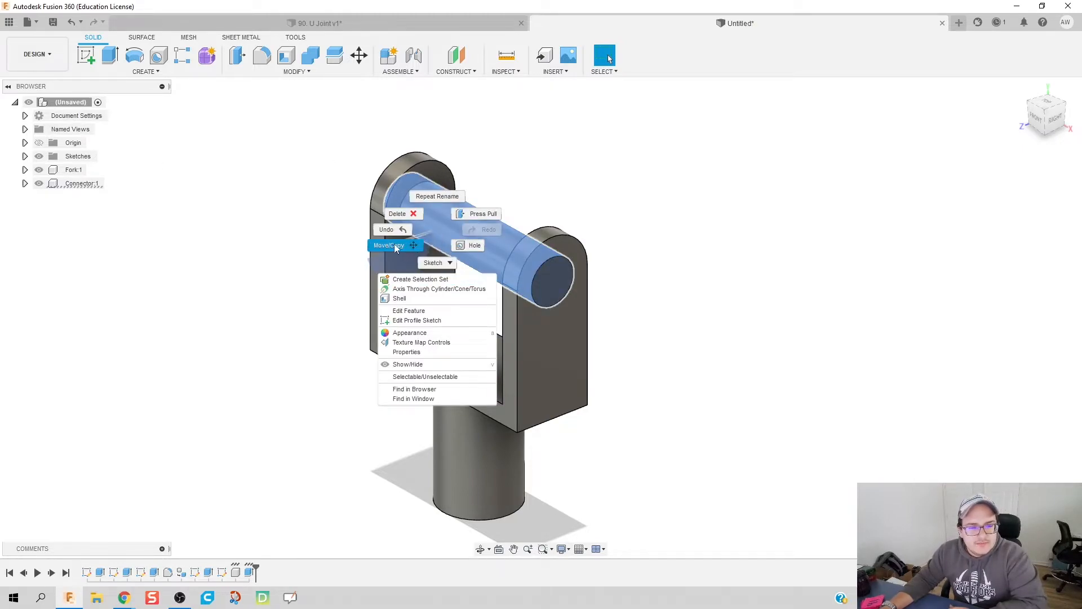
left_click(389, 244)
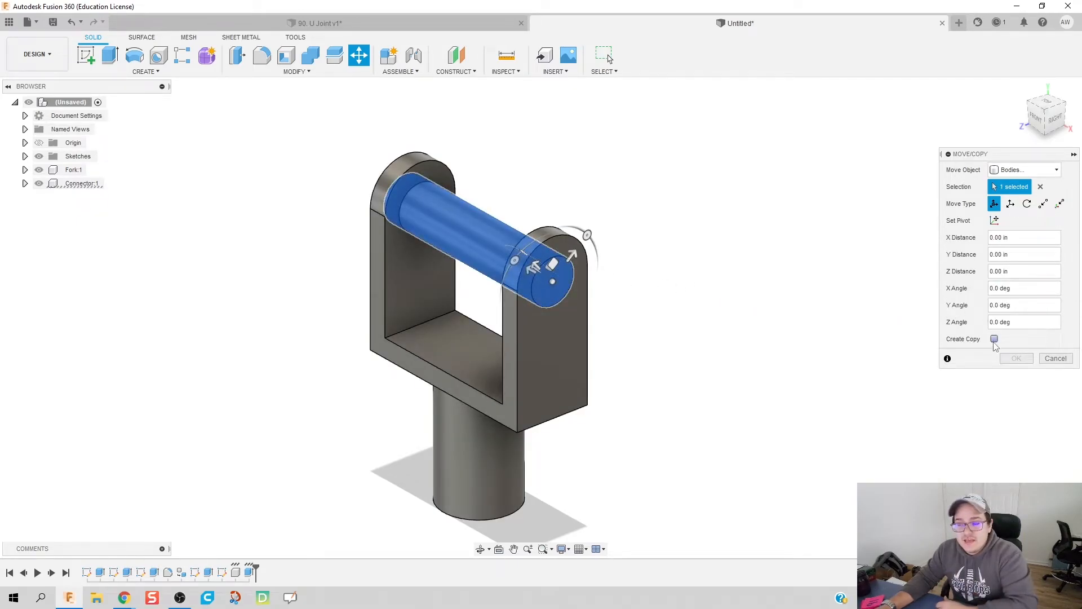
left_click(995, 339)
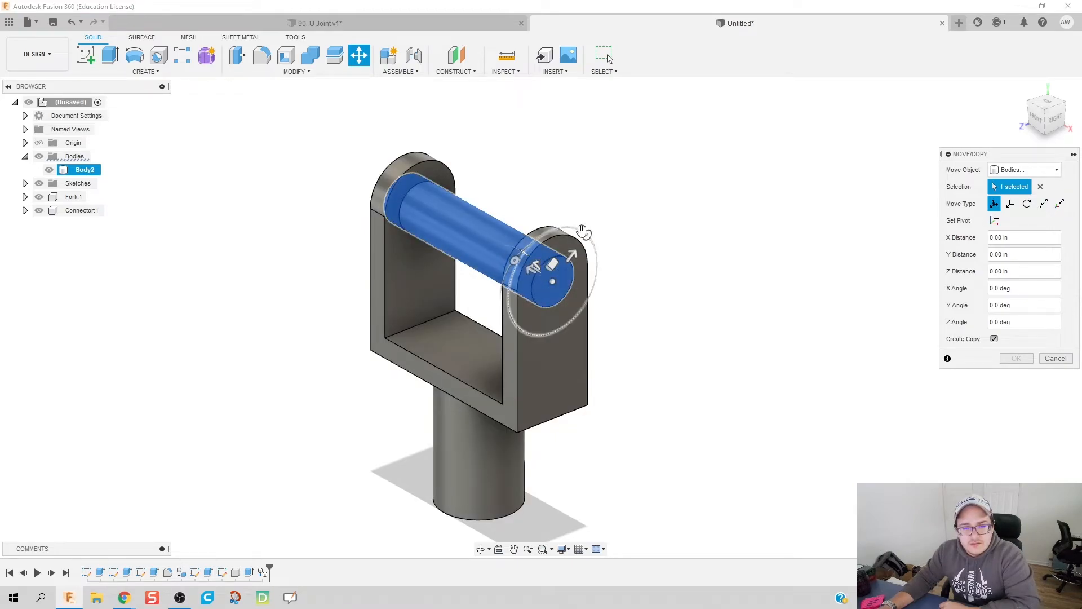
left_click_drag(585, 234, 543, 232)
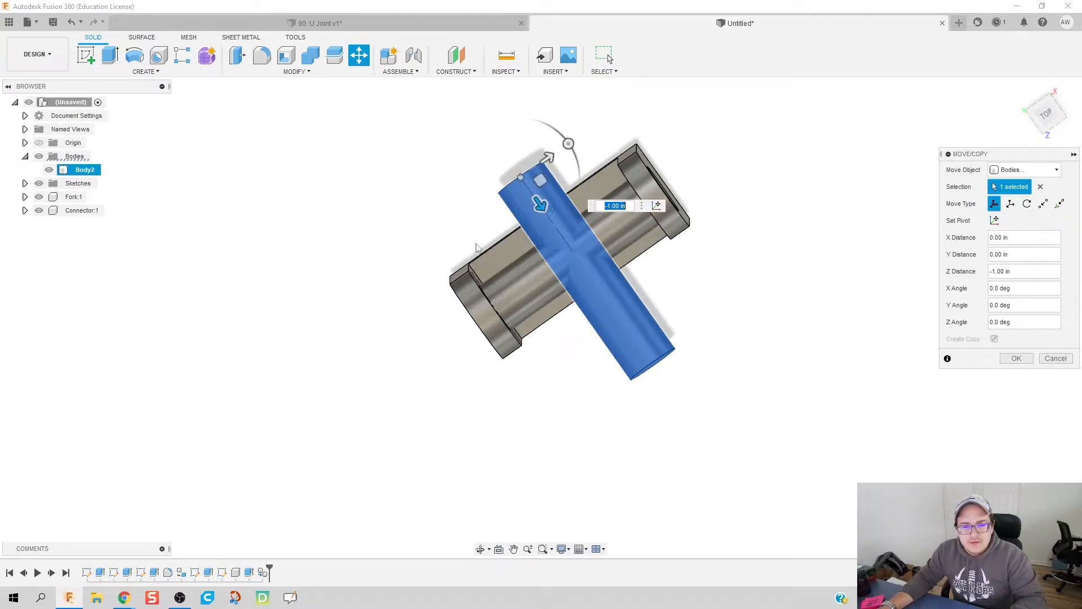
left_click_drag(545, 179, 535, 201)
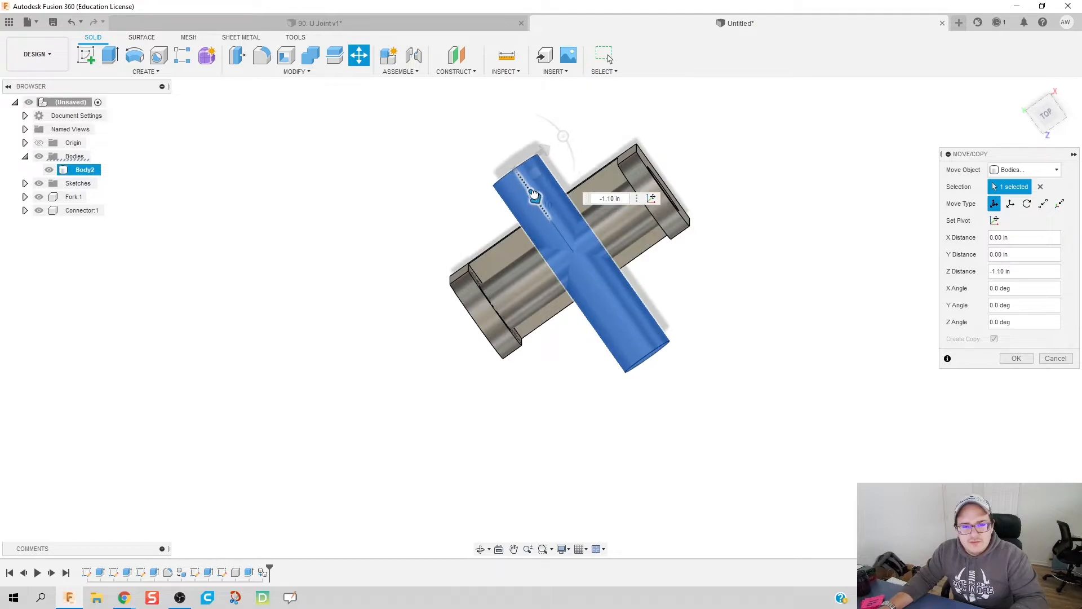
left_click_drag(539, 207, 531, 186)
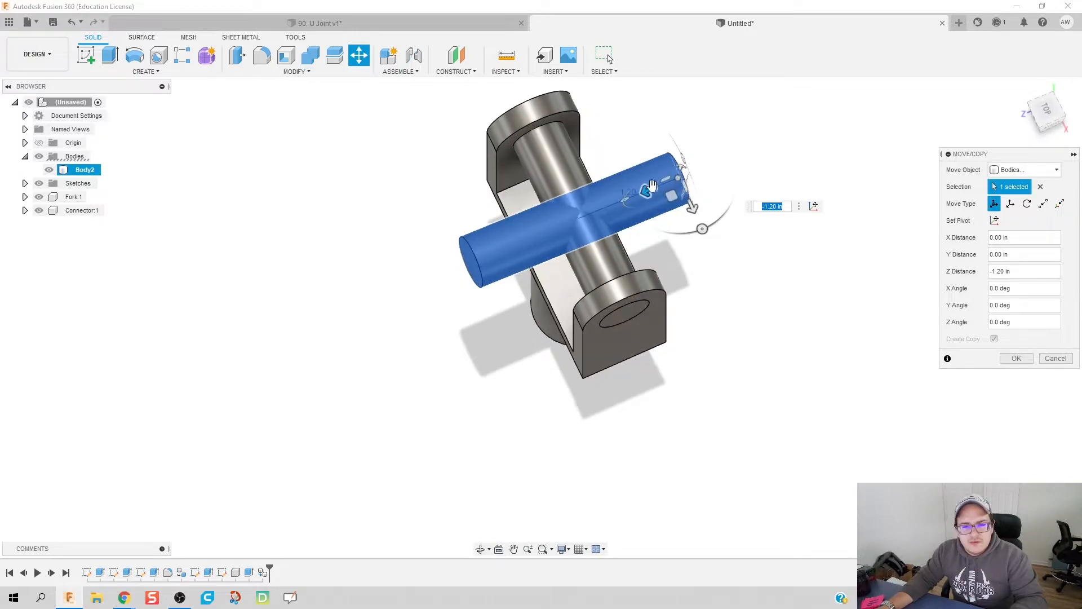
left_click_drag(690, 176, 652, 189)
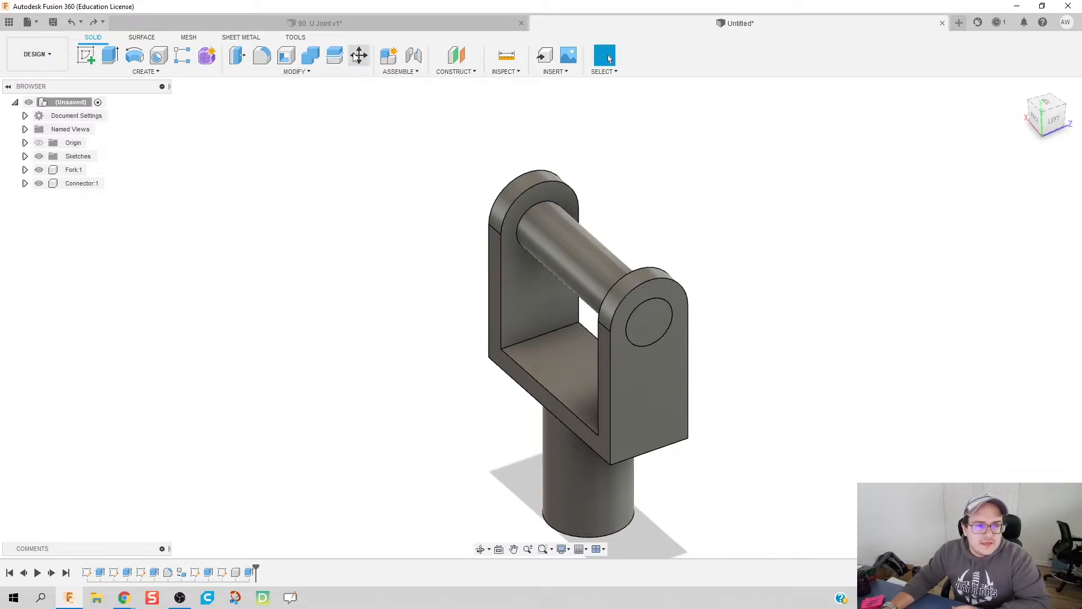
Step: Move/Copy the pin: rotate 90 deg about the vertical axis with Create Copy to form a cross
left_click(359, 55)
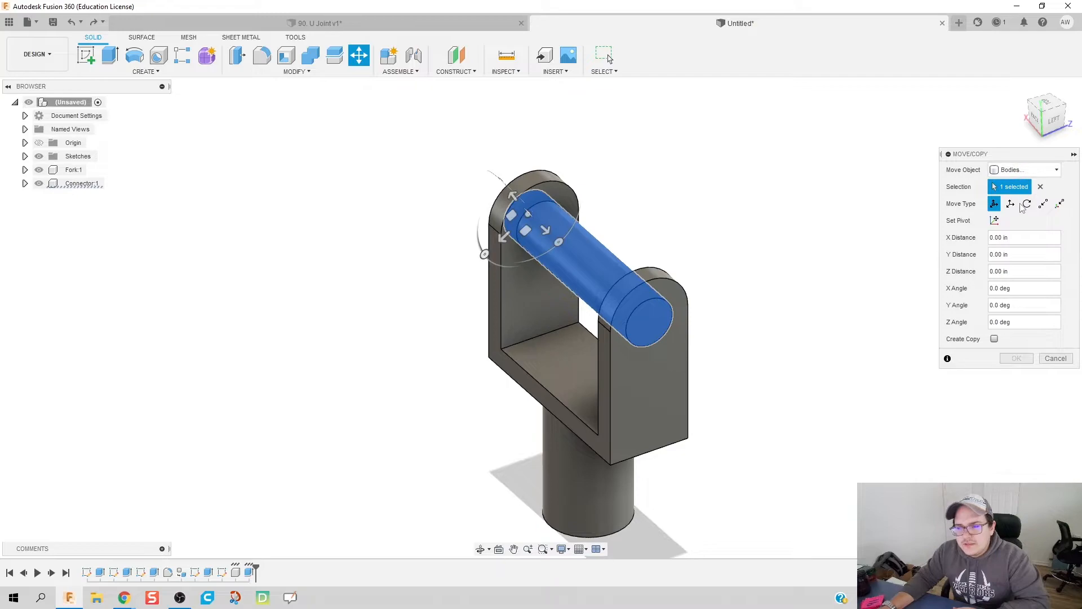
mouse_move(1010, 204)
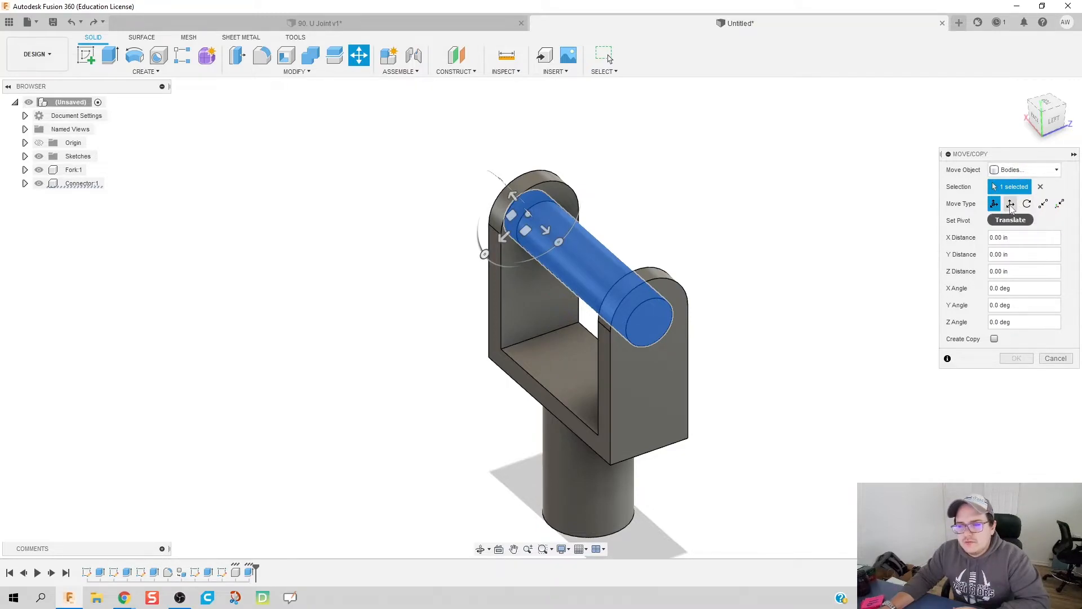
left_click(1009, 203)
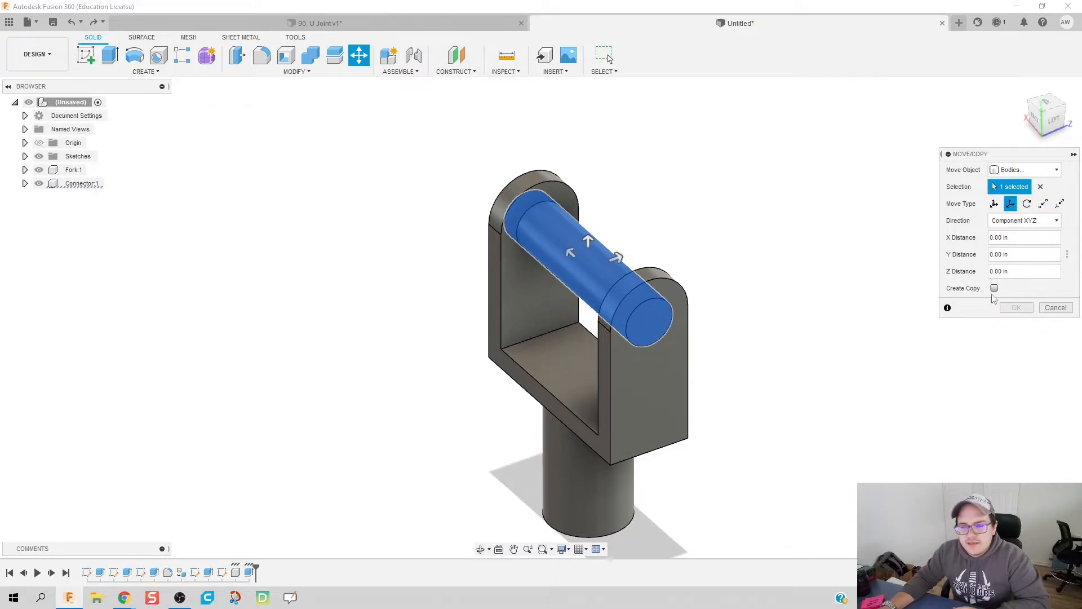
left_click(994, 287)
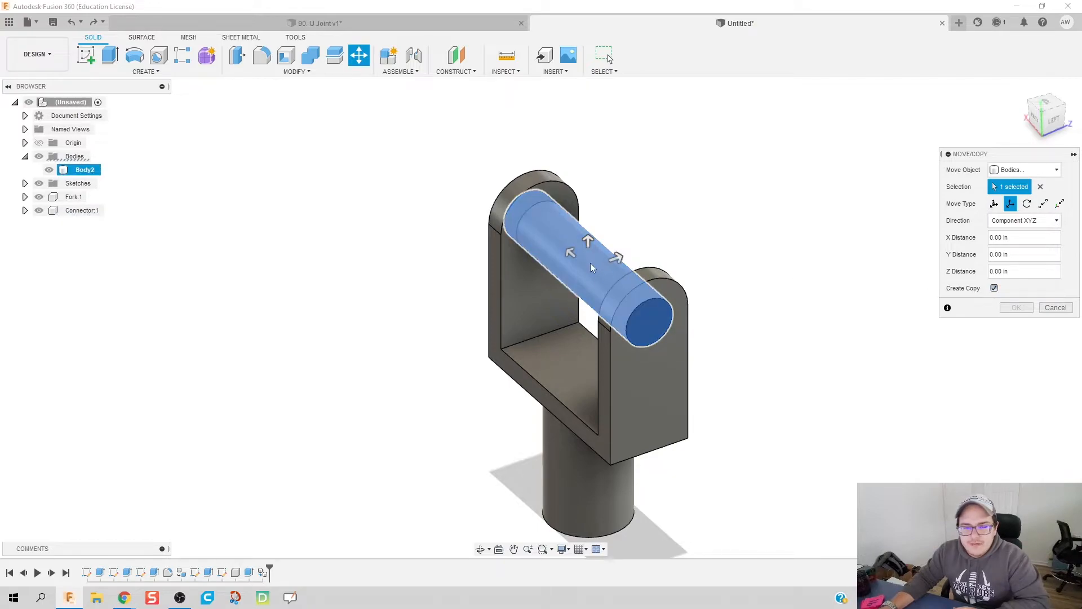
mouse_move(1026, 204)
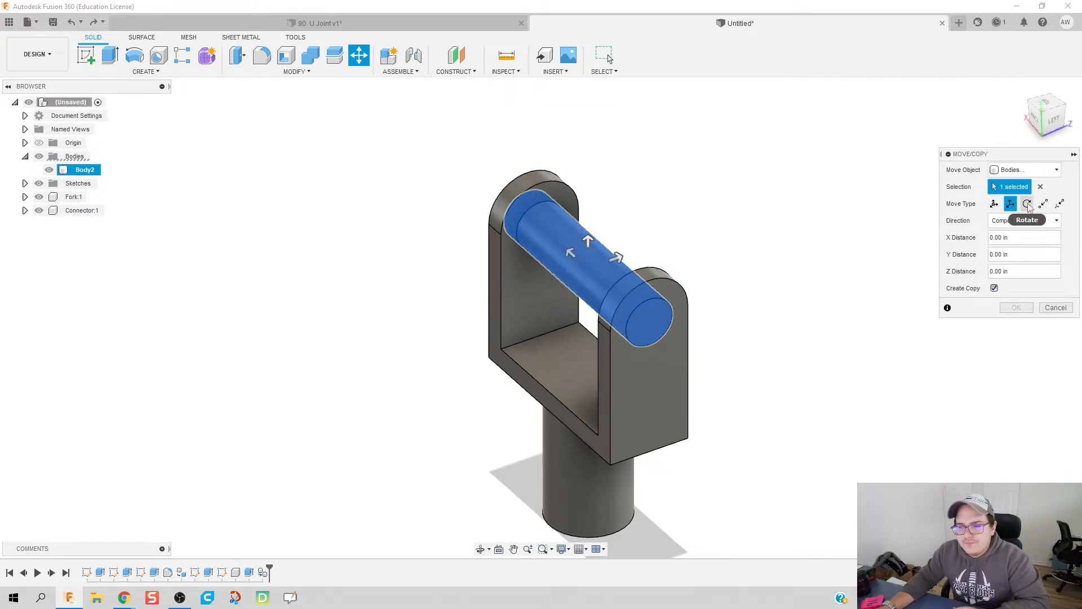
left_click(1026, 202)
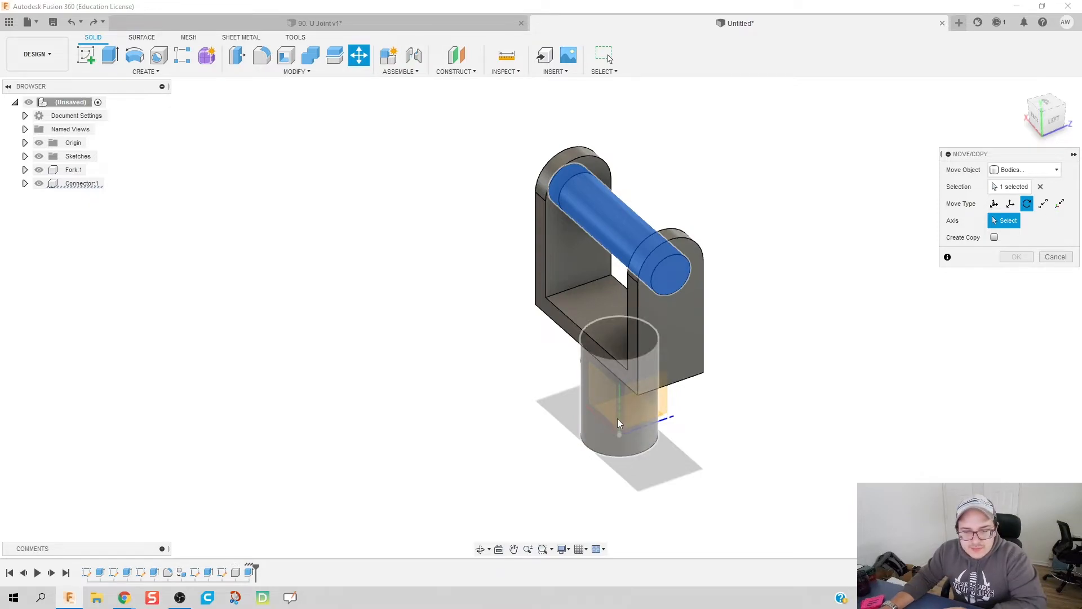
scroll("down", 3)
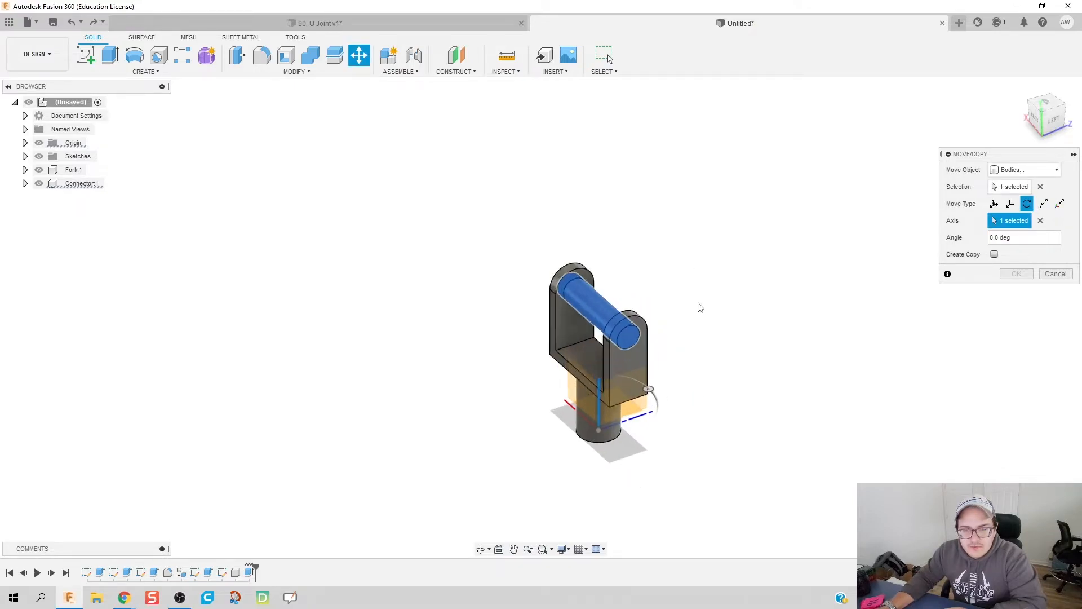
left_click(1025, 237)
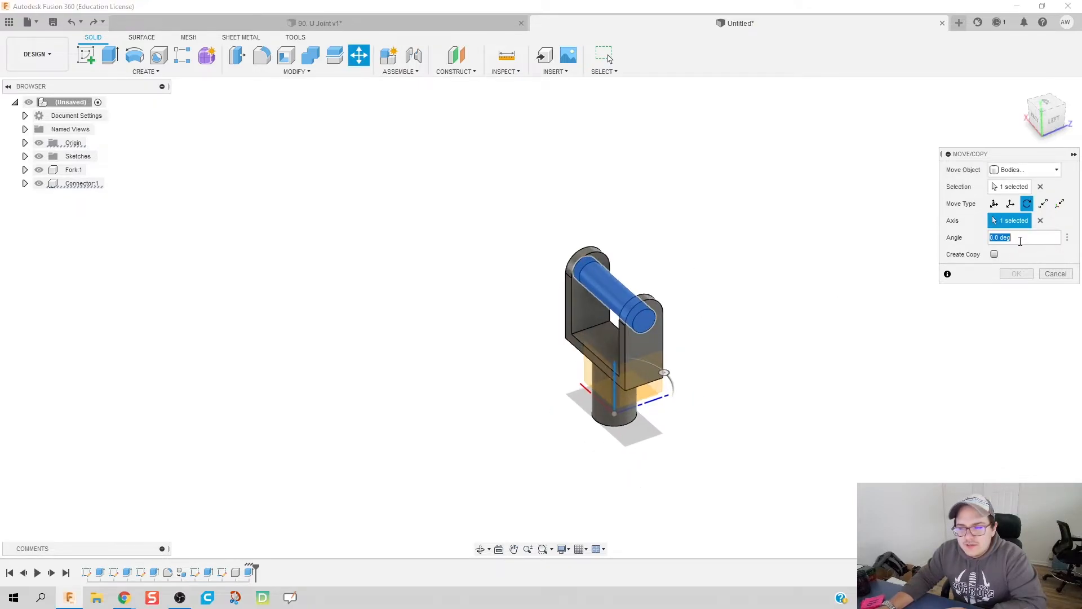
type("90")
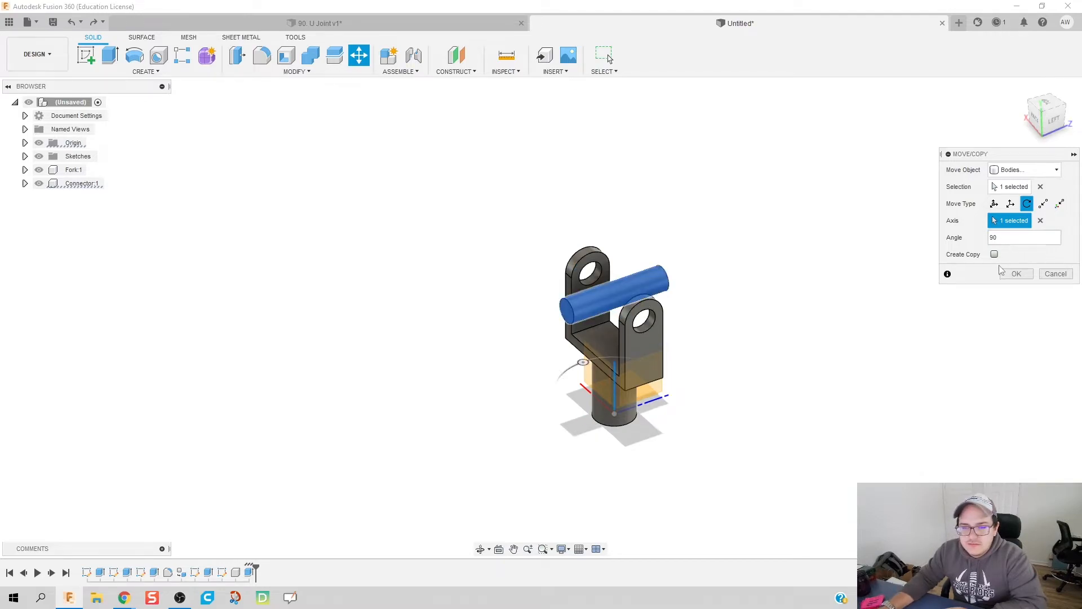
left_click(994, 254)
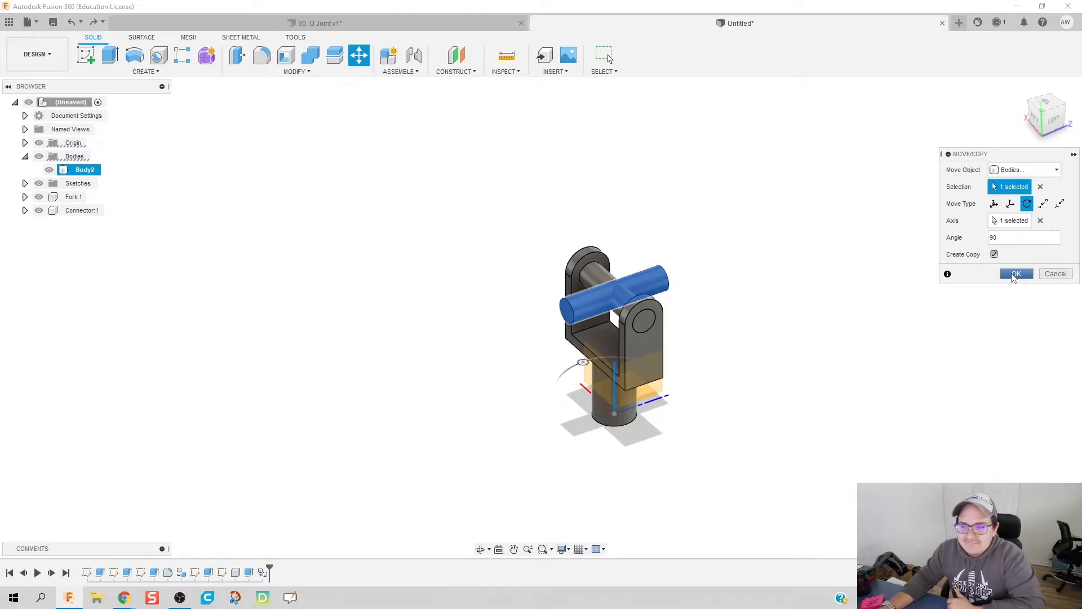
left_click(1015, 273)
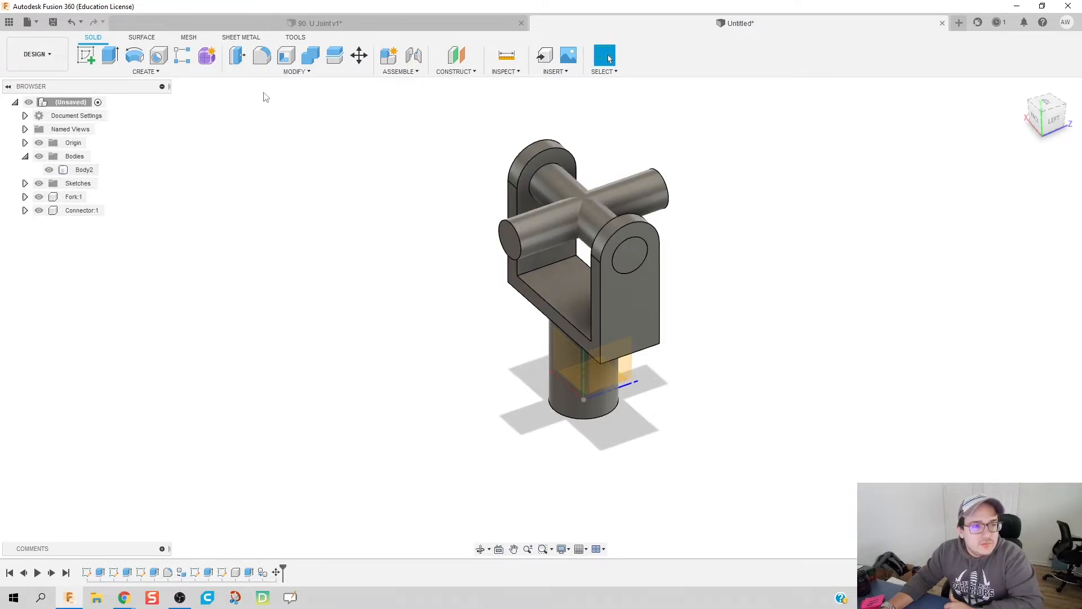
Step: Combine the two pin bodies with Join as a New Component, leaving one cross solid
left_click(309, 56)
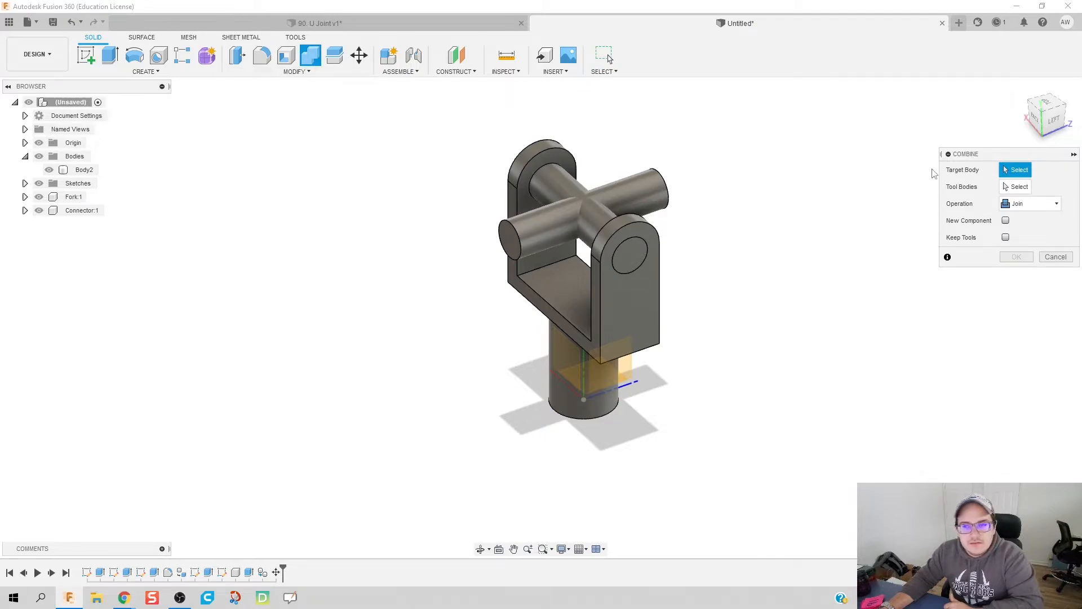
left_click(617, 204)
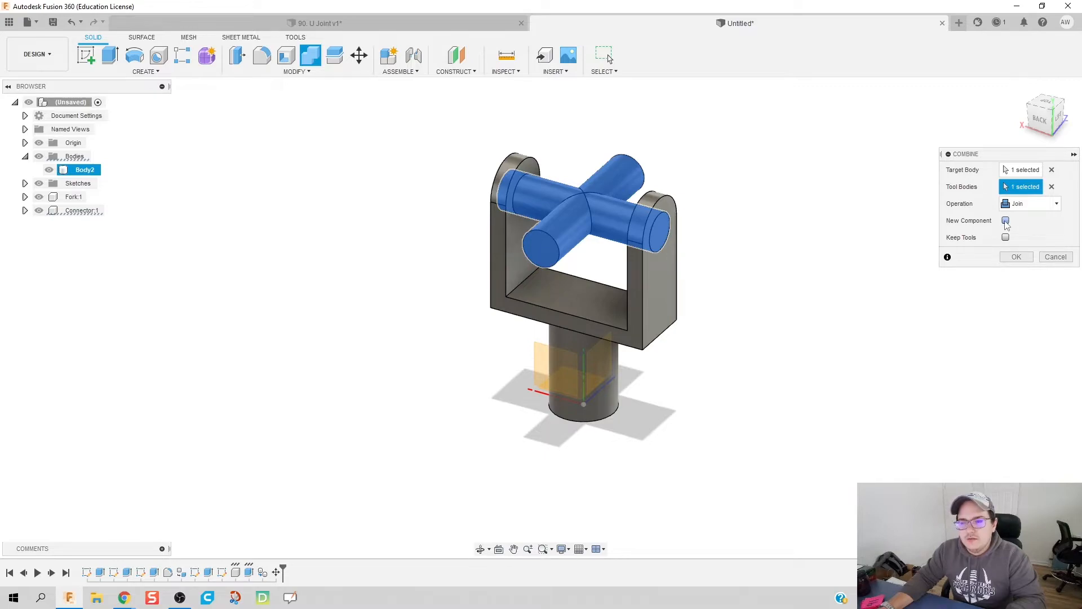
left_click(1015, 257)
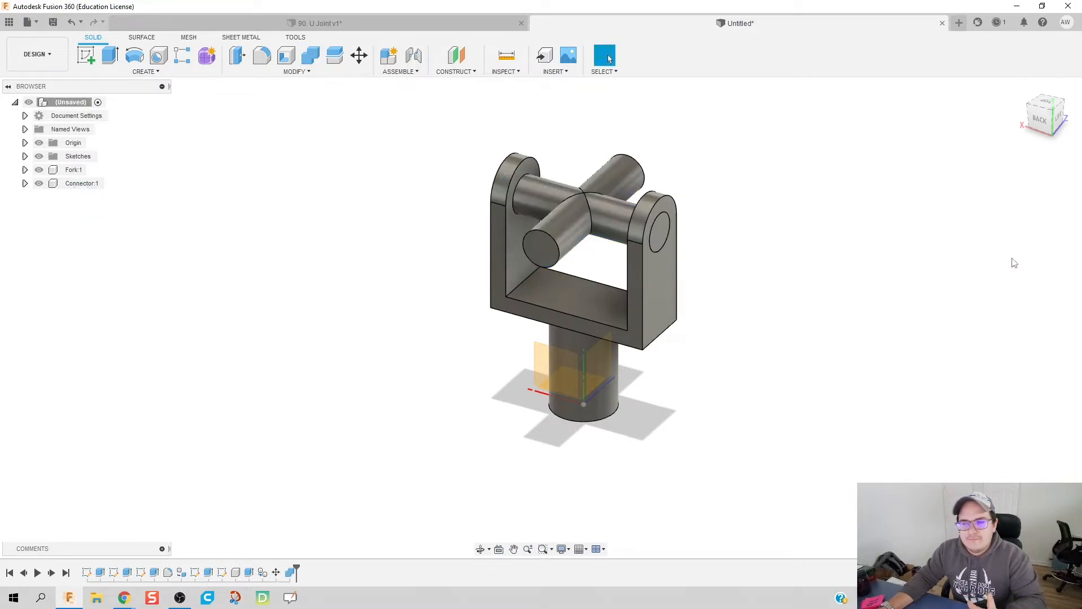
left_click(39, 182)
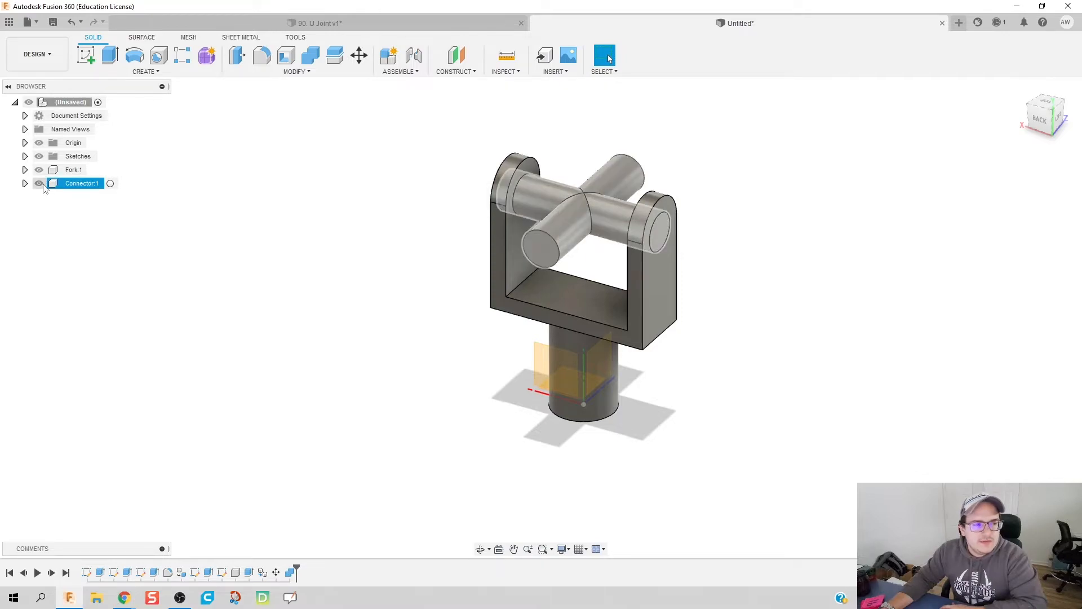
left_click(38, 183)
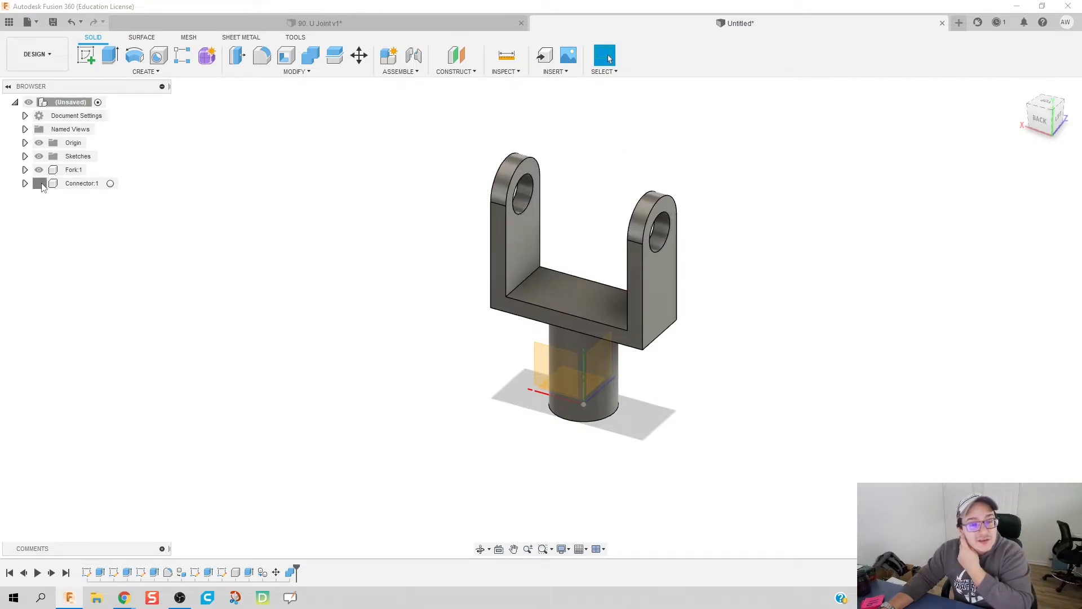
left_click(38, 183)
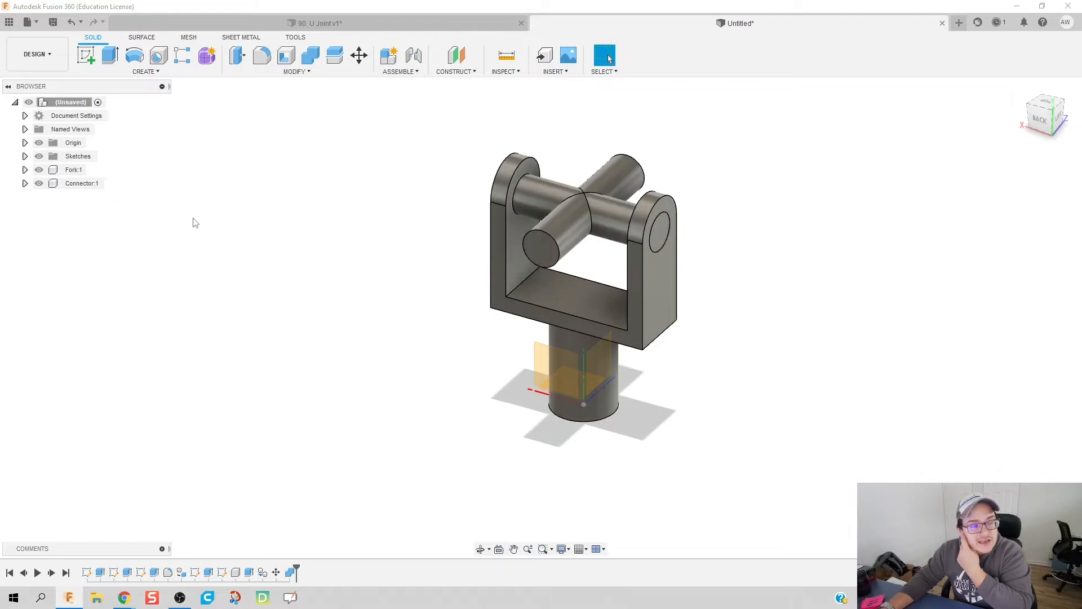
mouse_move(407, 272)
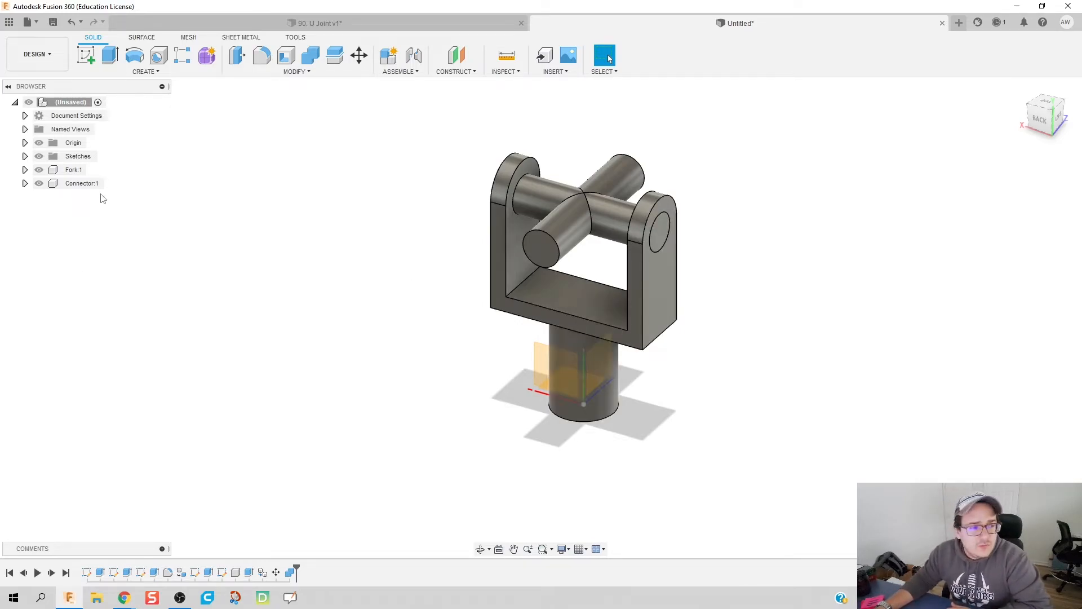
Step: Start a Move/Copy of Fork:1 with Create Copy and free-move angle values enabled
right_click(73, 169)
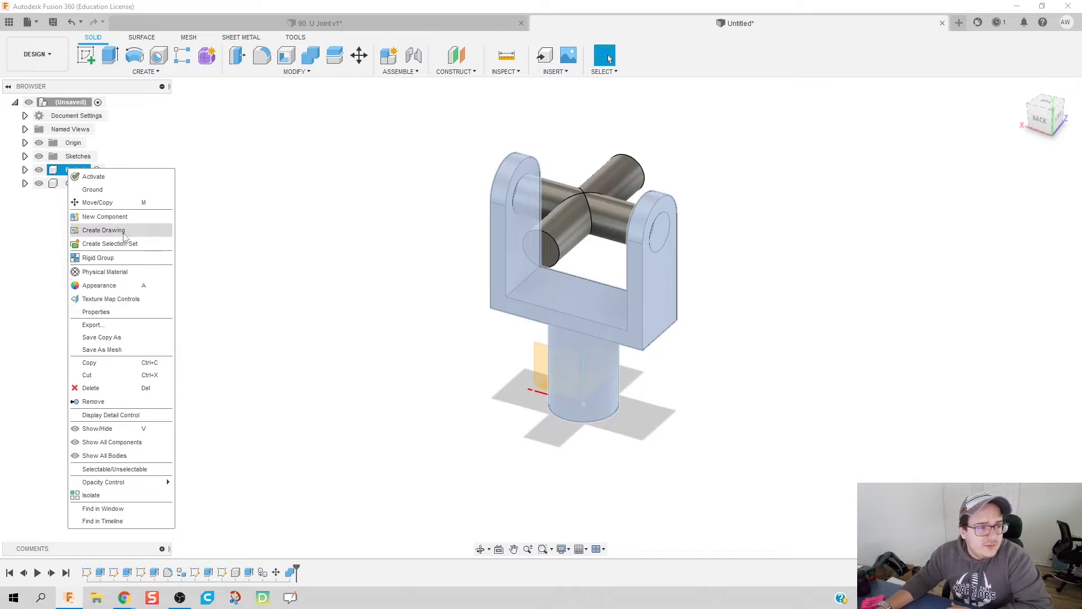
left_click(96, 202)
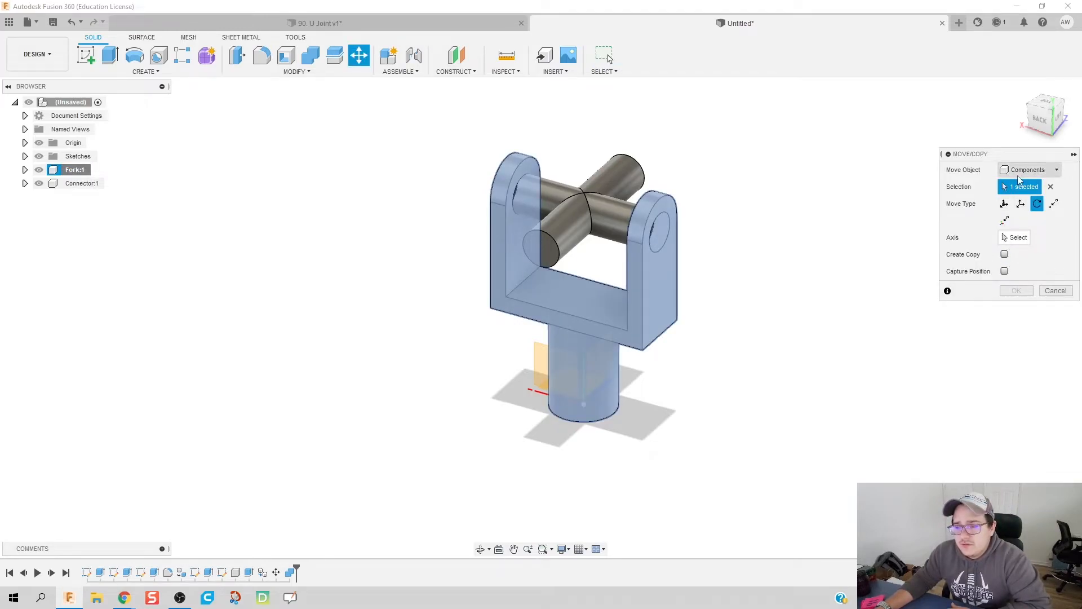
left_click(1005, 254)
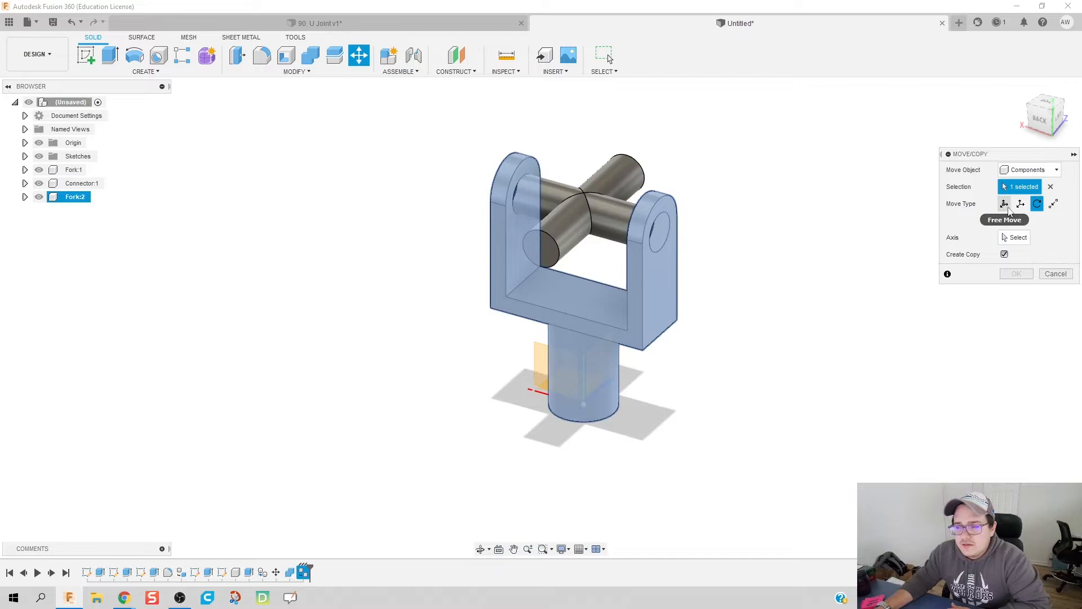
left_click(1004, 203)
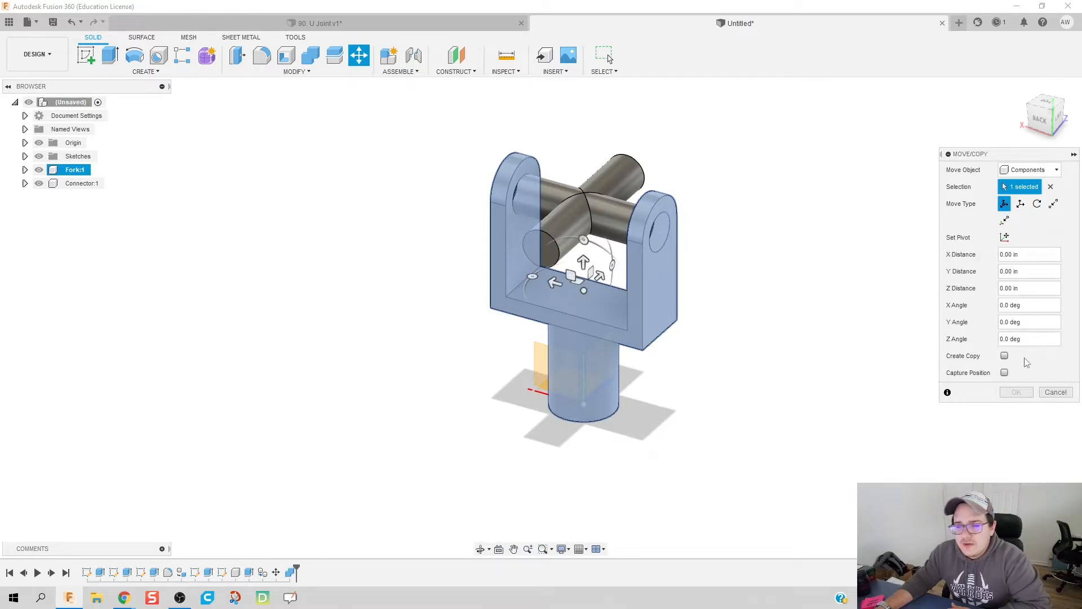
left_click(1028, 322)
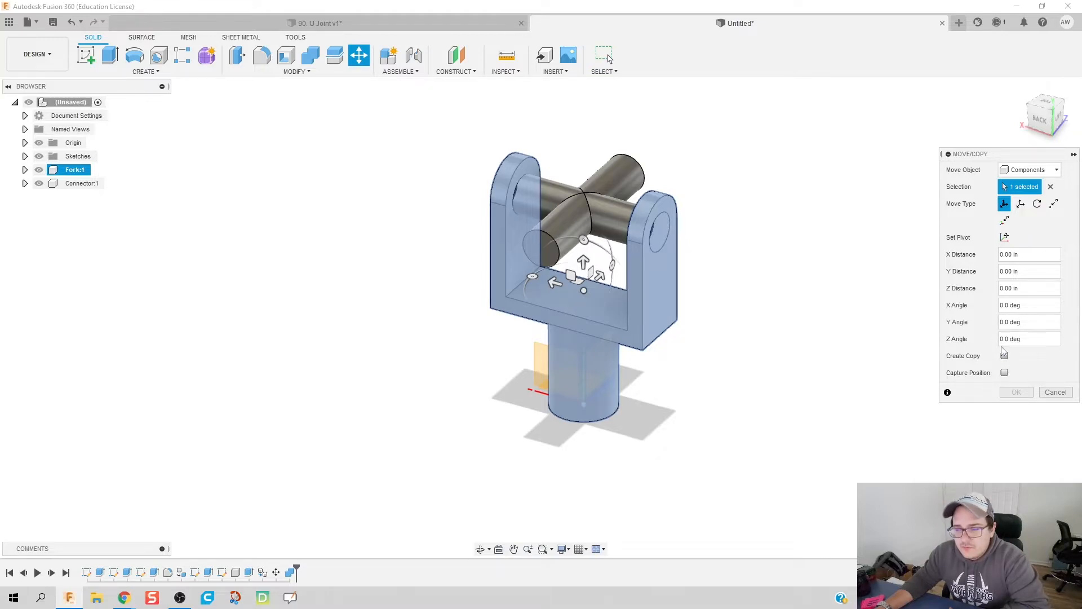
left_click(1028, 338)
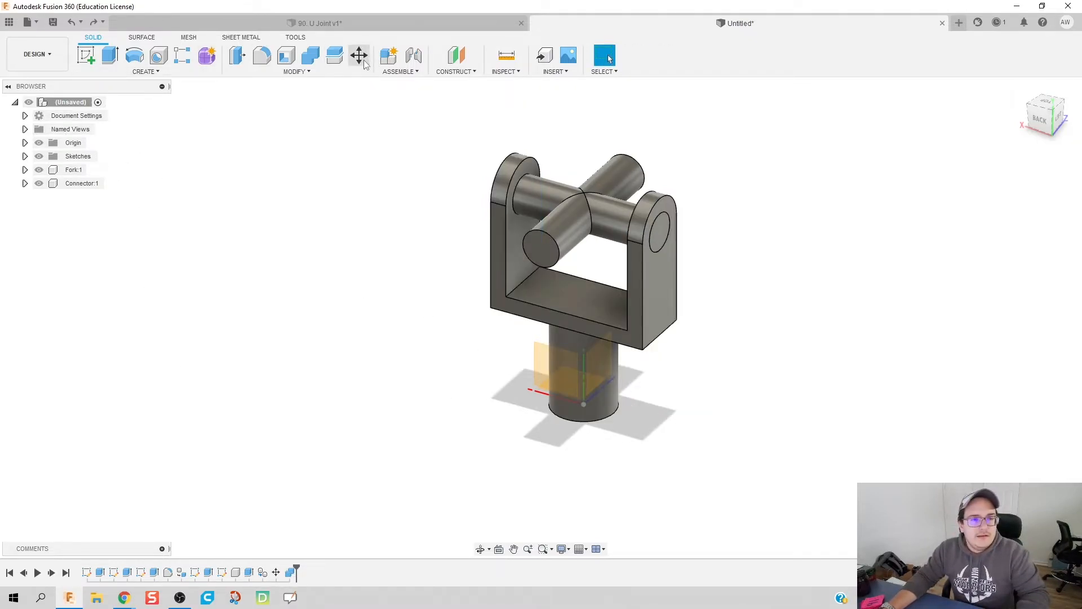
Step: Place the fork copy rotated 180° about X and 90° about Y, raised 3.8 in onto the cross's free arm
left_click(359, 55)
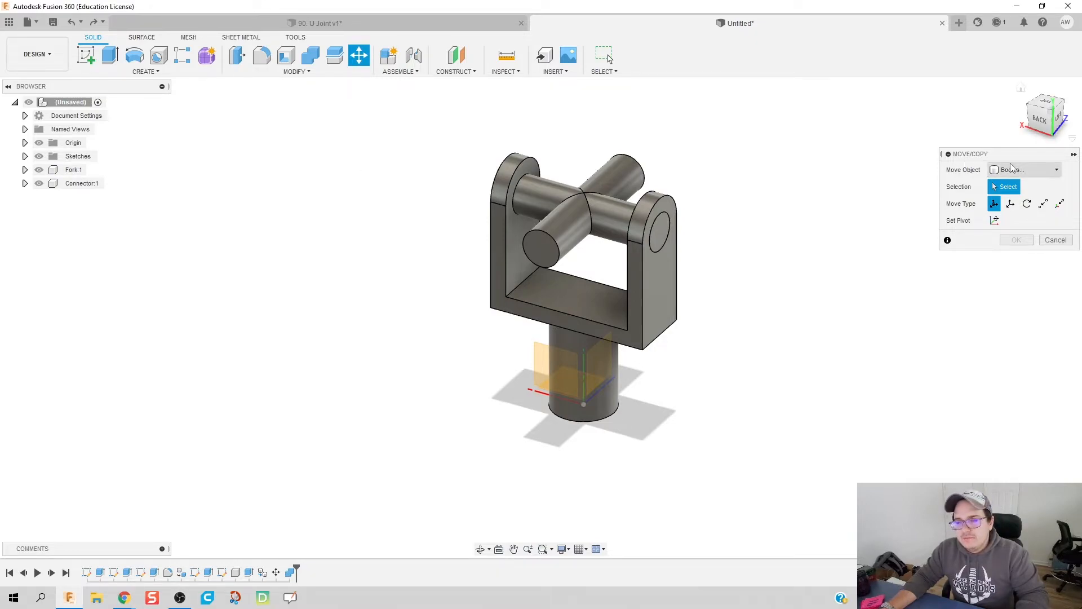
left_click(1028, 171)
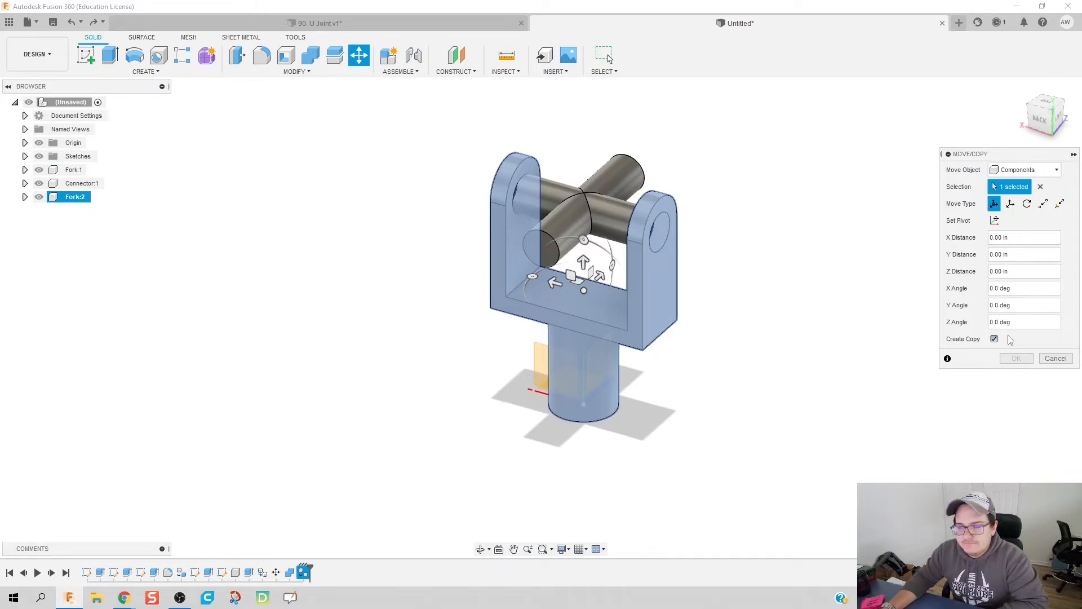
type("90")
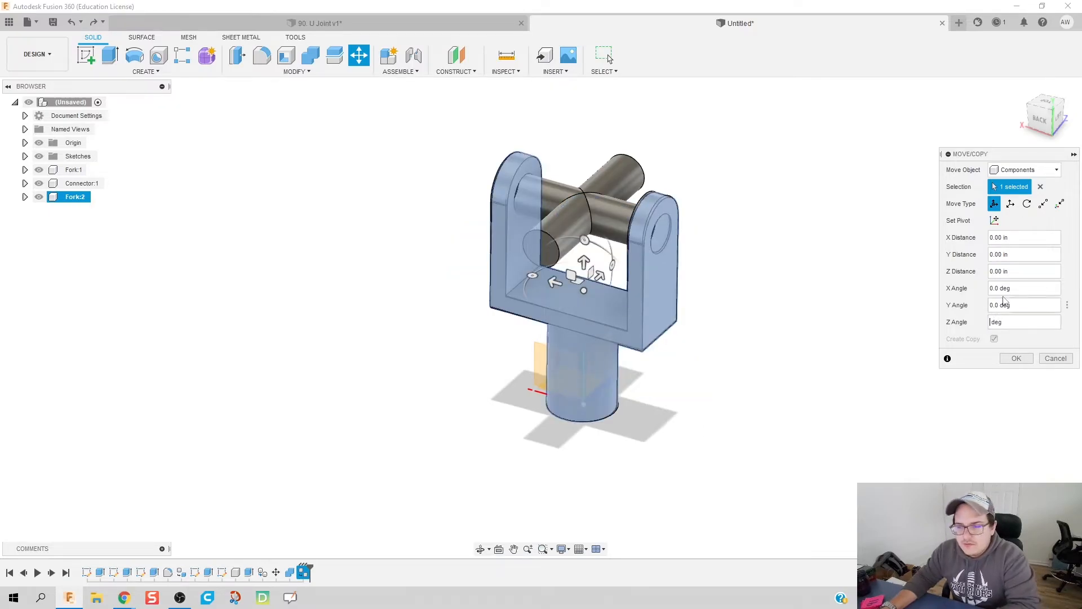
left_click(1021, 288)
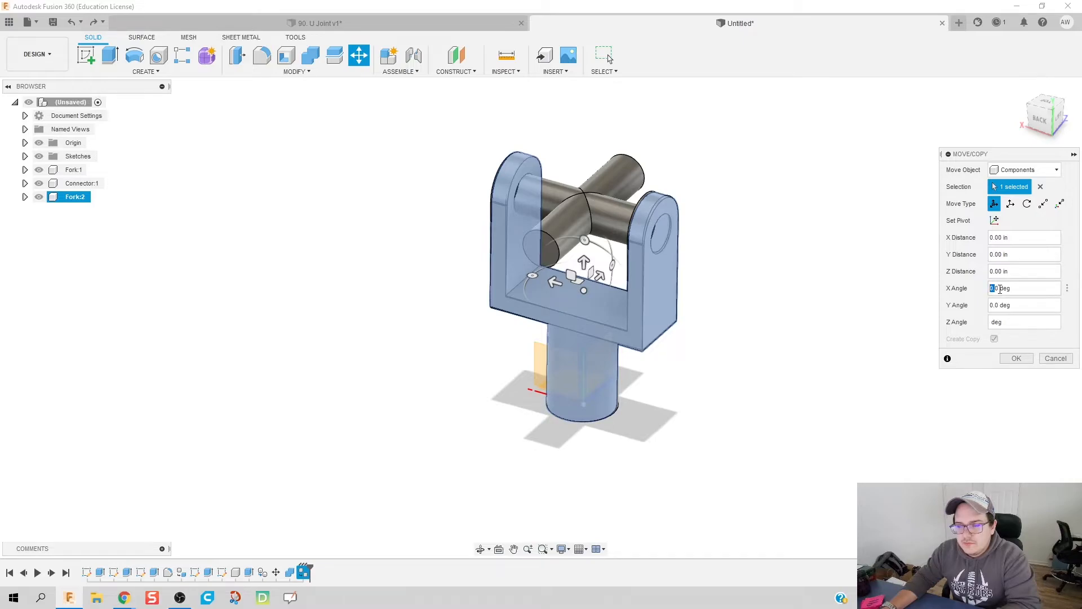
type("90")
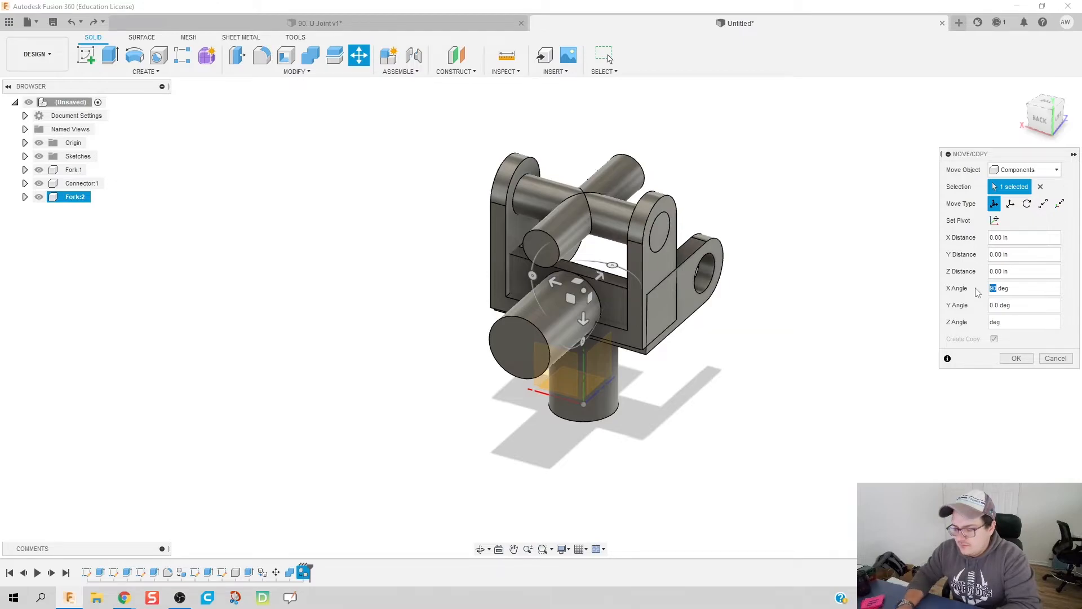
type("180")
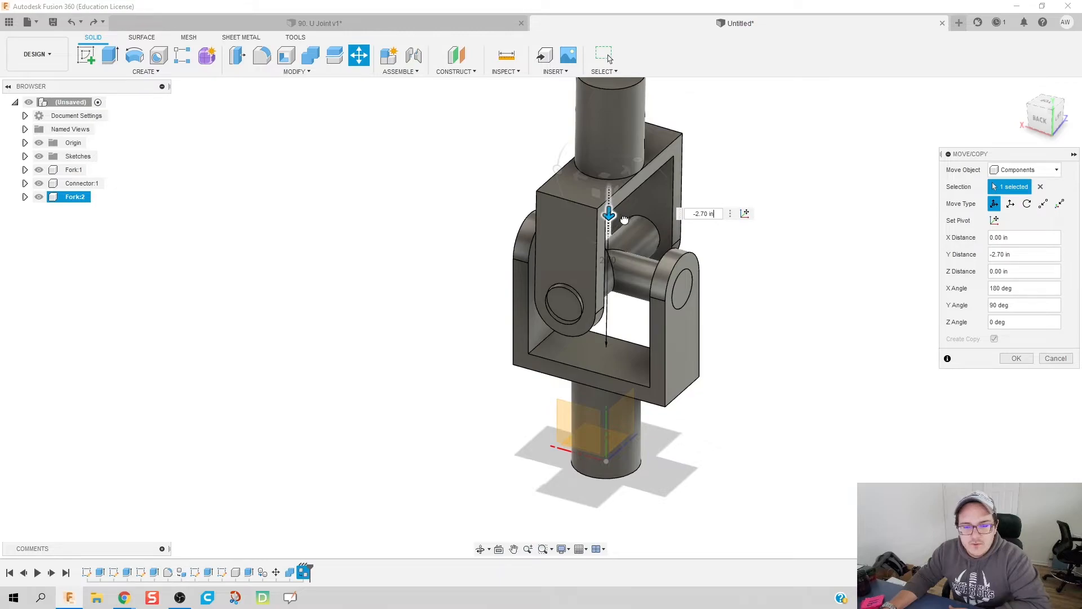
left_click_drag(609, 214, 610, 148)
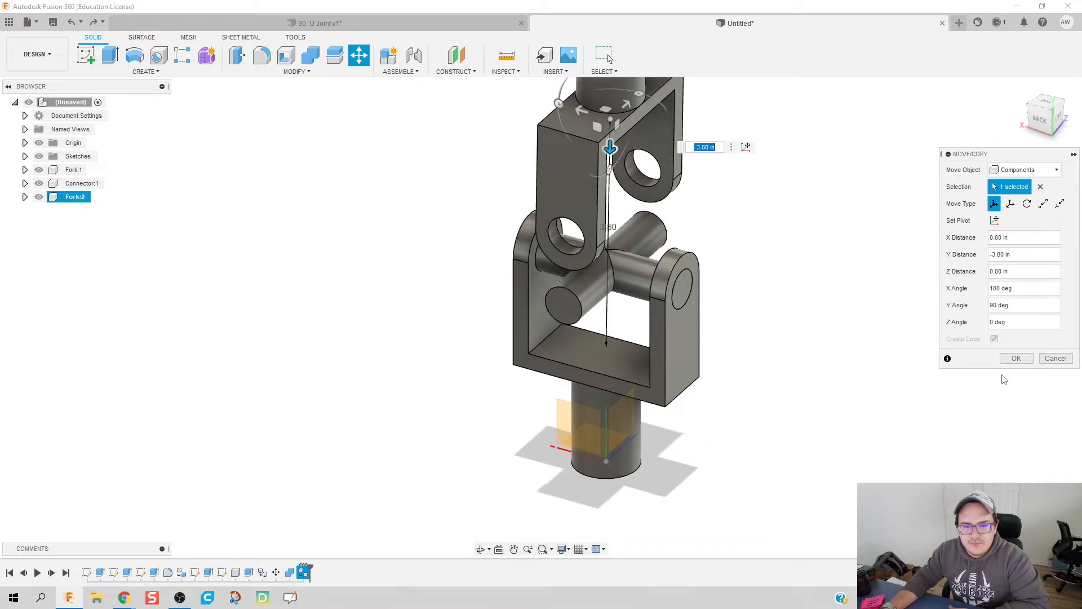
left_click(1015, 357)
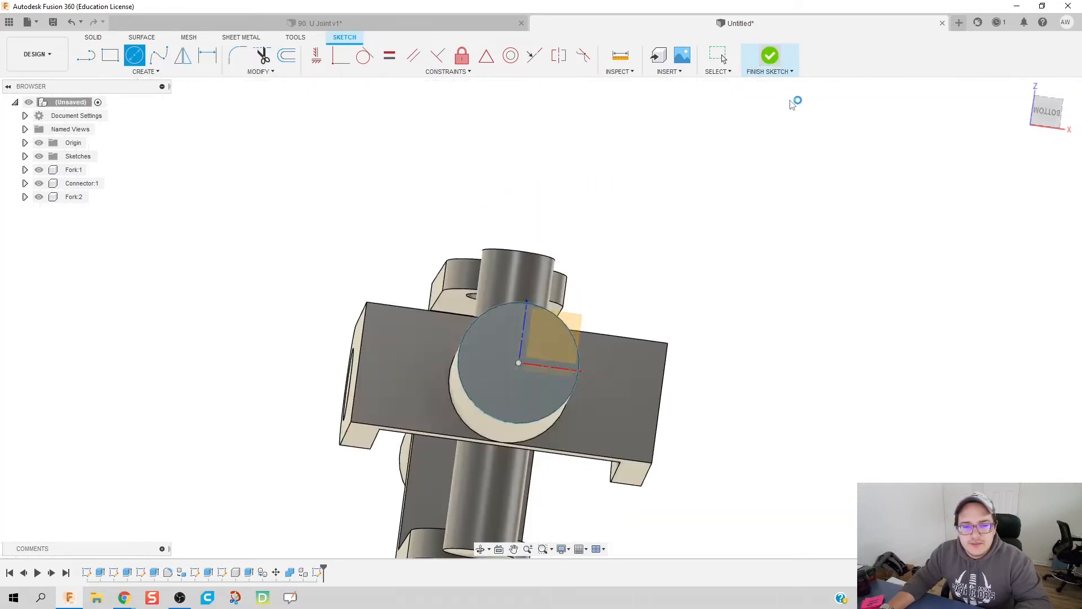
Step: Extrude the shaft-end circle 0.10 in as a New Component and rename it Disk
left_click(768, 55)
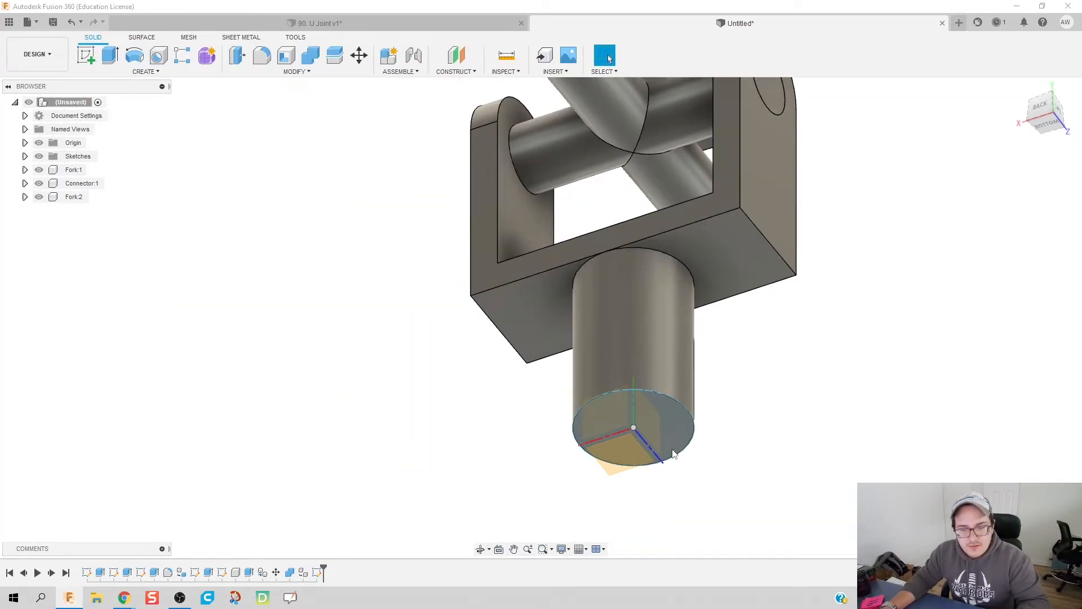
left_click(90, 54)
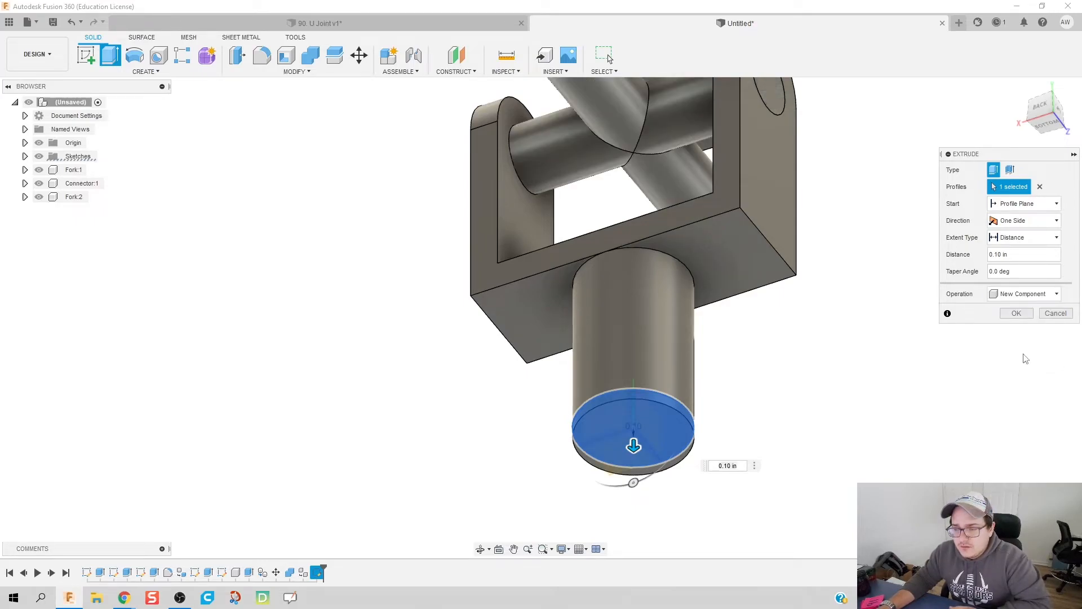
left_click(1016, 312)
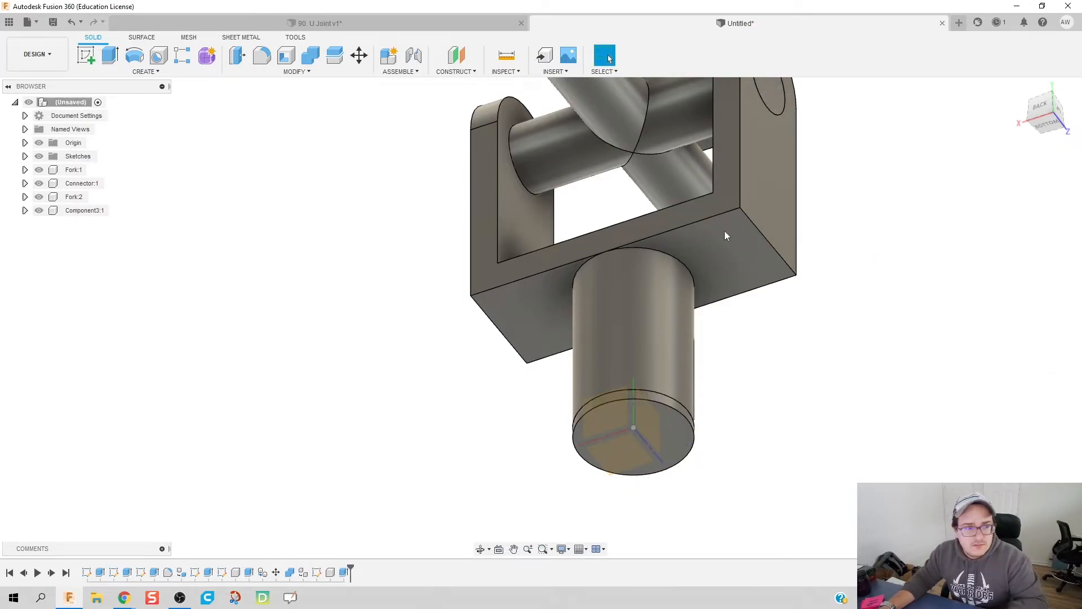
left_click(87, 210)
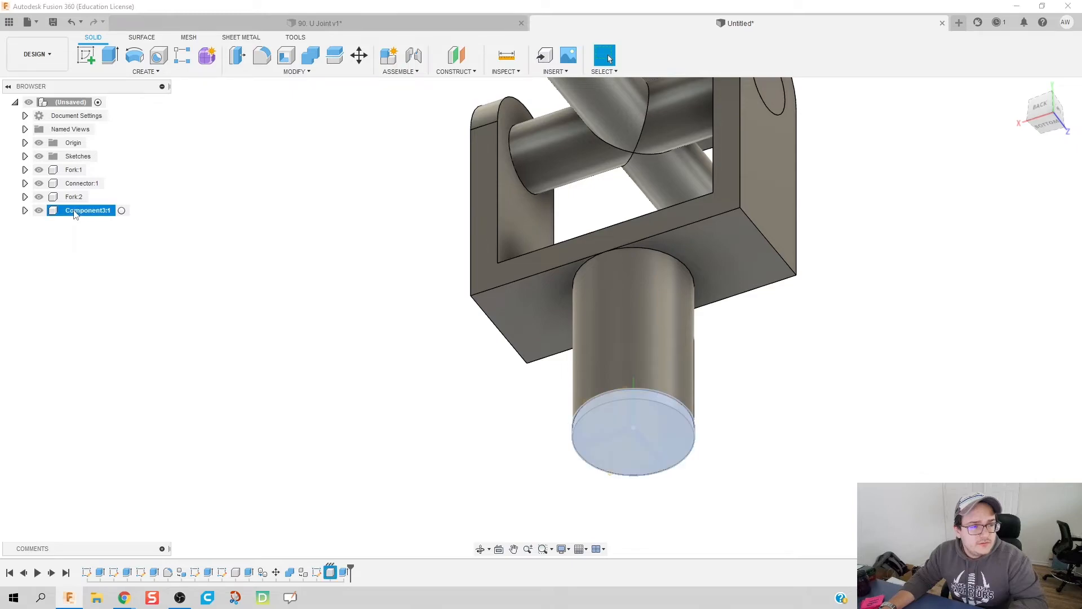
double_click(79, 210)
type("Disk")
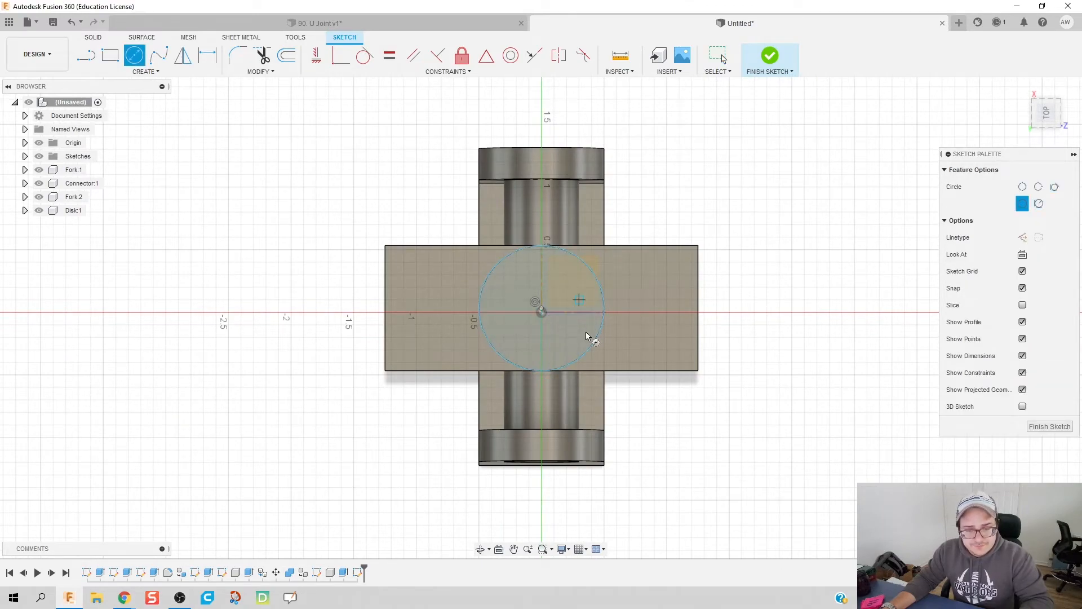
Step: Extrude the second shaft-end circle 0.10 in as a New Component named Disk 2
left_click(769, 59)
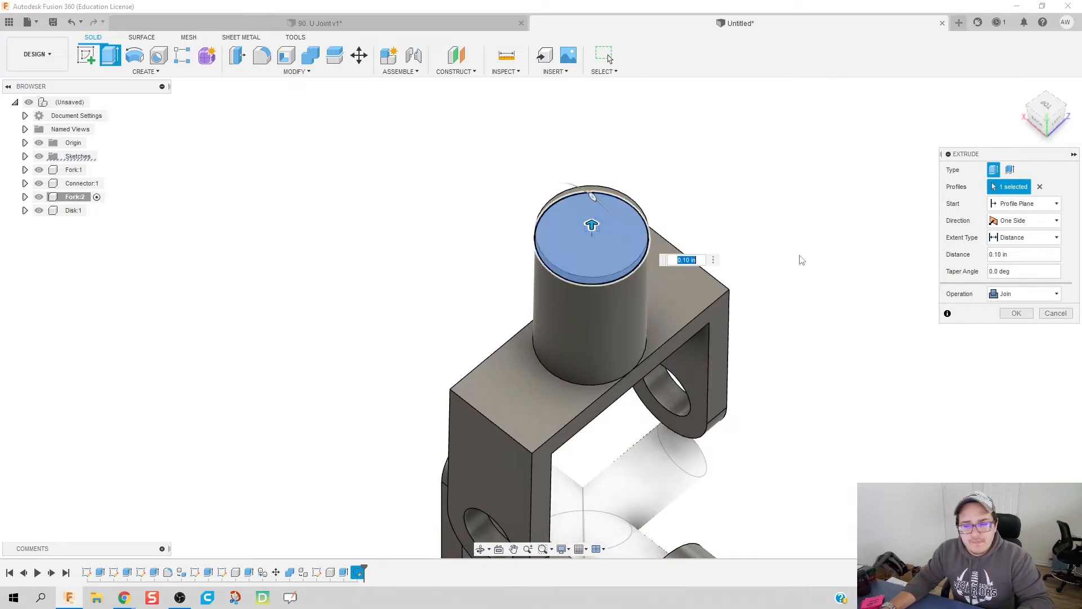
left_click(1024, 293)
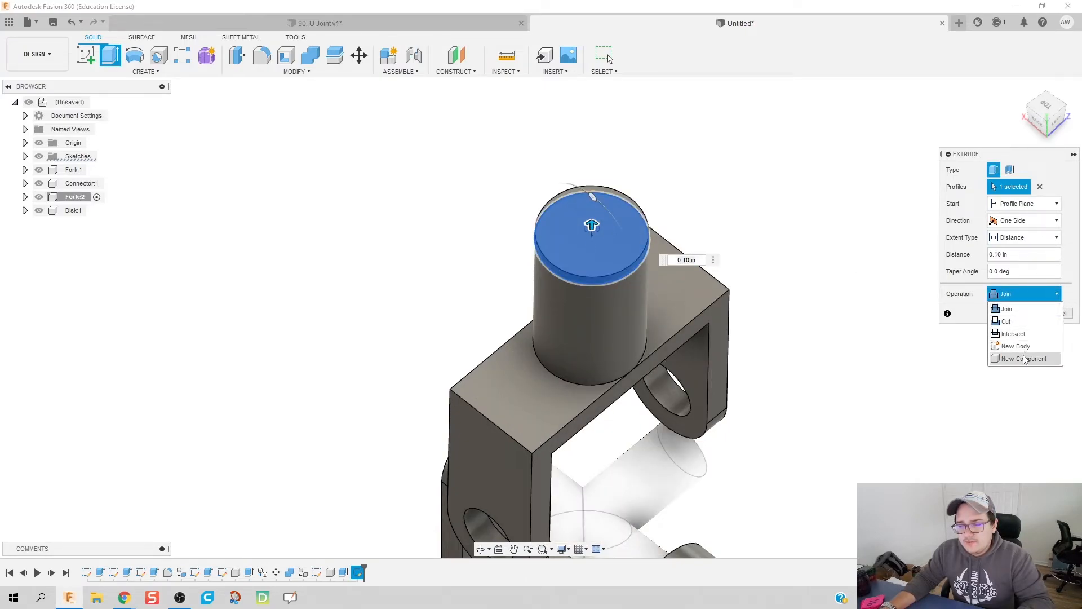
left_click(1015, 358)
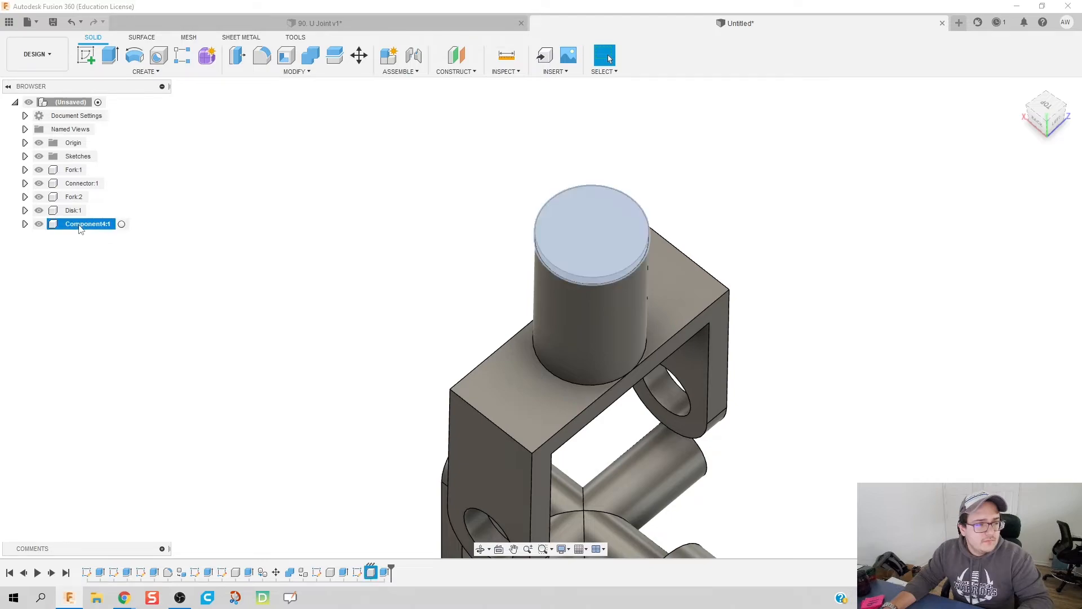
double_click(87, 223)
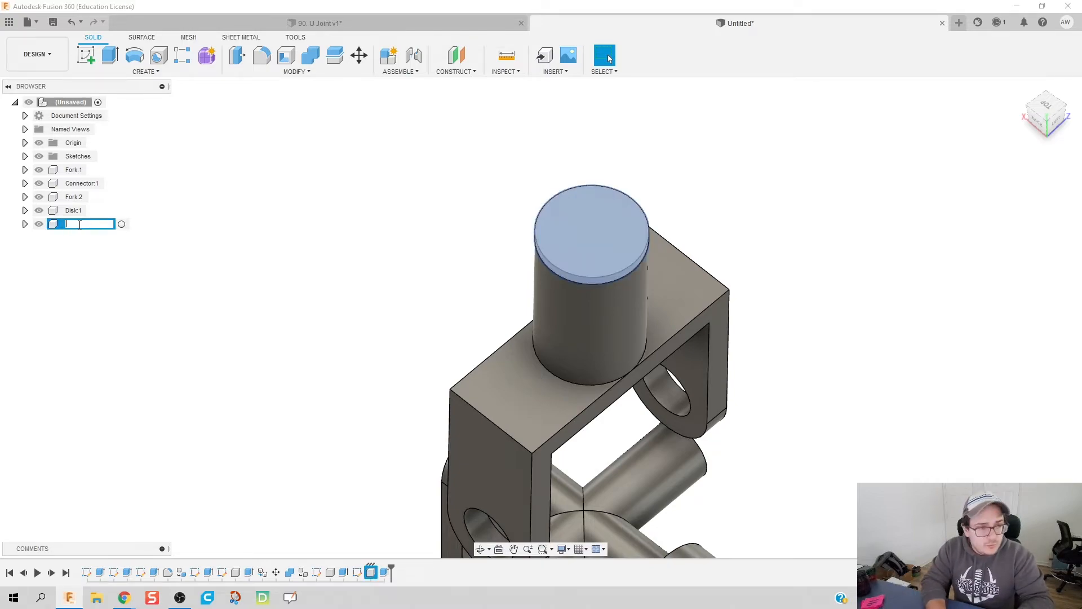
type("Disk 2:1")
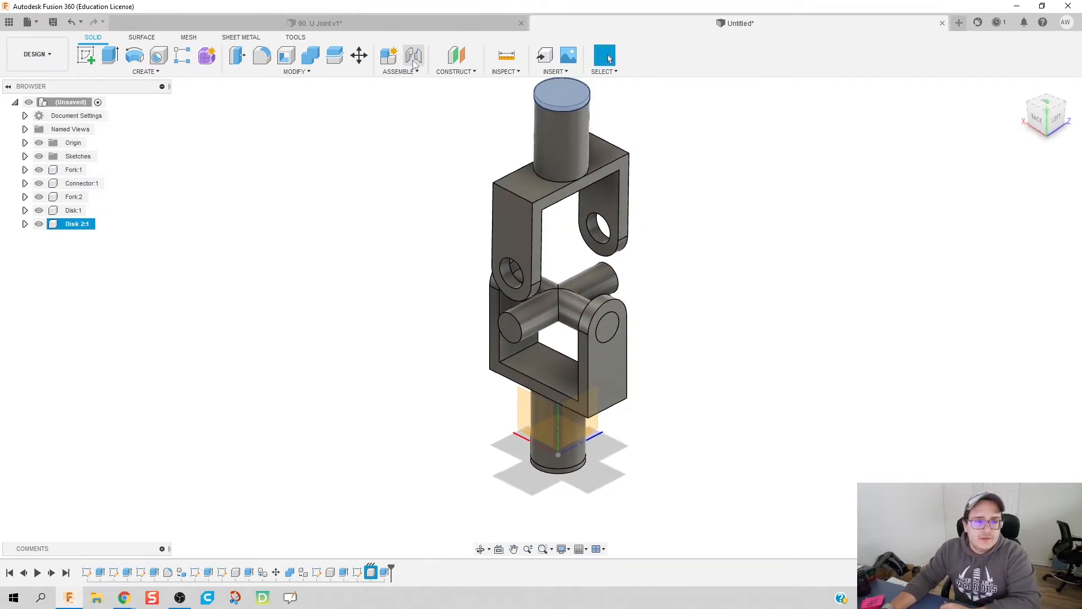
Step: Ground the Disk 2 component from the Browser so it stays fixed
left_click(412, 55)
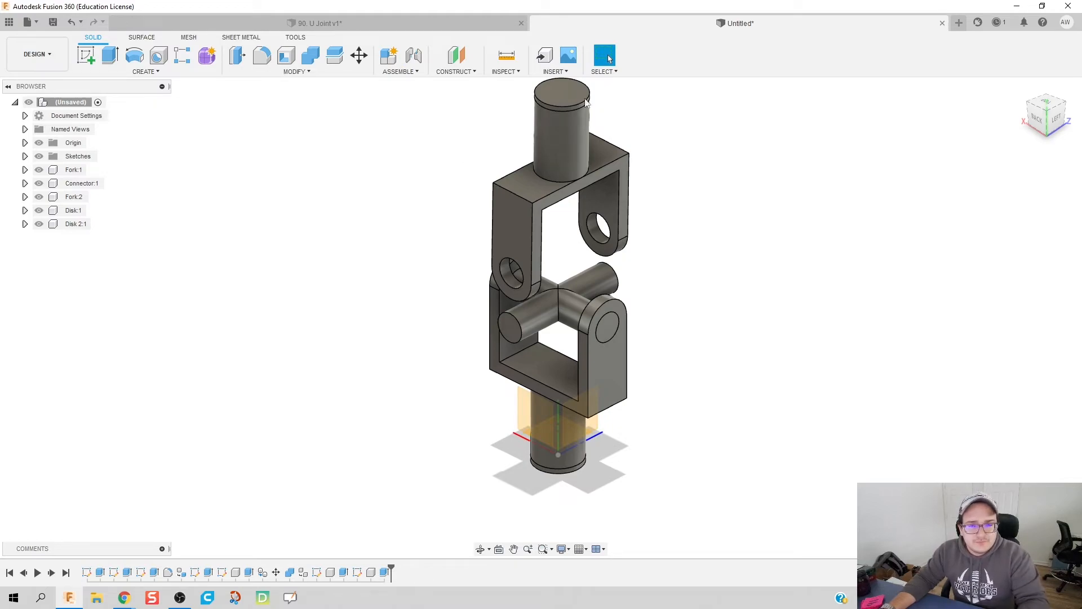
right_click(73, 210)
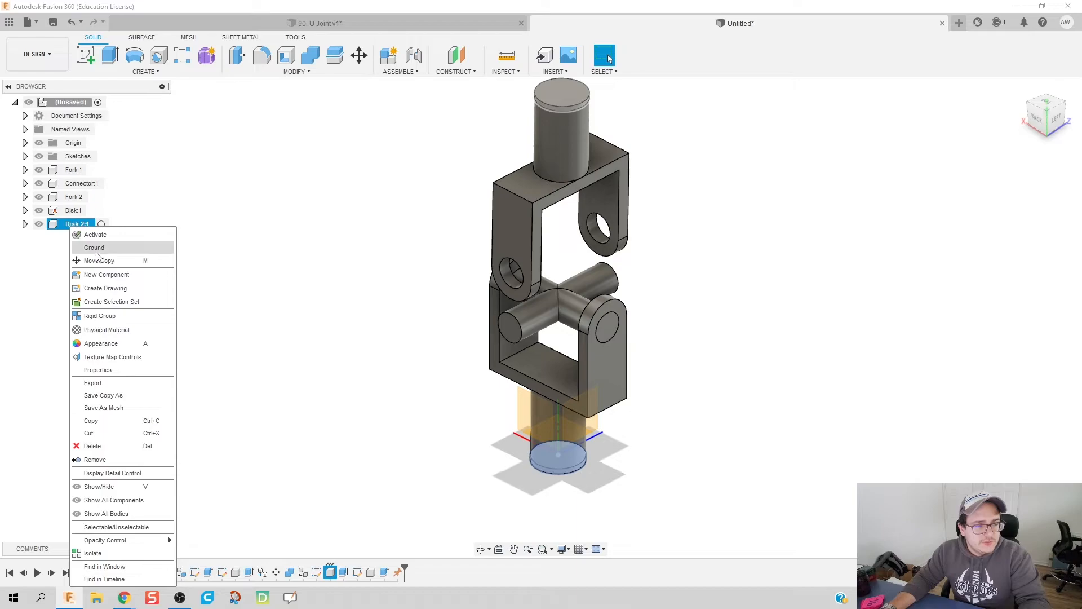
left_click(95, 247)
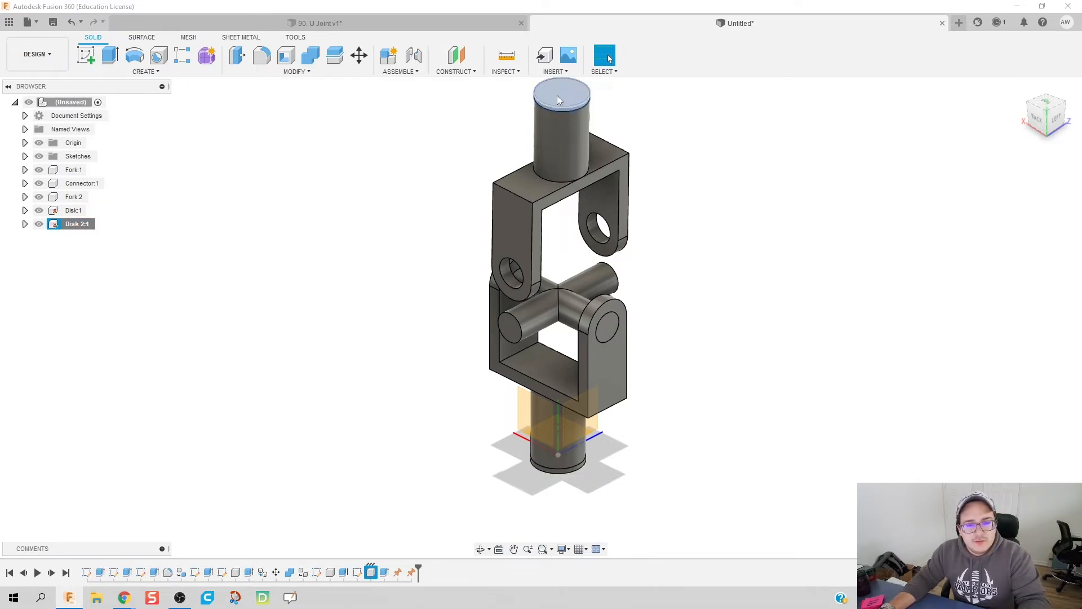
right_click(76, 223)
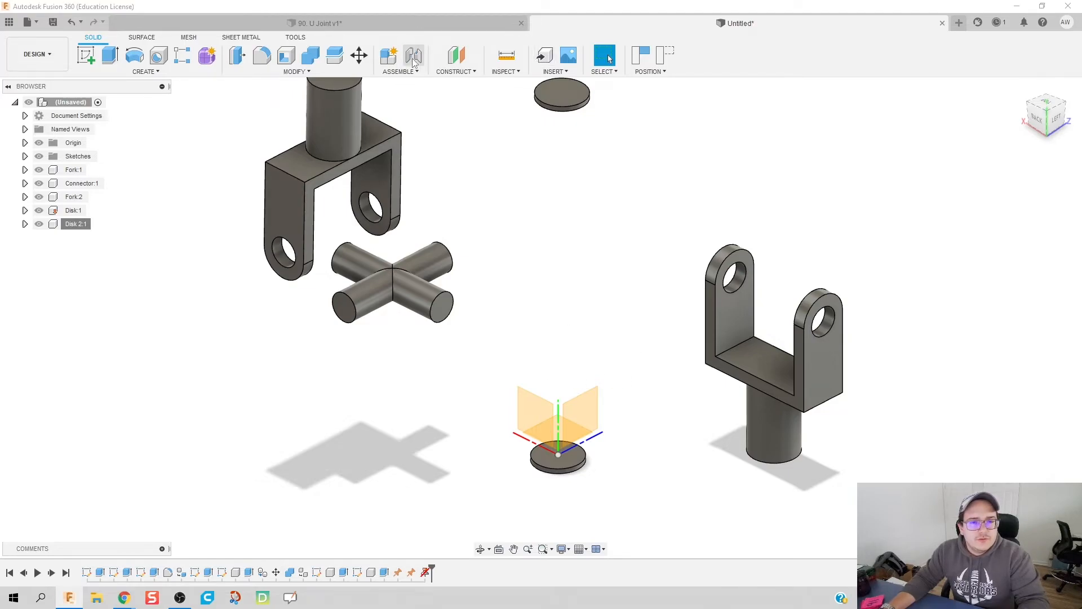
Step: Create a Revolute joint about the Z axis between Fork:1's shaft end and Disk:1
left_click(413, 55)
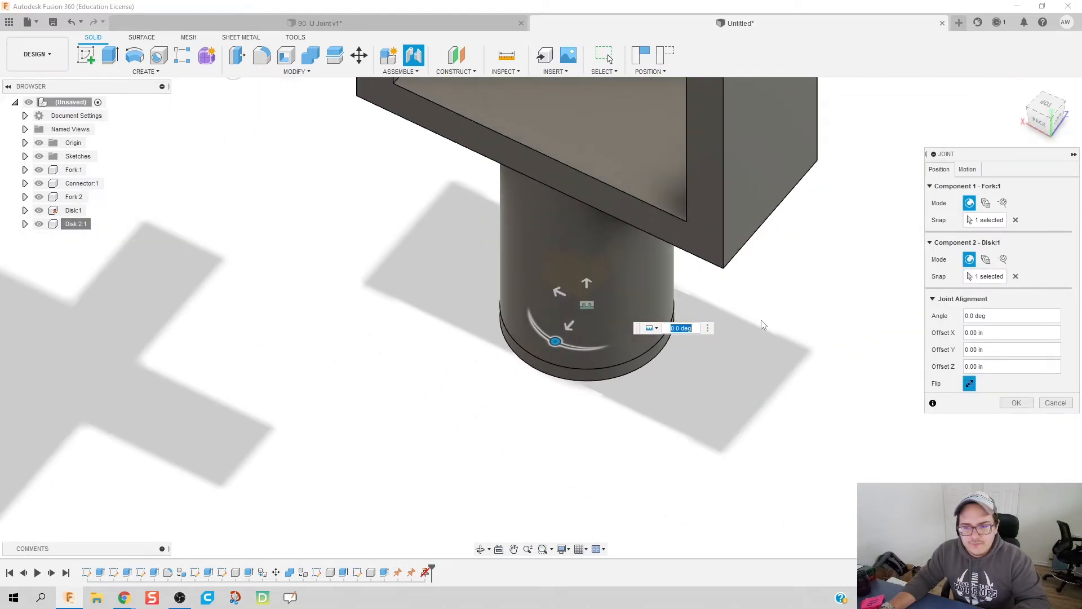
left_click(967, 169)
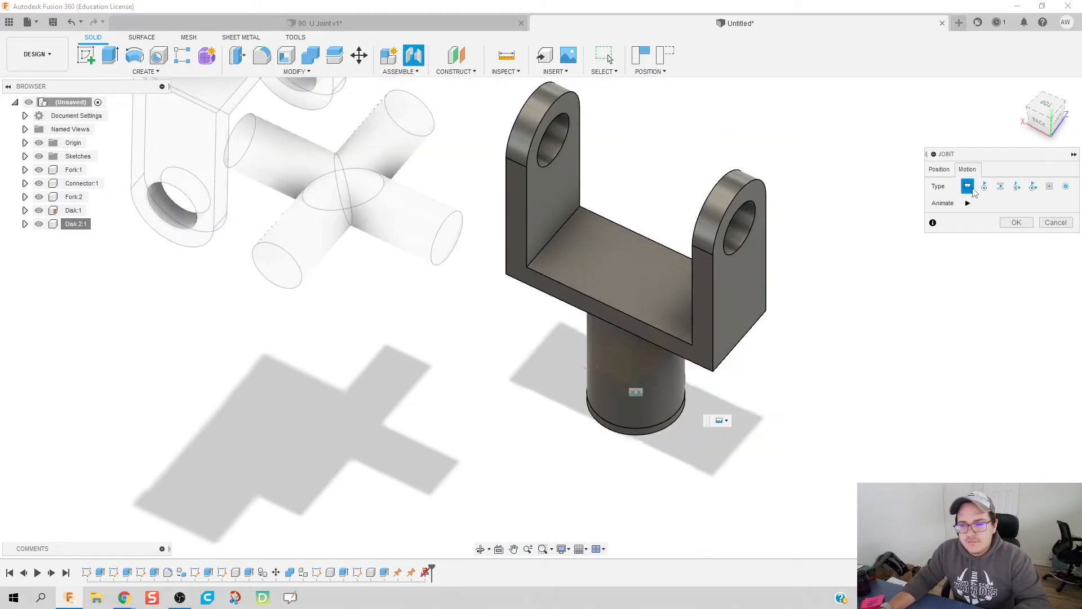
left_click(983, 186)
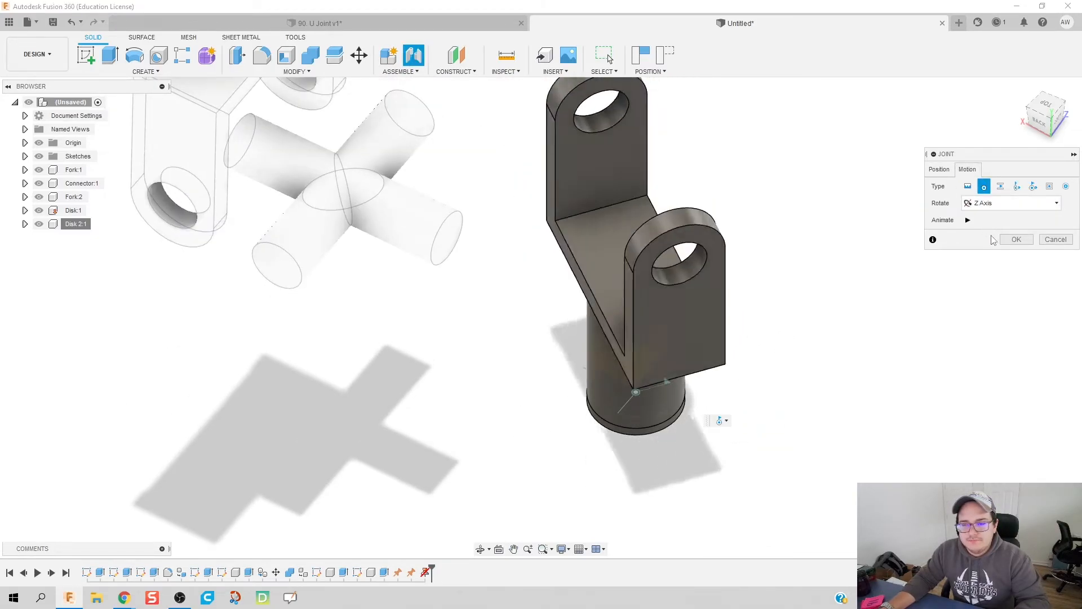
left_click(1016, 239)
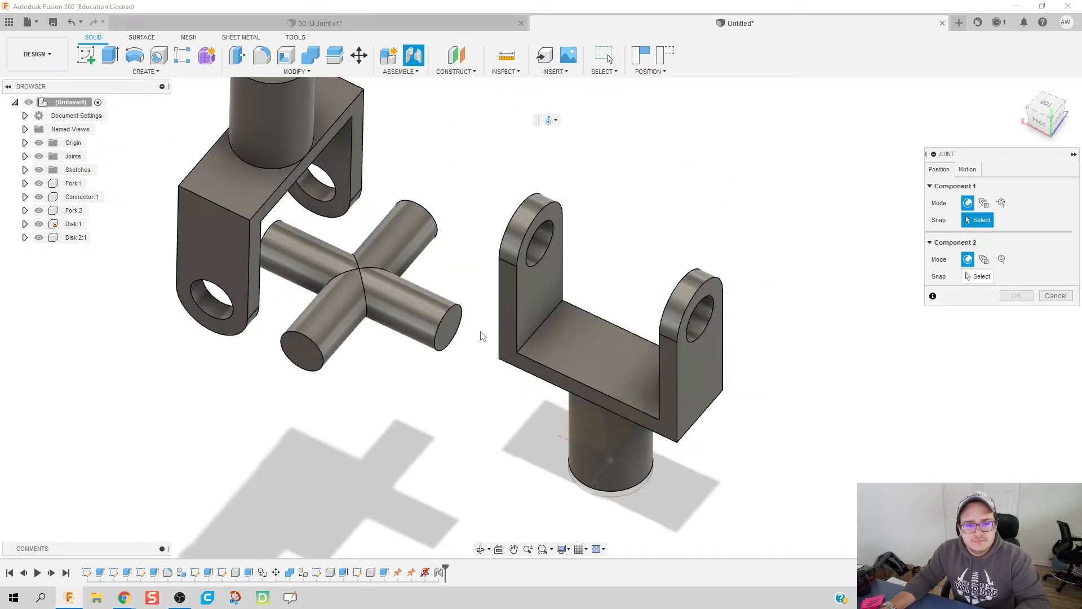
Step: Joint the connector arm end to Fork 1's arm hole, seating the cross between its arms
left_click(345, 296)
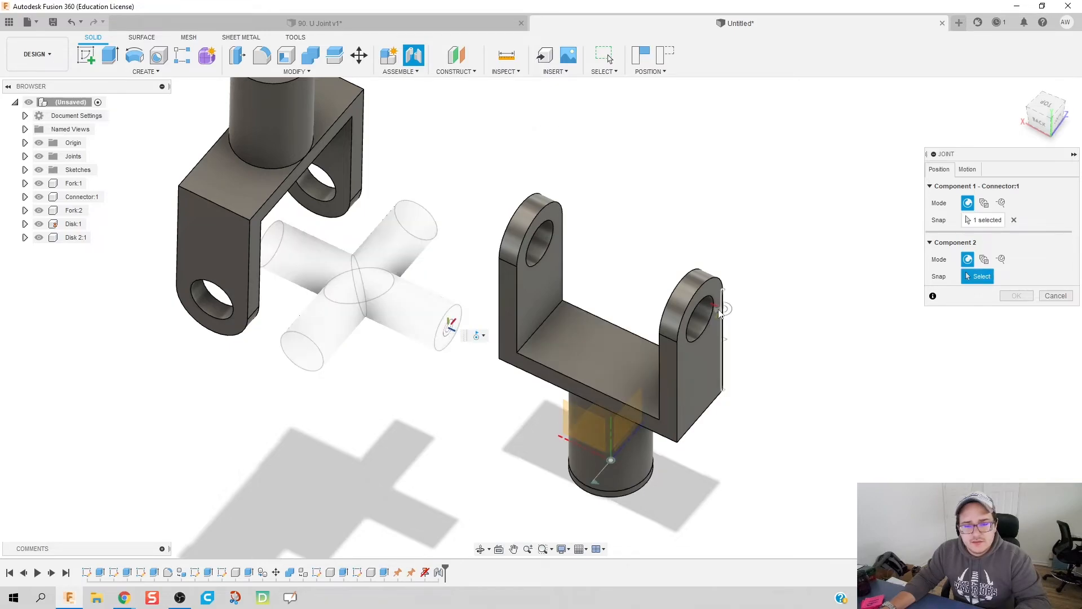
left_click(693, 309)
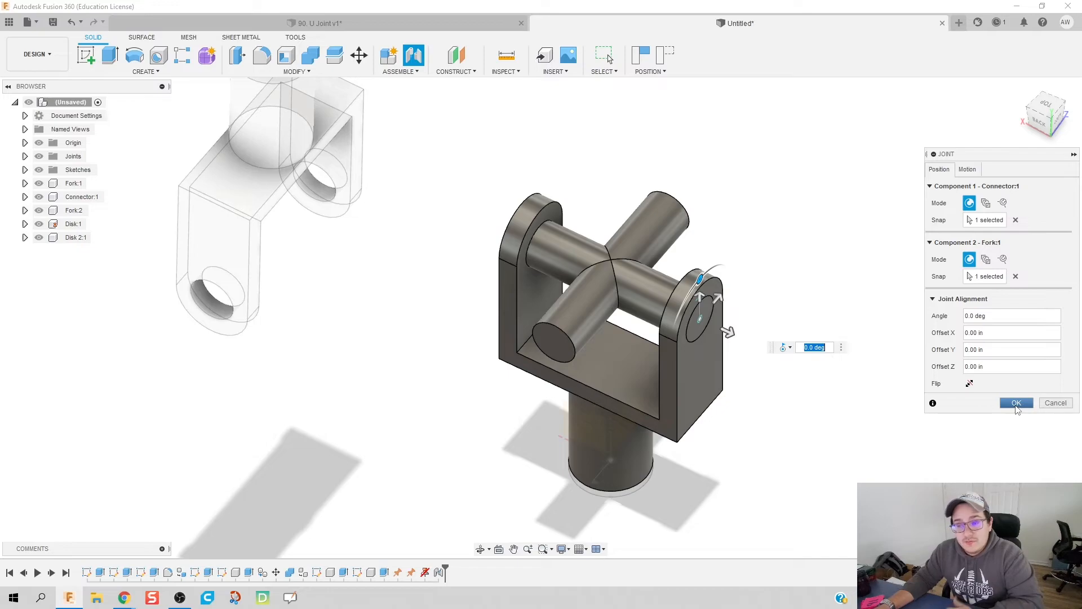
left_click(967, 169)
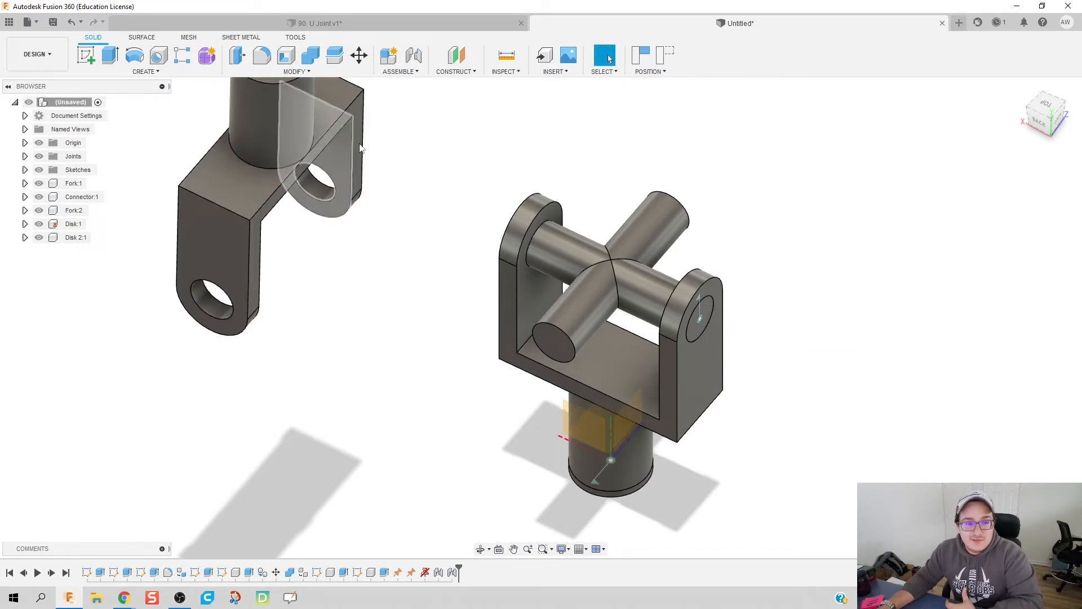
mouse_move(414, 55)
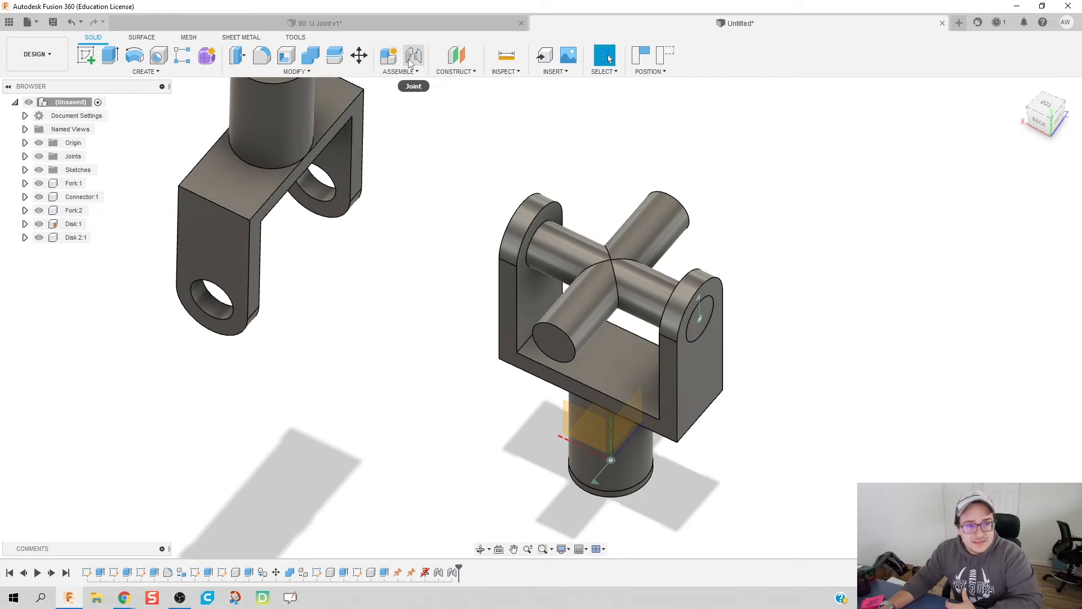
Step: Joint Fork:2 to the connector's free arm and its shaft to Disk 2 at -90 deg
left_click(414, 55)
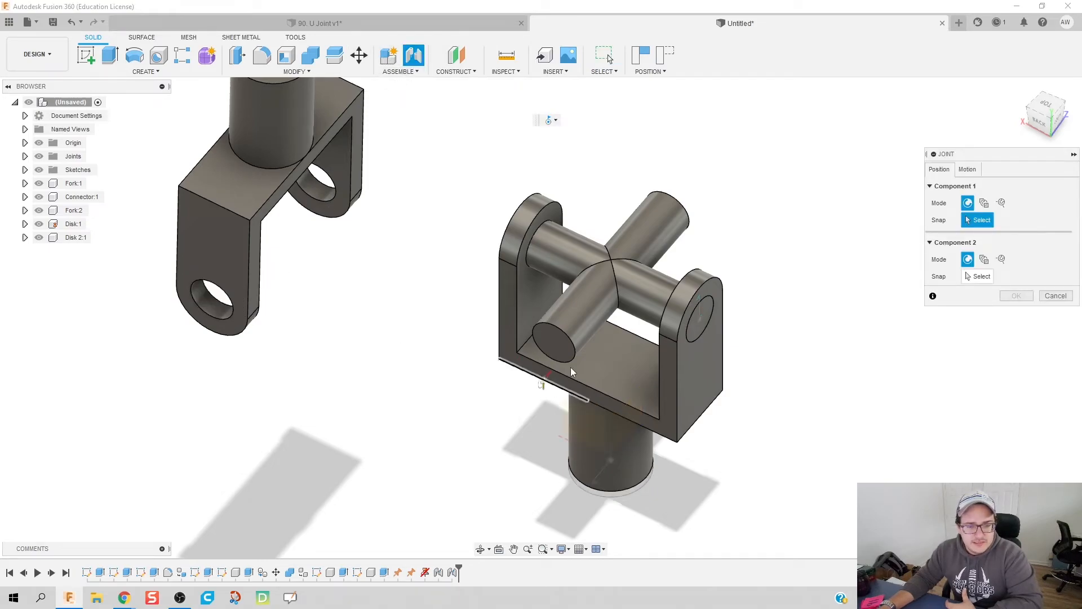
left_click(211, 304)
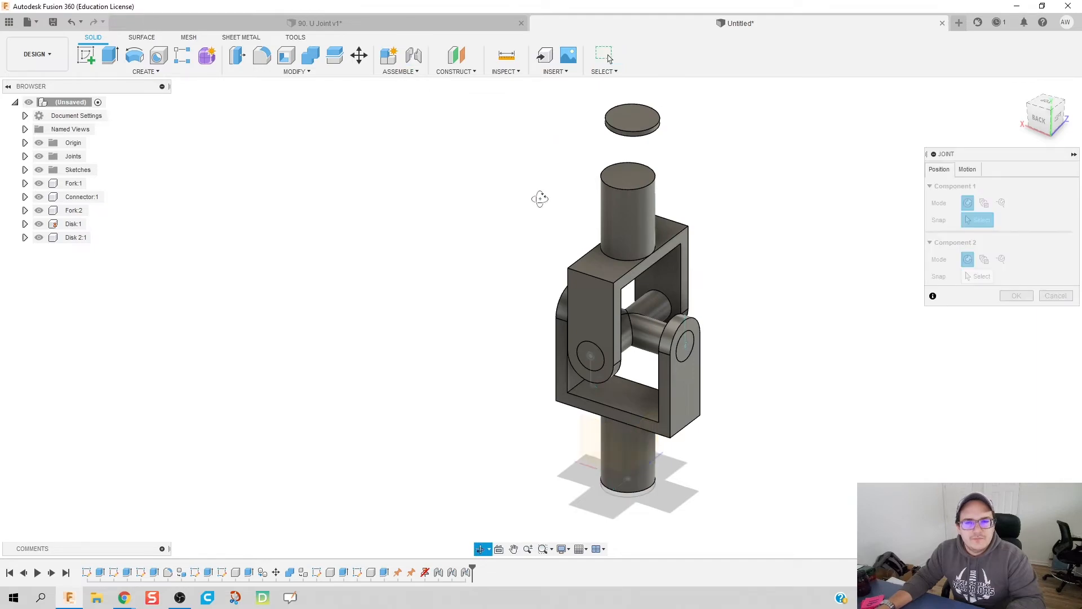
left_click(627, 196)
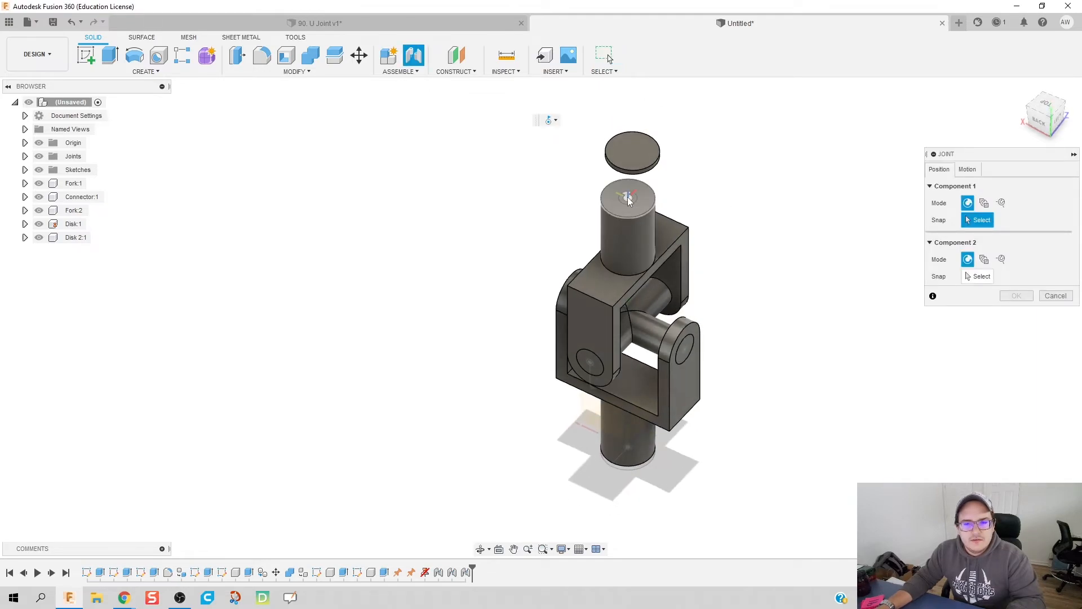
left_click(628, 201)
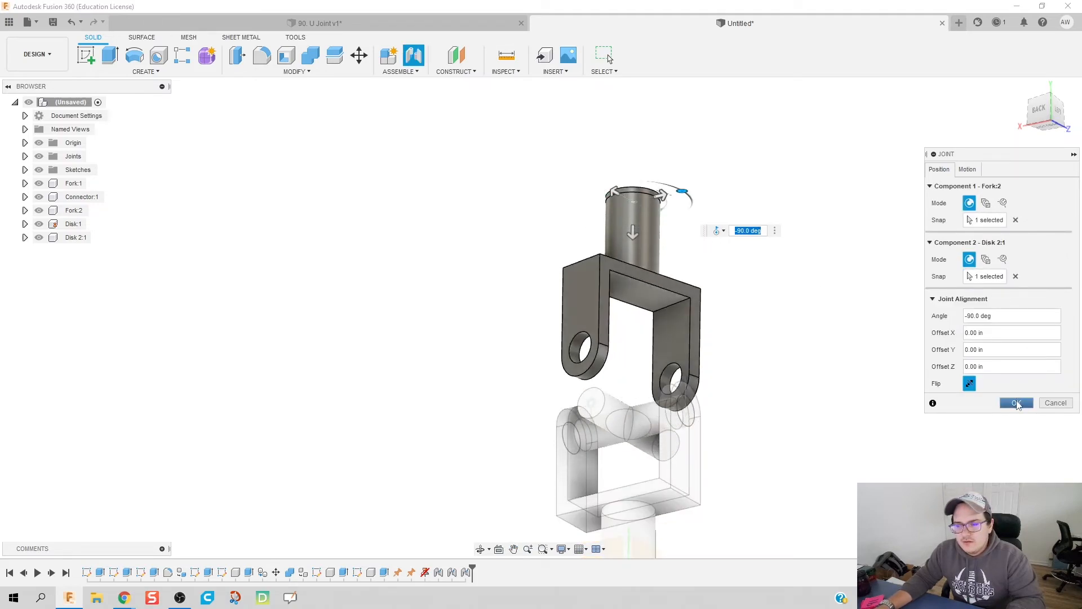
left_click(1015, 402)
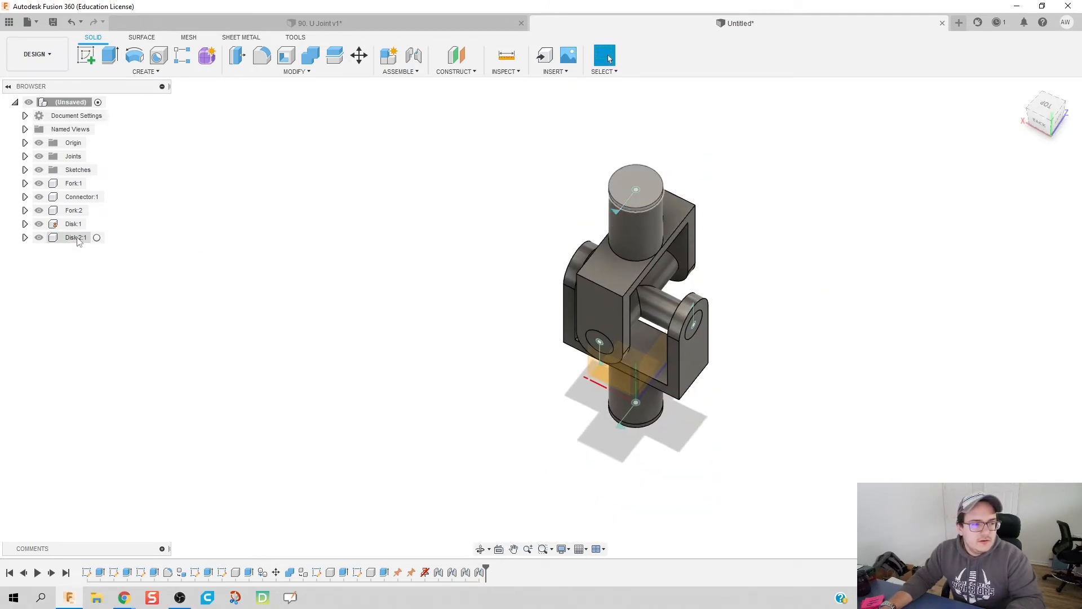
Step: Ground Disk 2:1 from the Browser so both disks are fixed
right_click(74, 237)
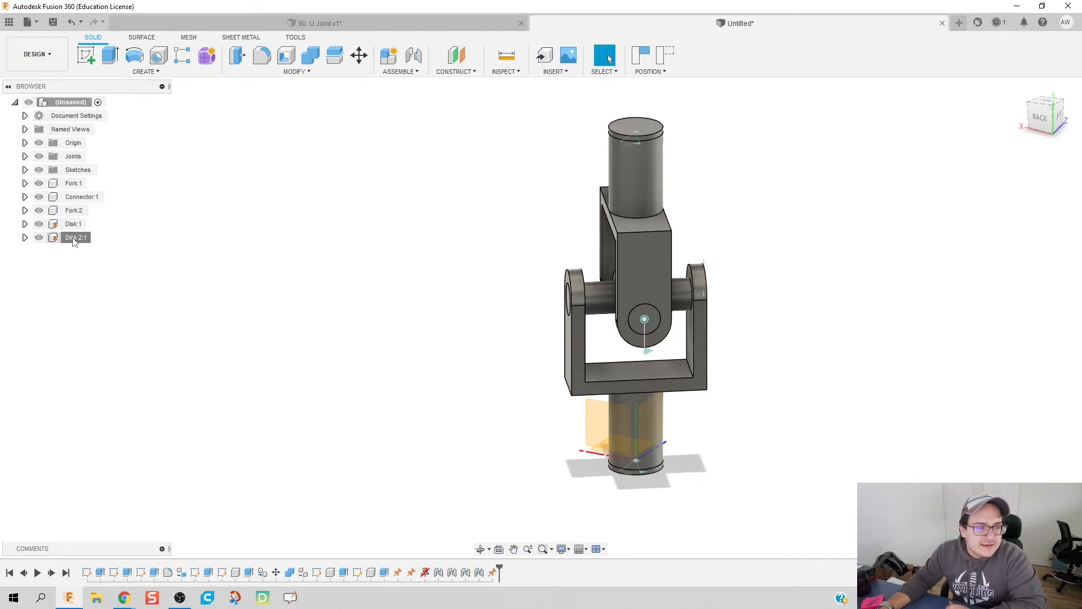
left_click(76, 237)
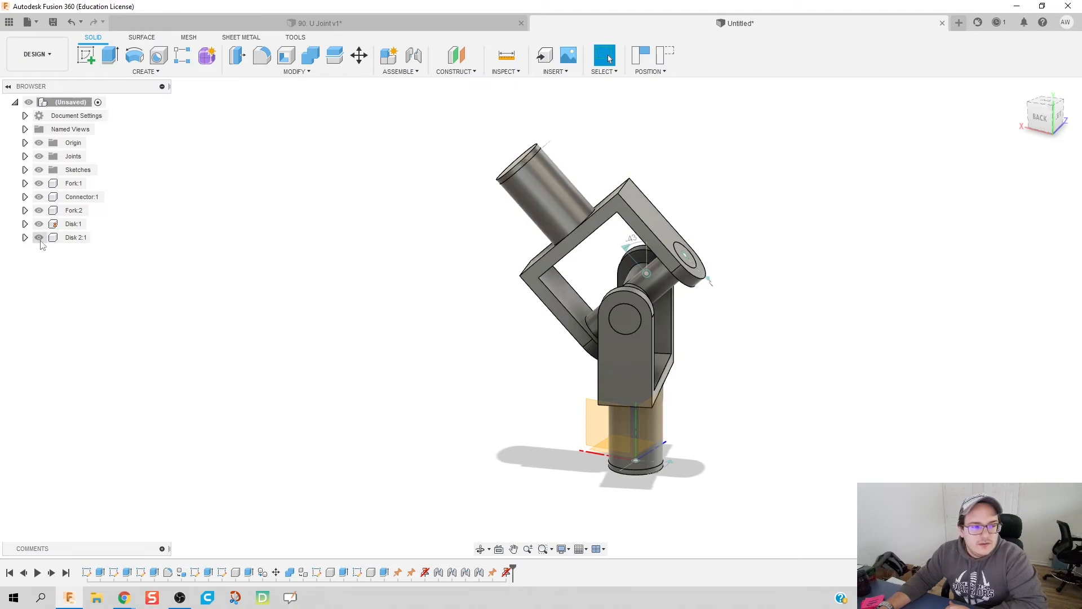
Step: Run Animate Joint on the lower joint to swing the tilted upper fork around the cross
right_click(75, 236)
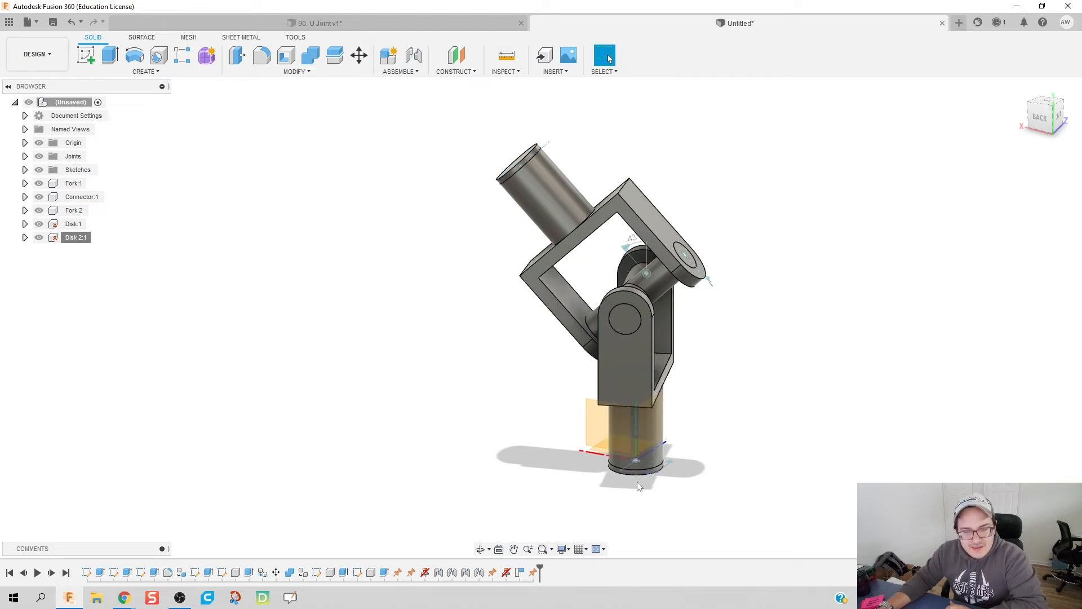
right_click(634, 462)
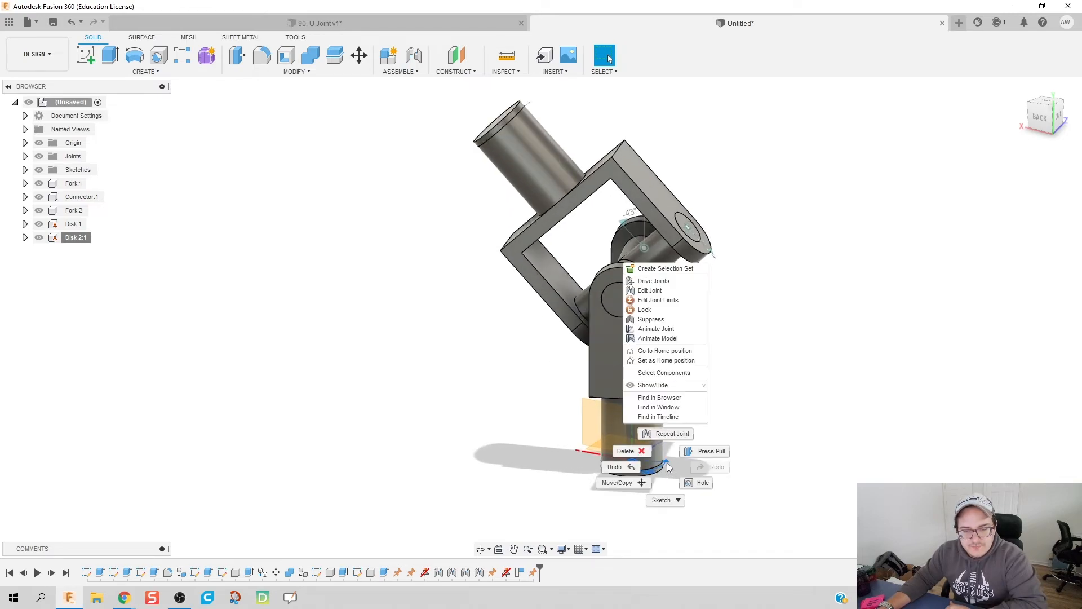
left_click(656, 328)
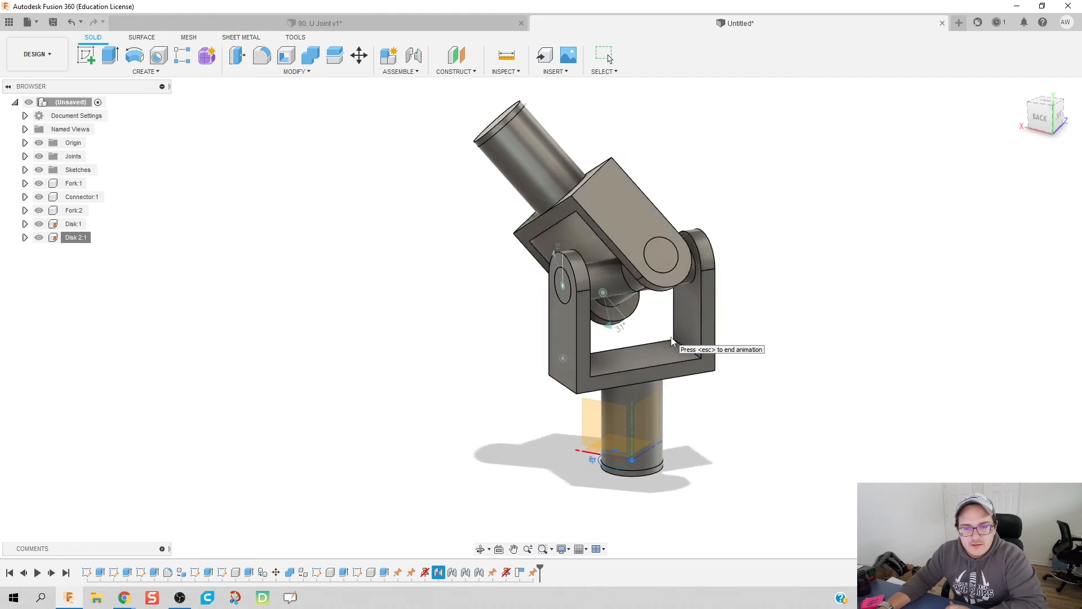